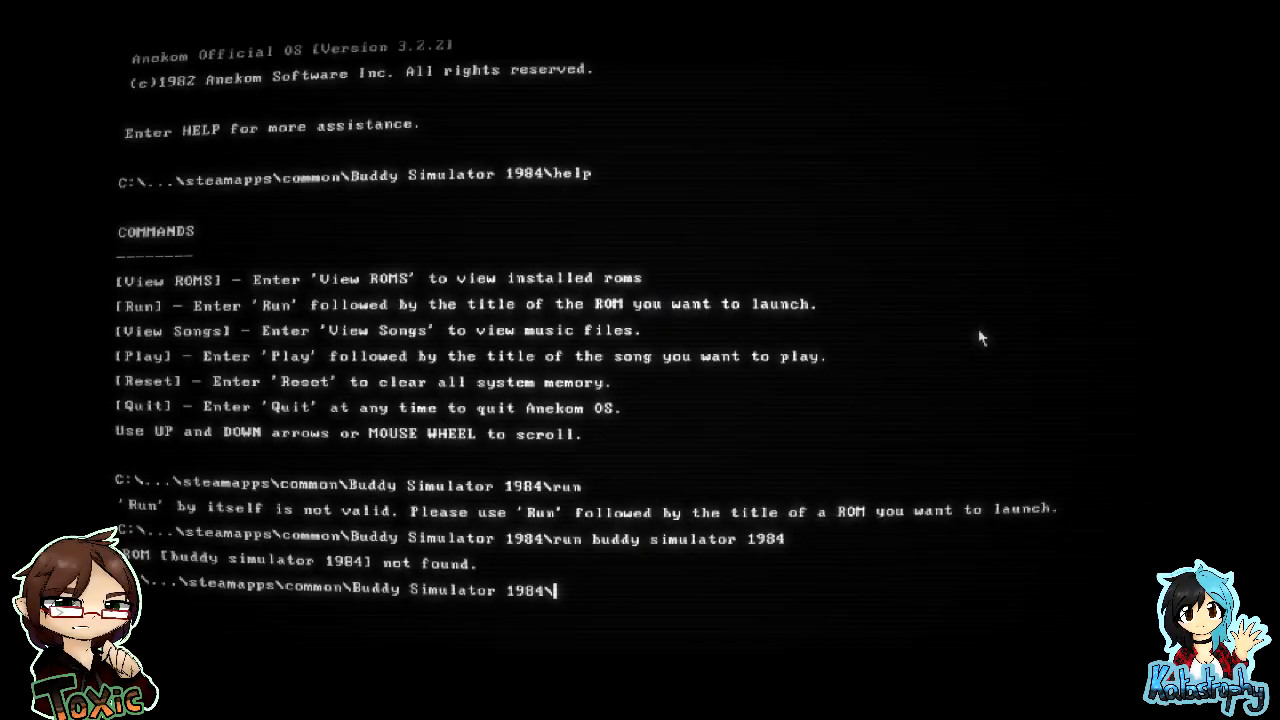
- List installed ROMs with 'view roms' and start the 'run the adventure of toxic' command
text(view roms)
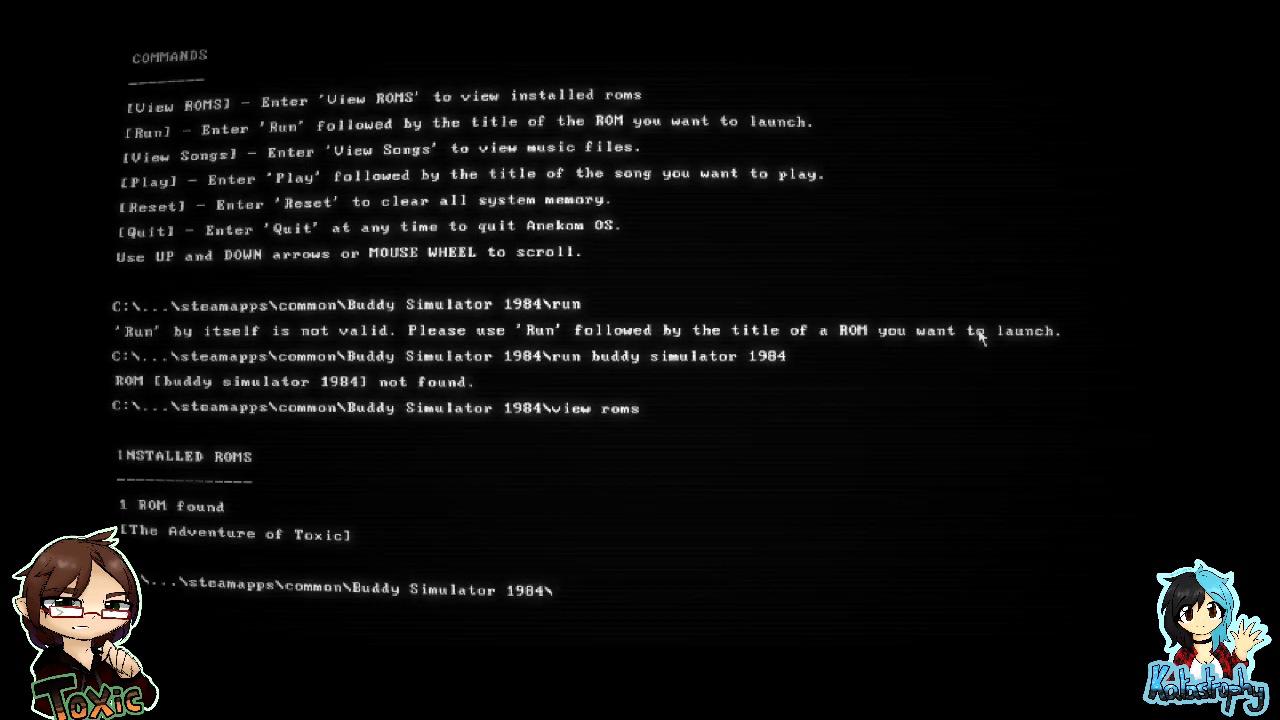
text(the)
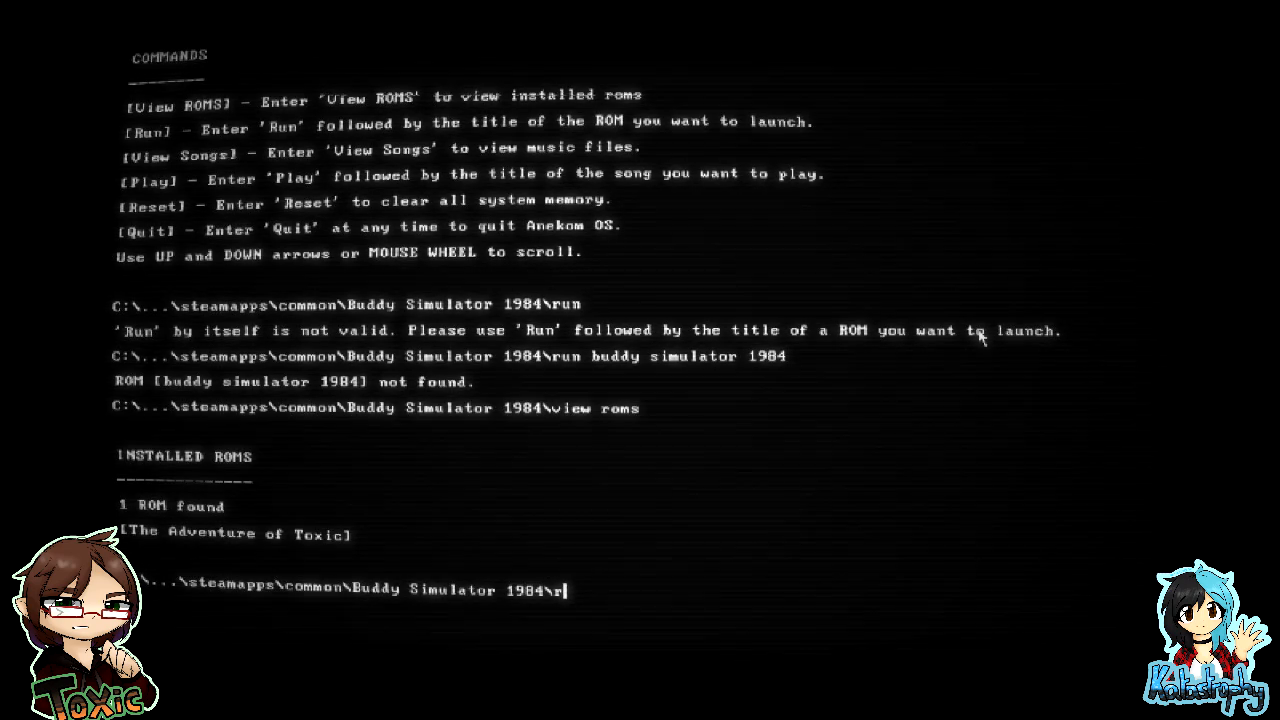
text(un the adventure of t)
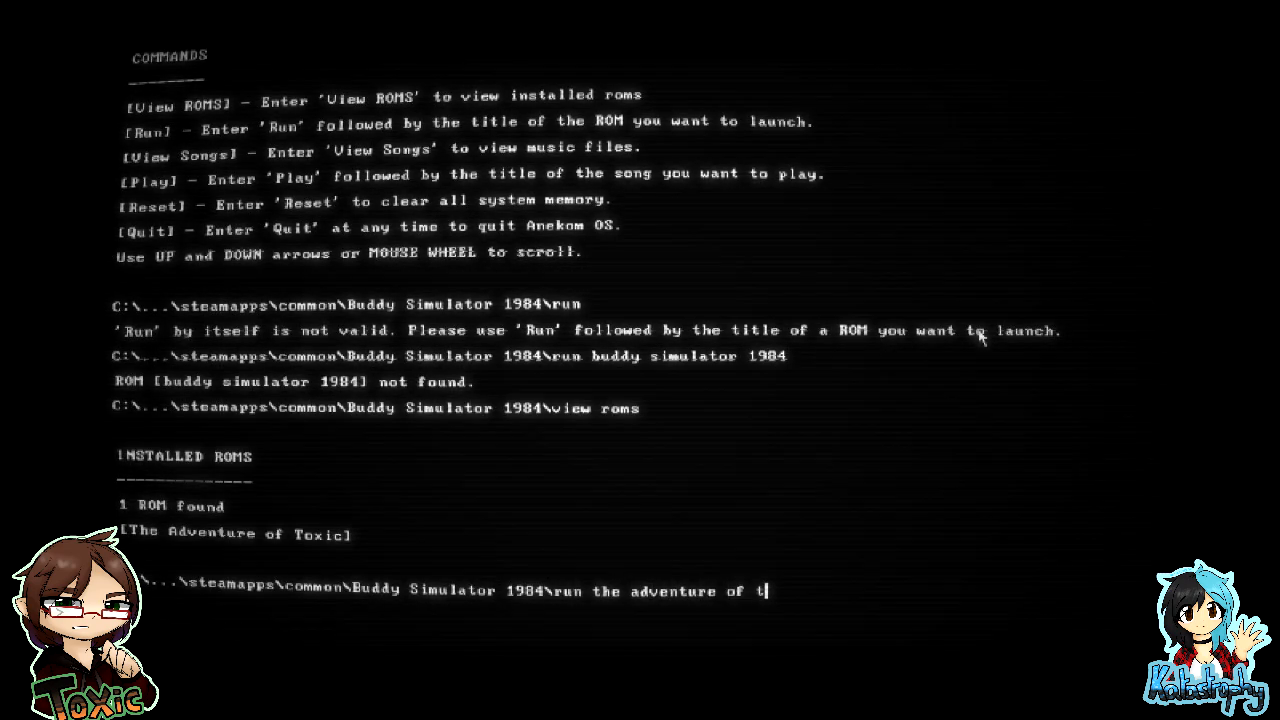
key(Return)
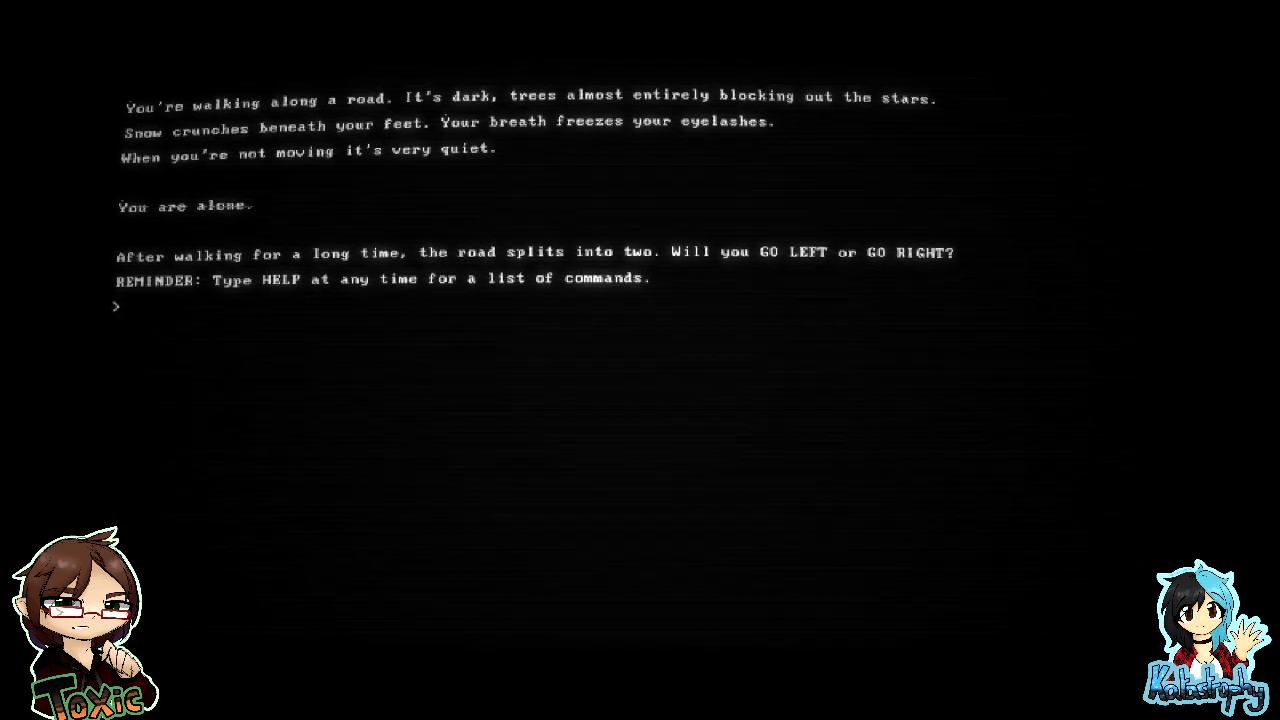
- Go left to the lantern on the tree, then try 'go closer', which is rejected
text(go left)
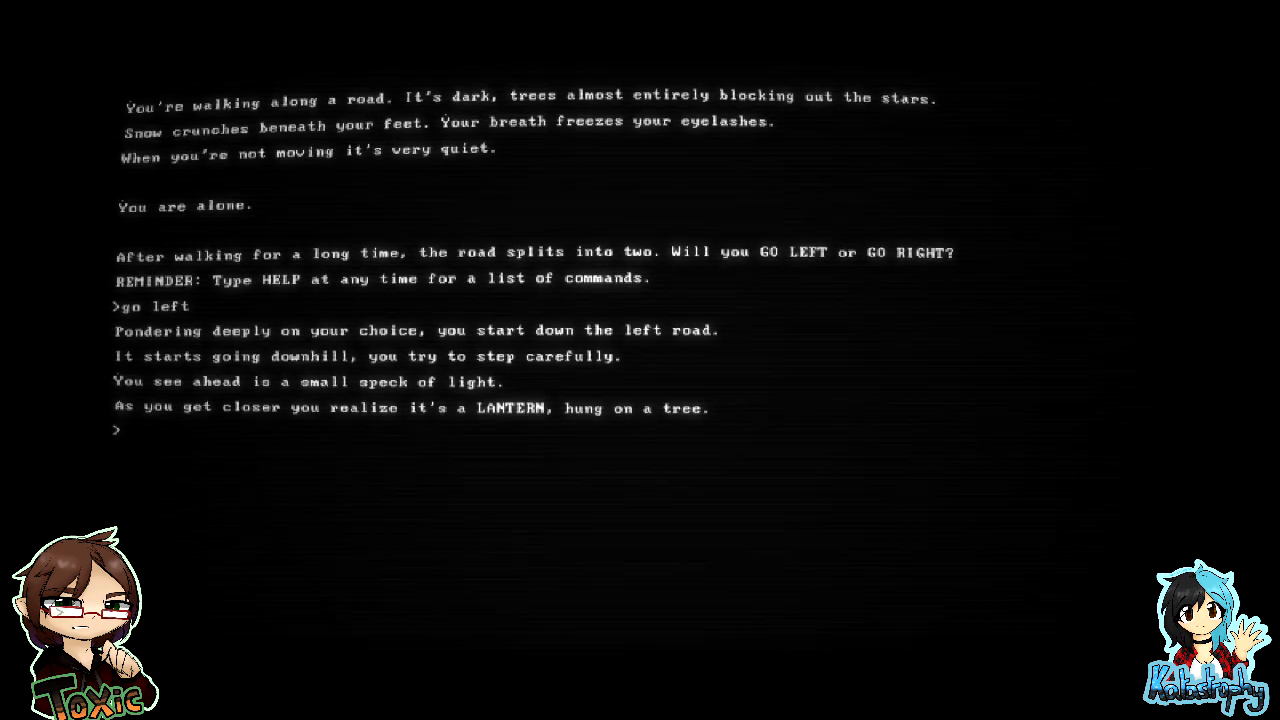
text(go c)
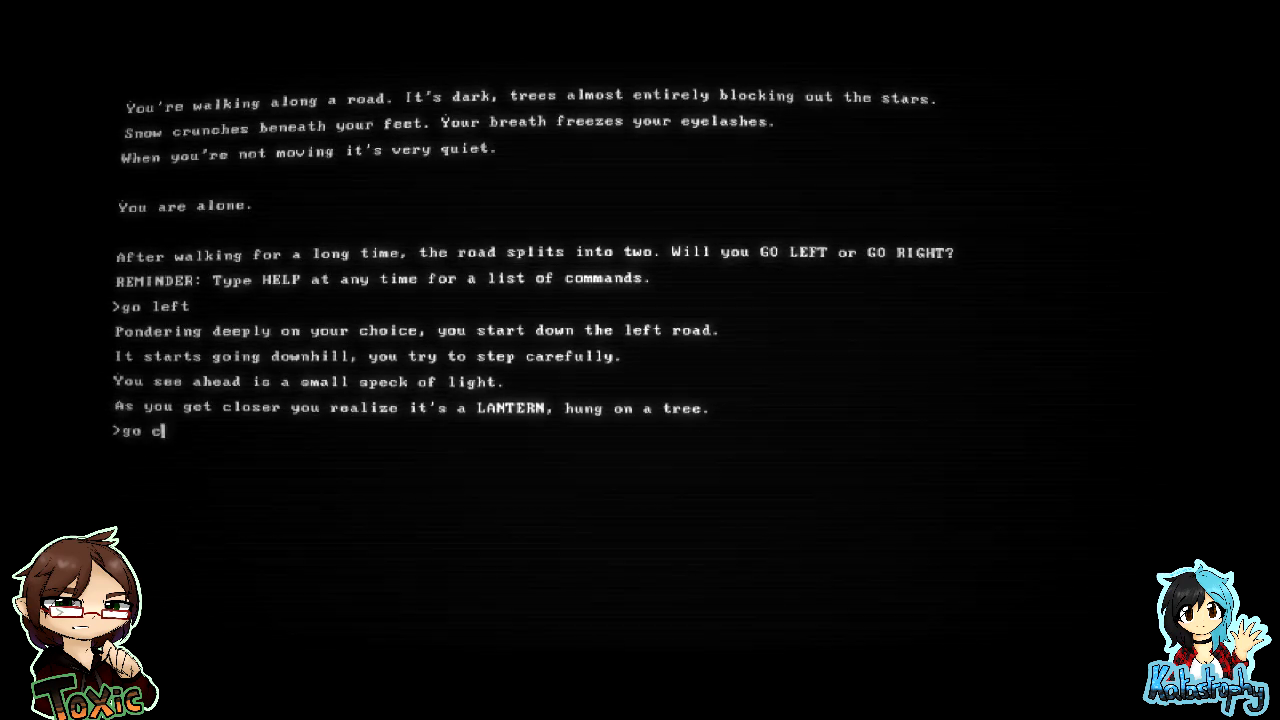
key(Return)
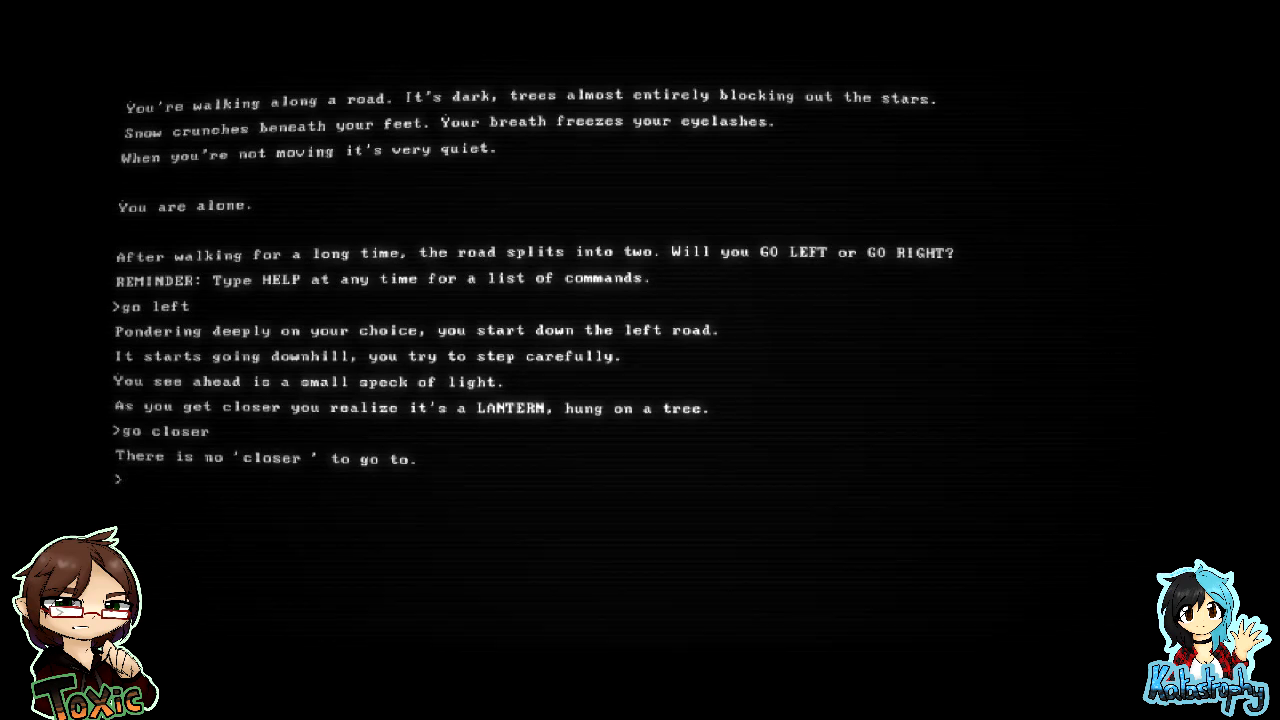
- Show the help command list, look at the lantern, and begin typing 'take'
text(help)
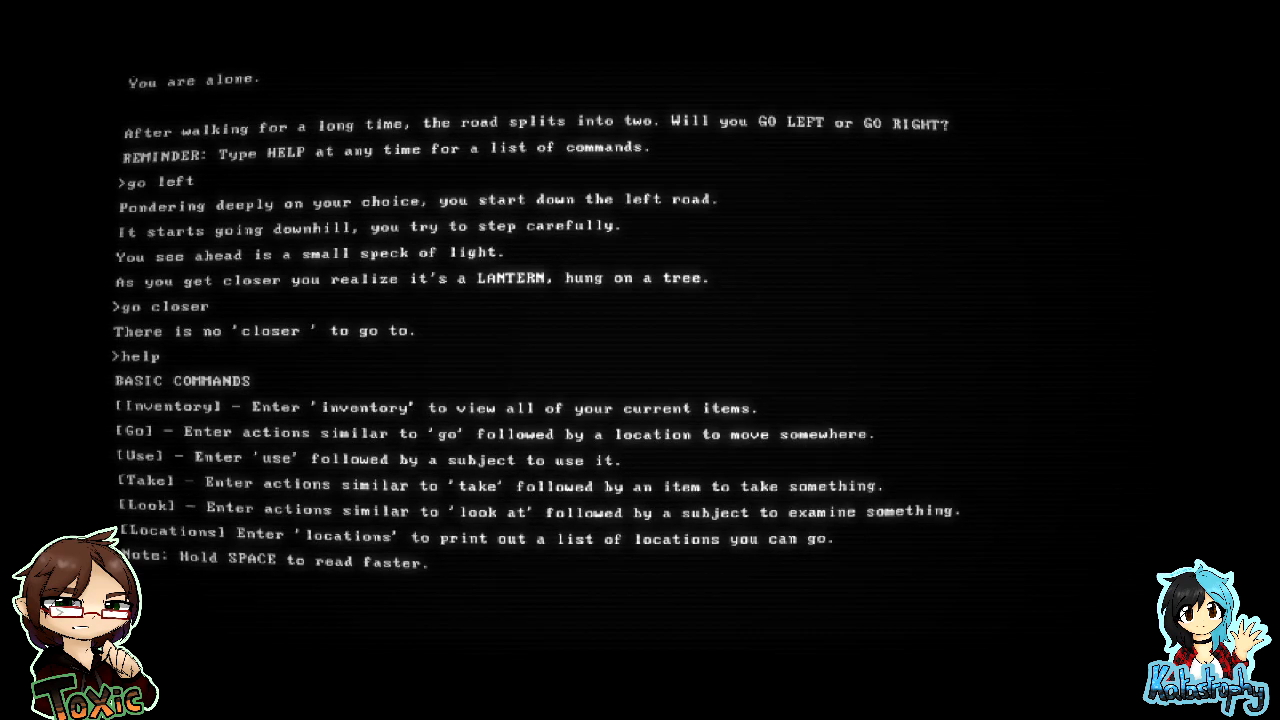
text(look at lantern)
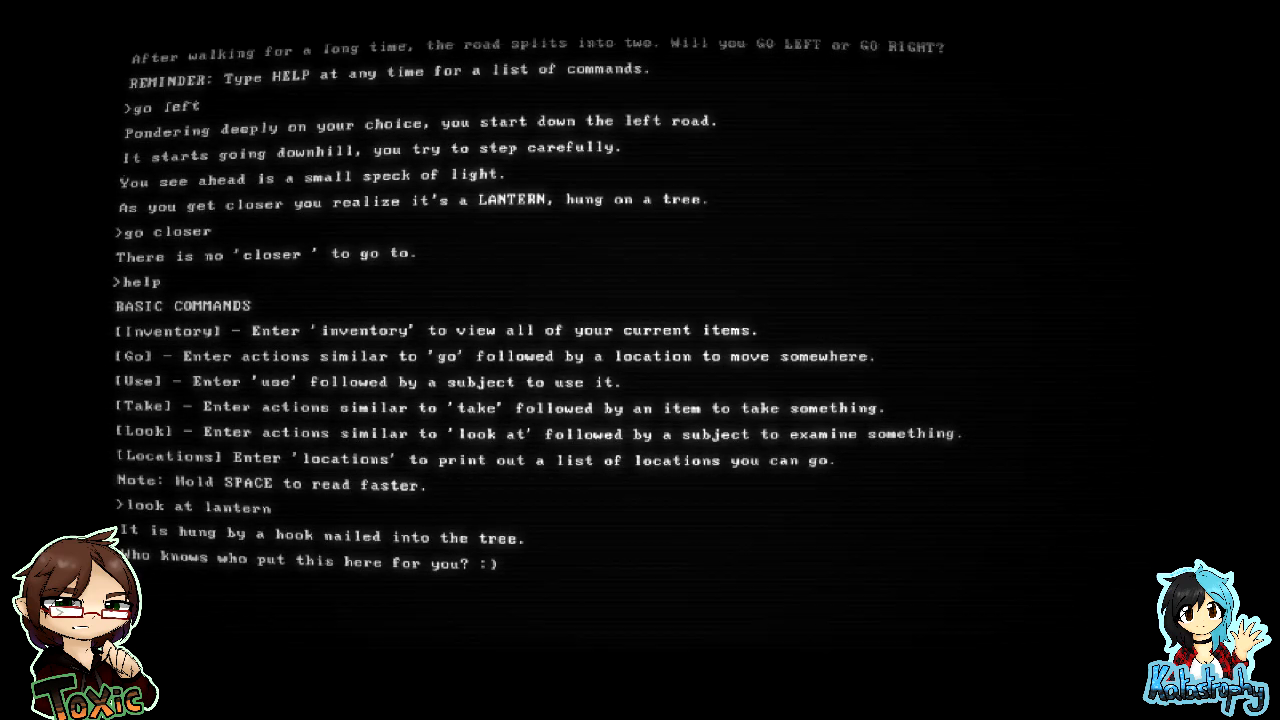
text(k)
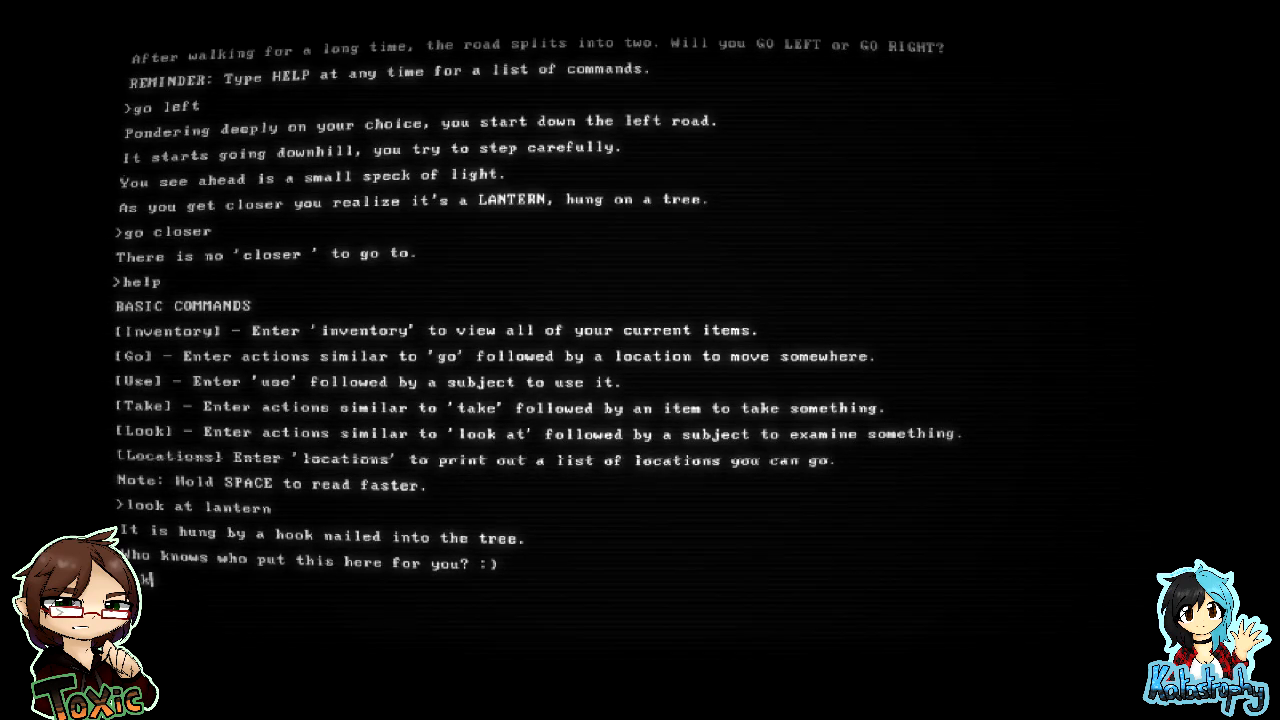
text(ake)
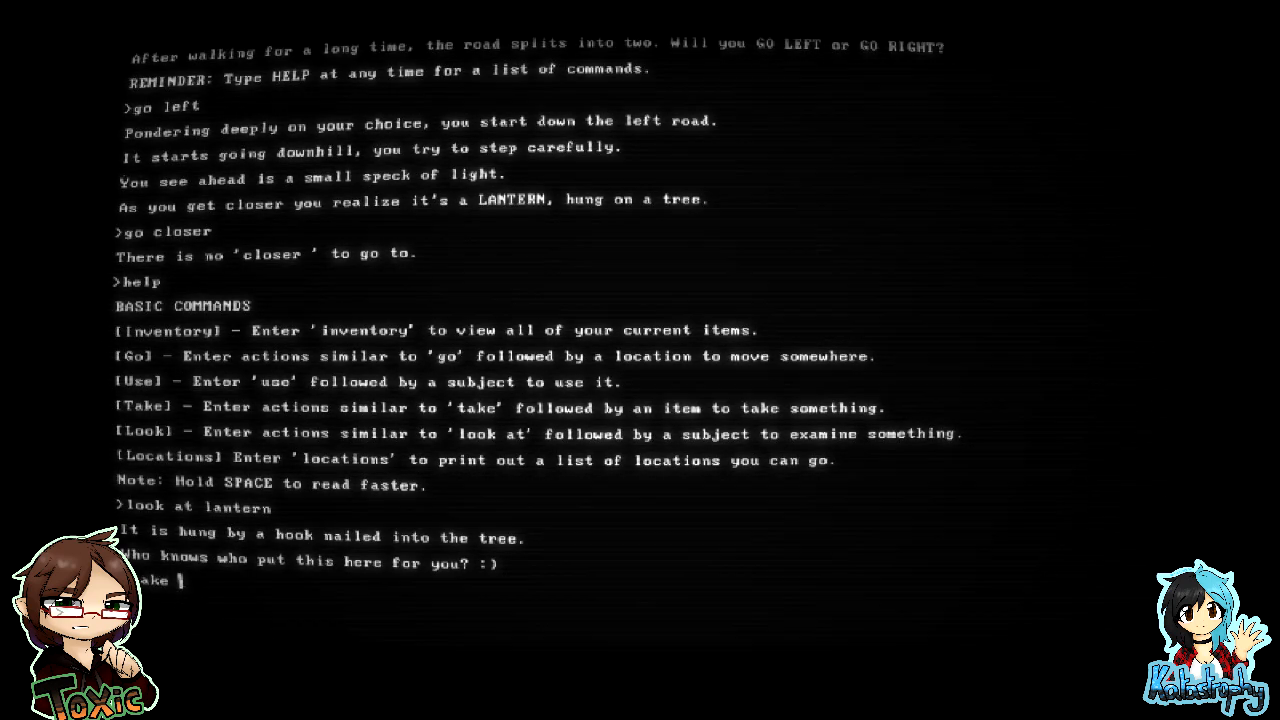
- Take the lantern, enter the left tunnel, light it, and decline going back
key(Return)
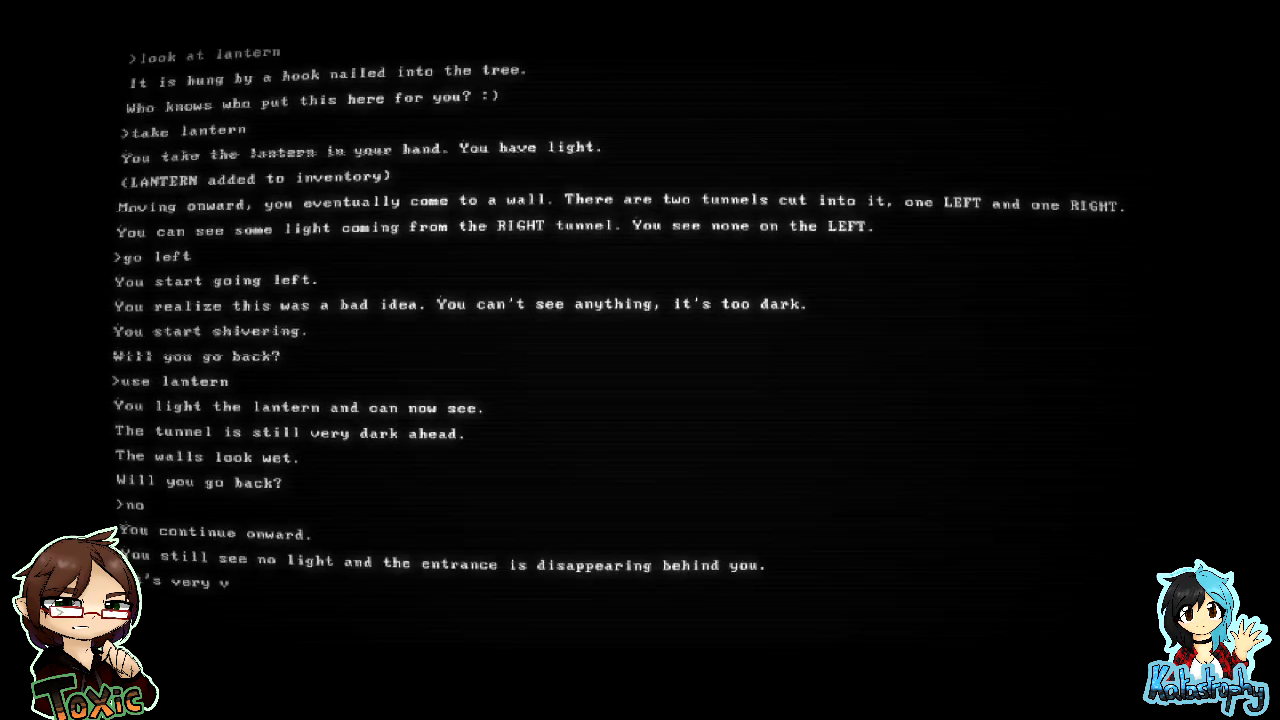
scroll(down, 3)
text(no)
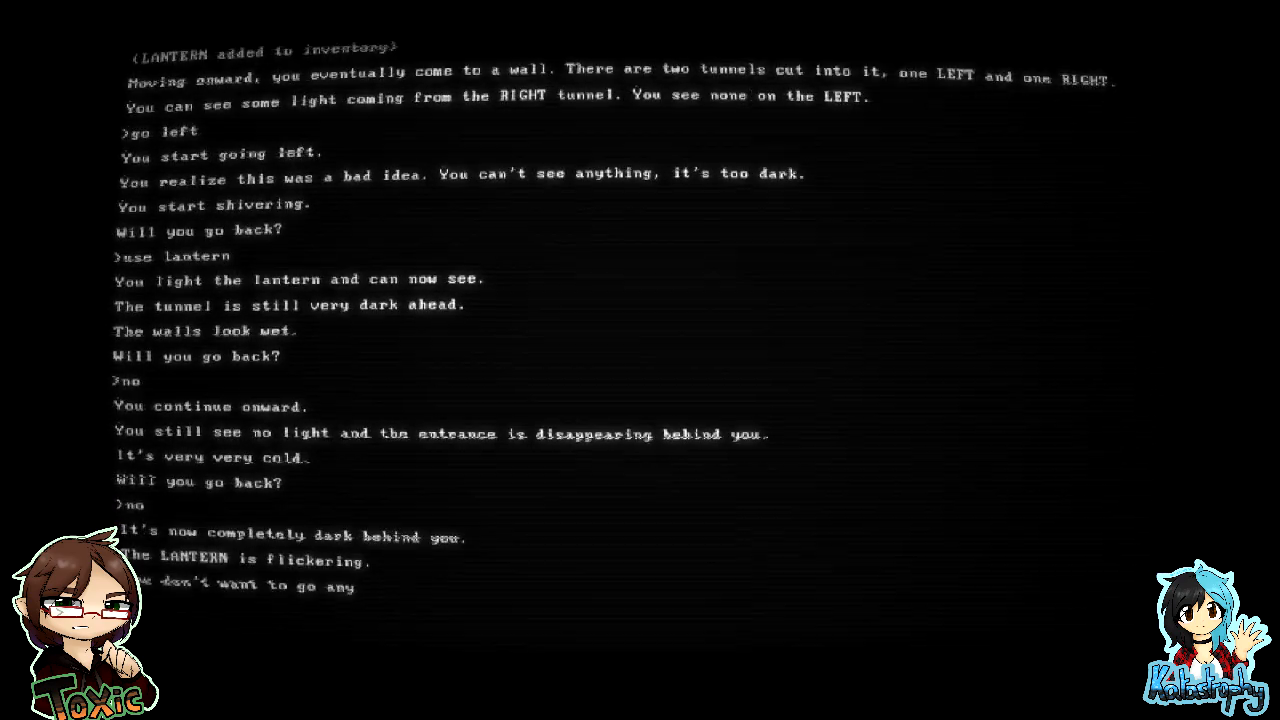
- Keep going until the lantern dies, retreat, and take the right tunnel to the lawn
scroll(down, 3)
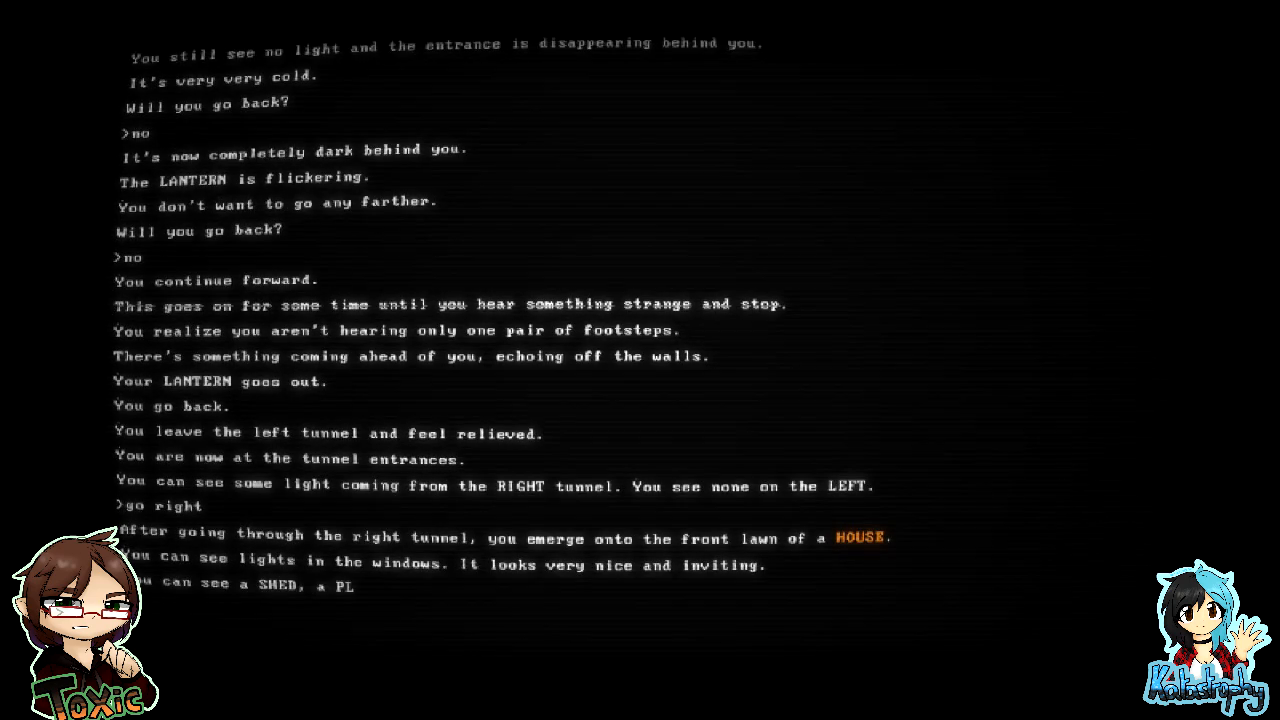
- Look at the shed, playground and pond, then display 'help' again
scroll(down, 3)
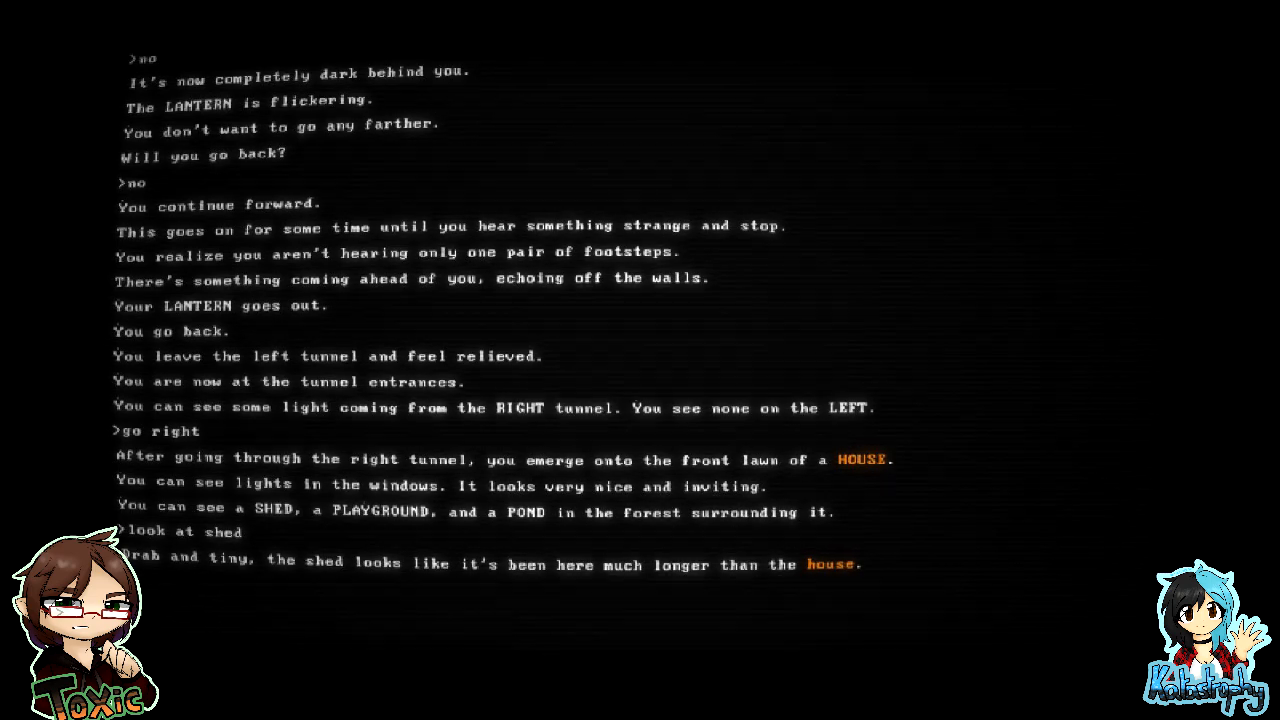
text(look at playground)
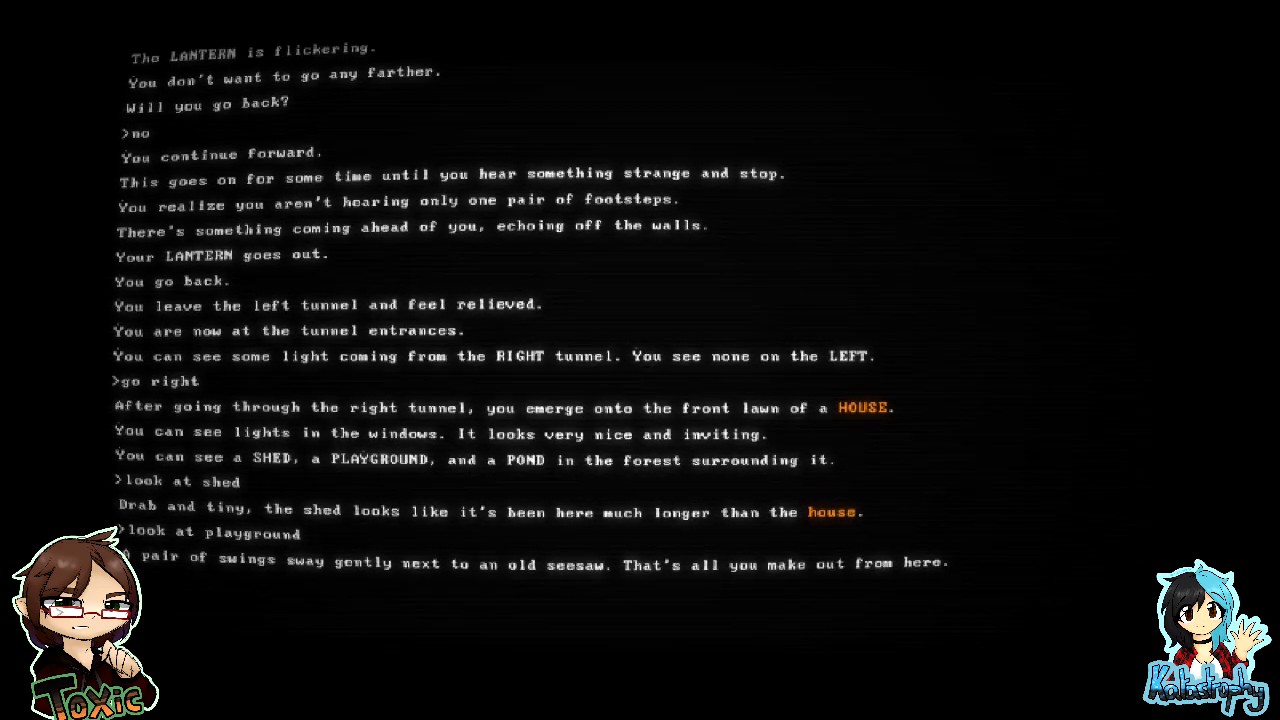
text(look at pond)
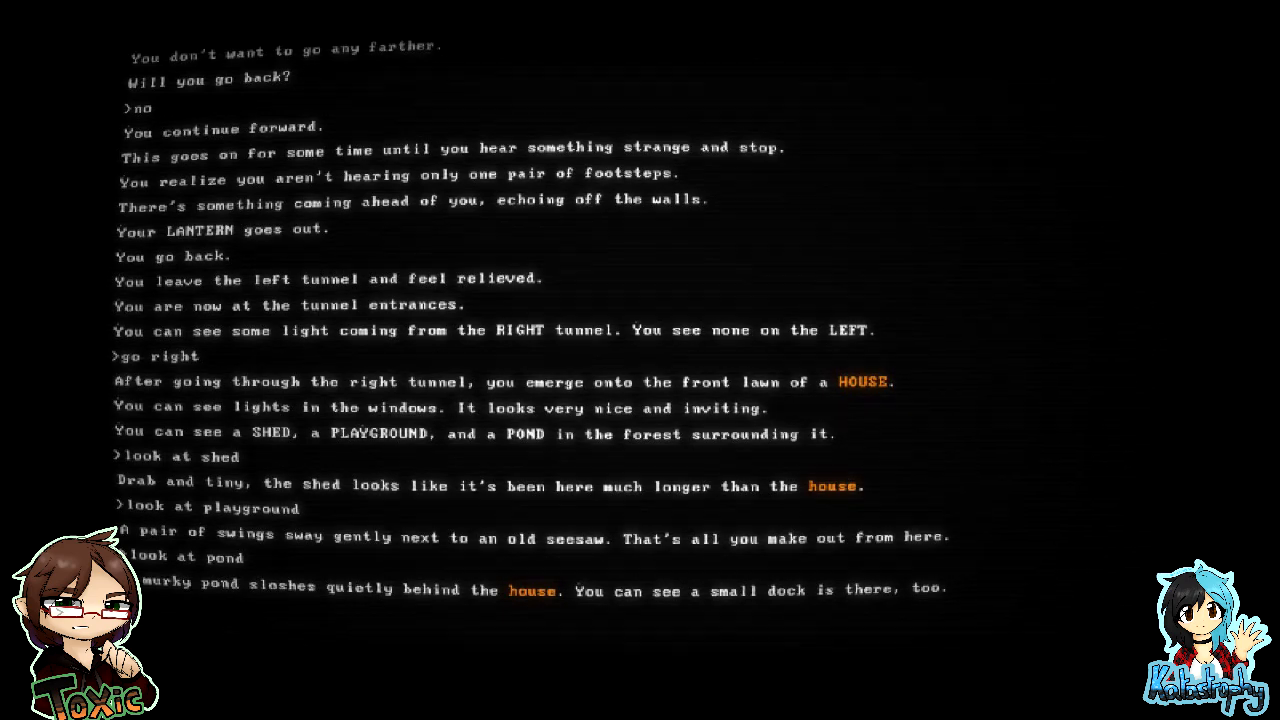
scroll(up, 3)
text(help)
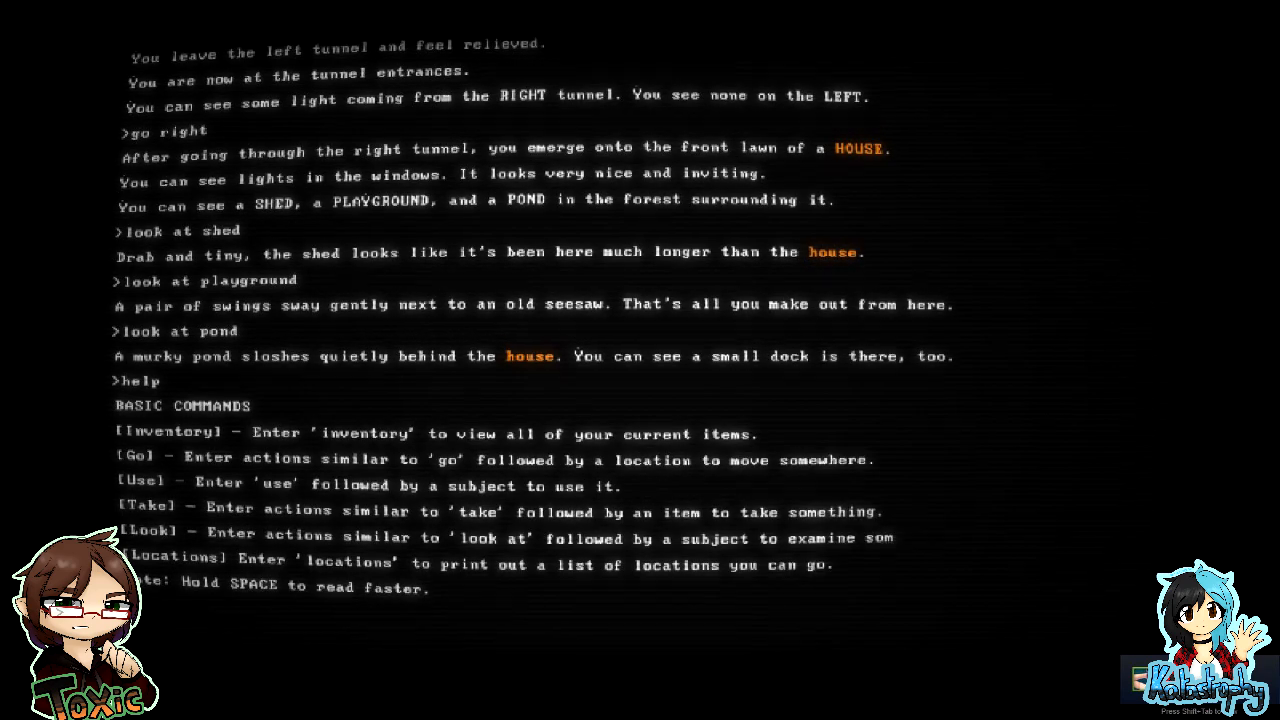
scroll(up, 3)
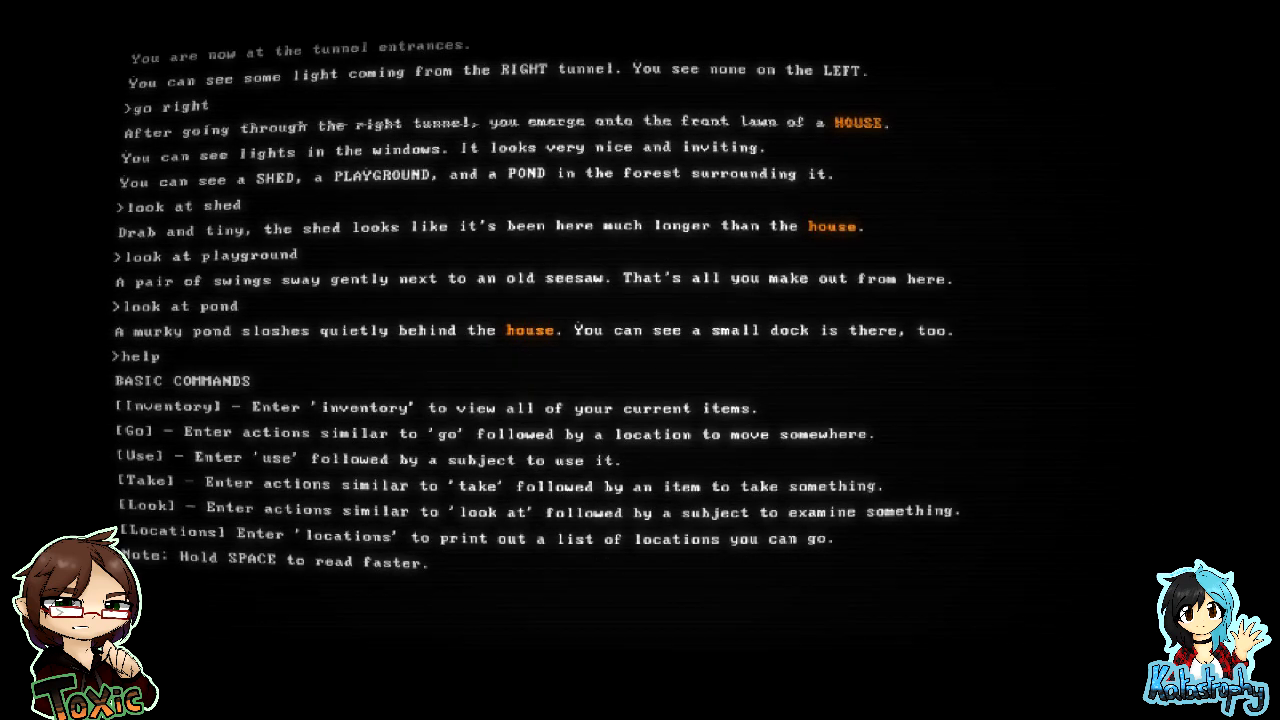
text(look at ho)
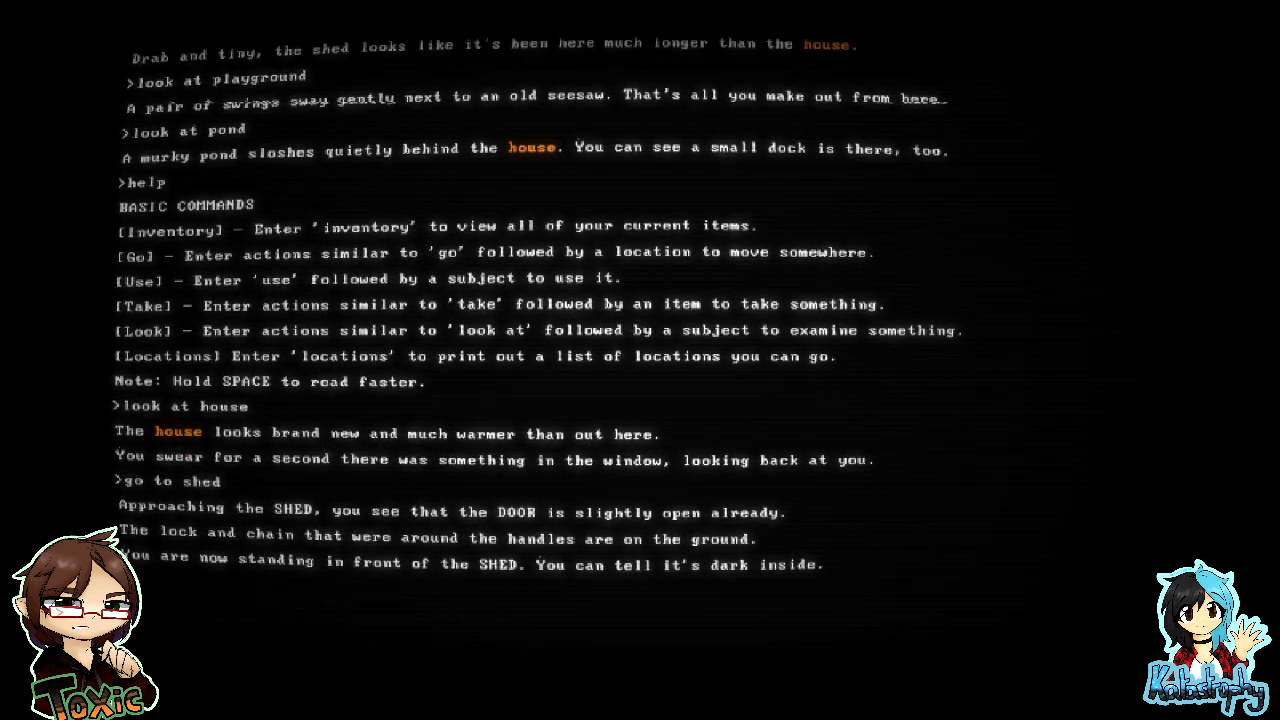
- Try 'use lantern' at the shed and get told it isn't needed
text(use l)
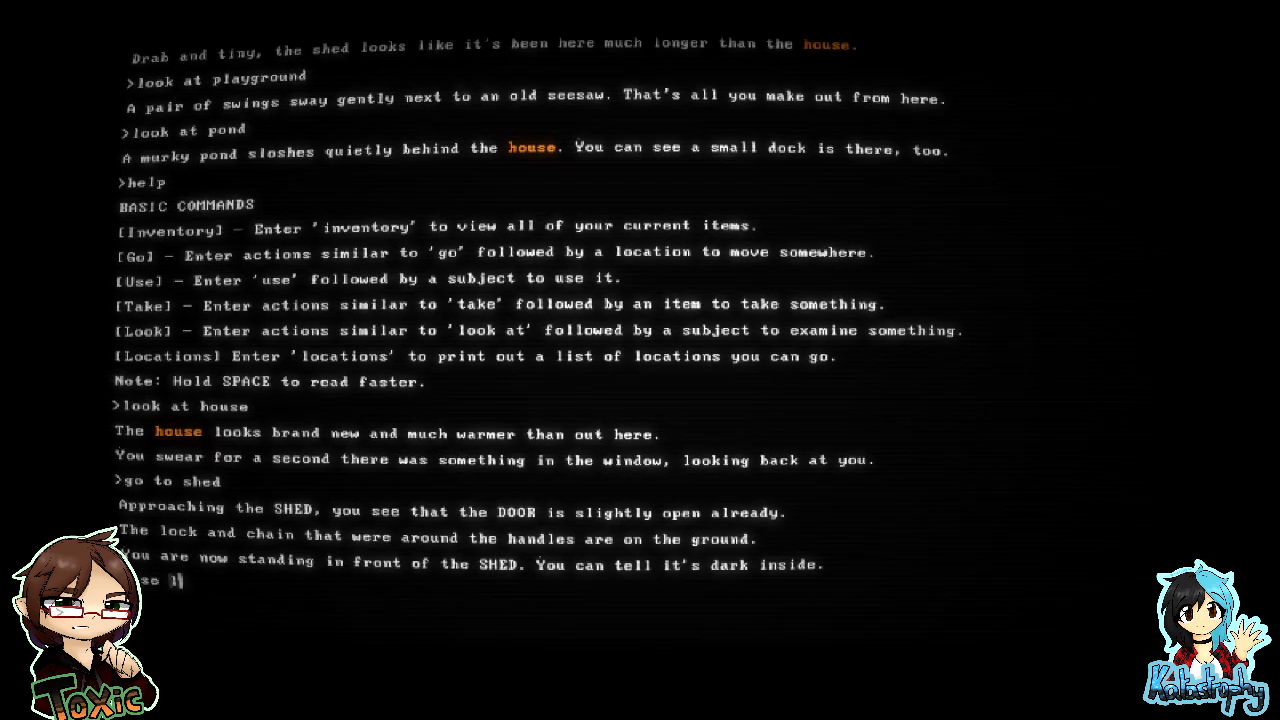
key(Return)
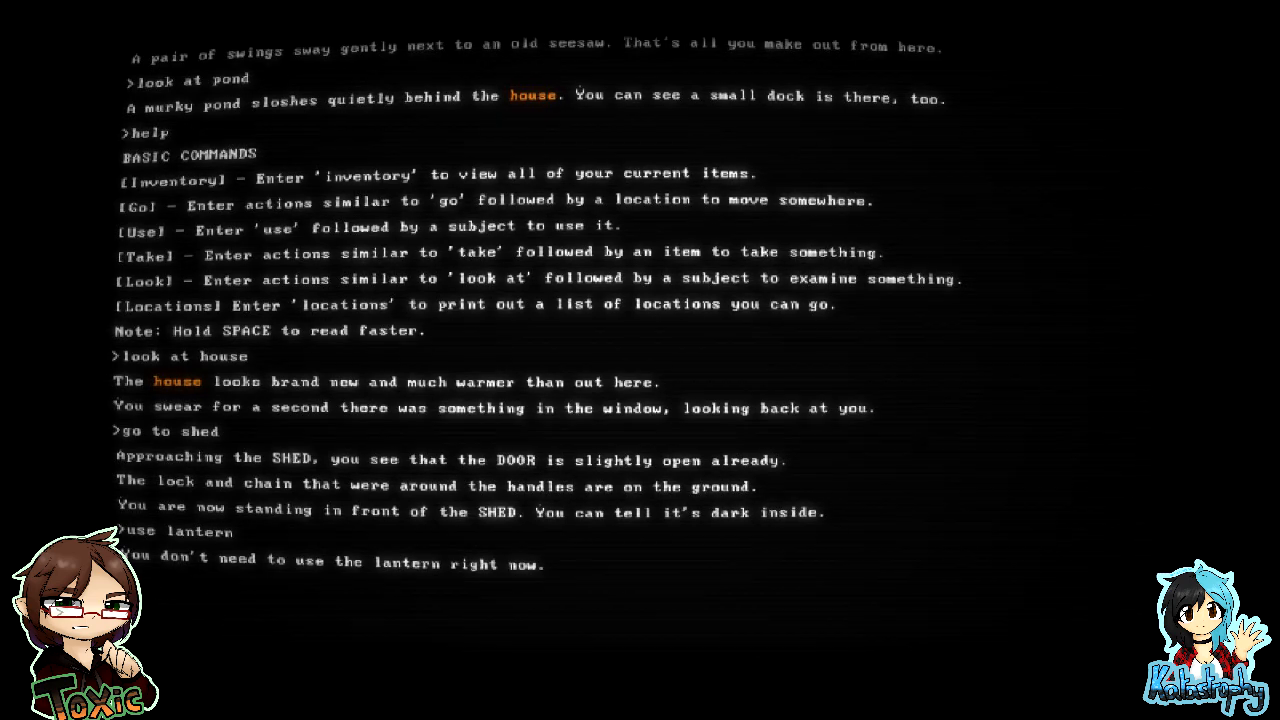
- Go into the shed and light the lantern, revealing pole, chest and trapdoor
text(go into shed)
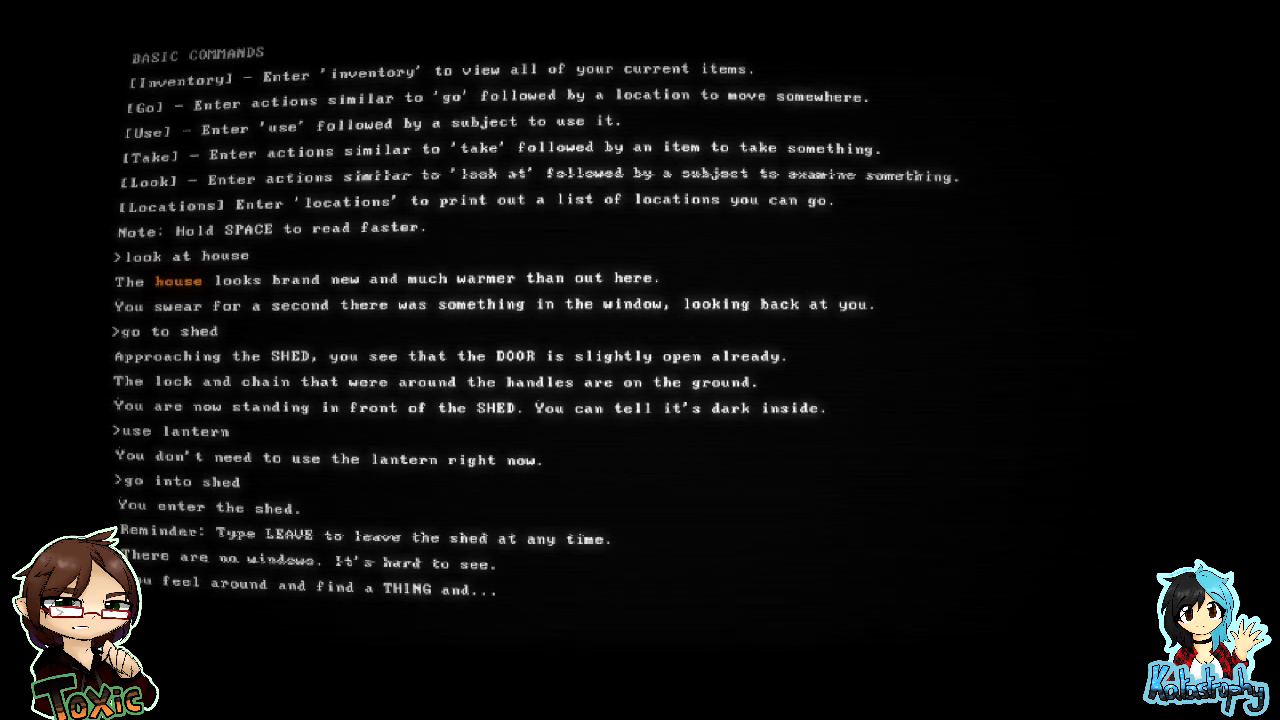
key(space)
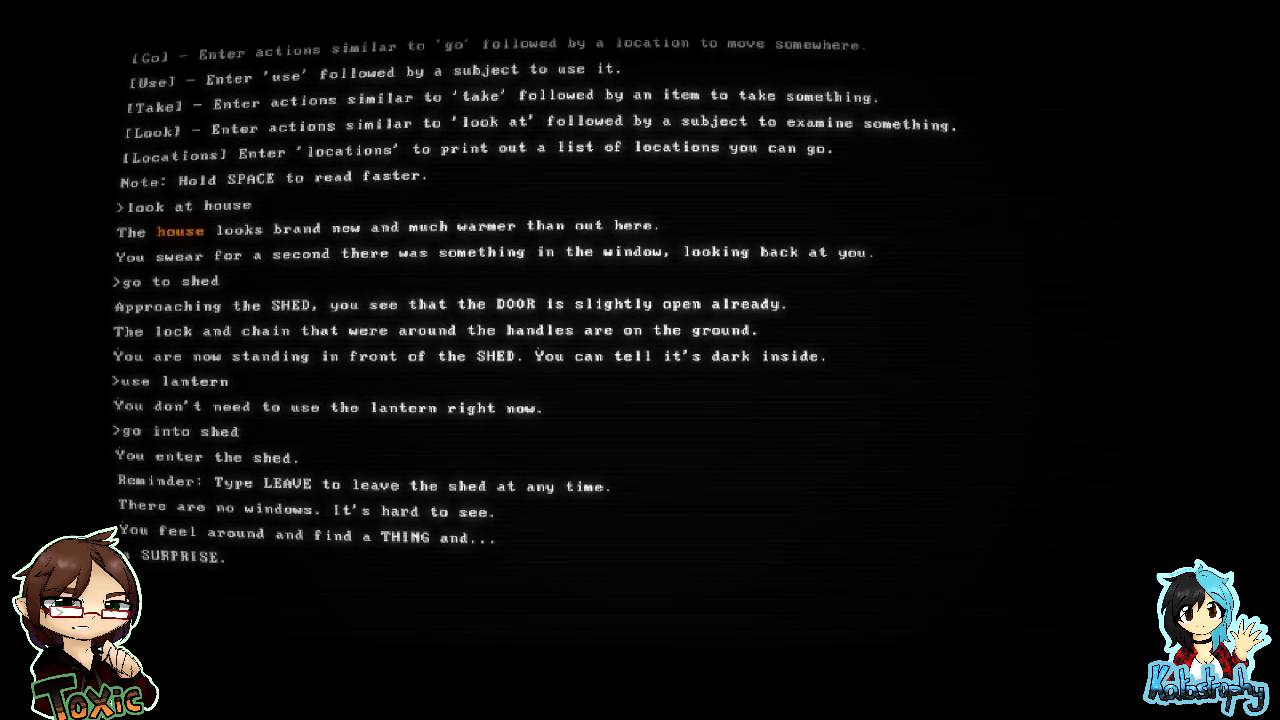
text(use lan)
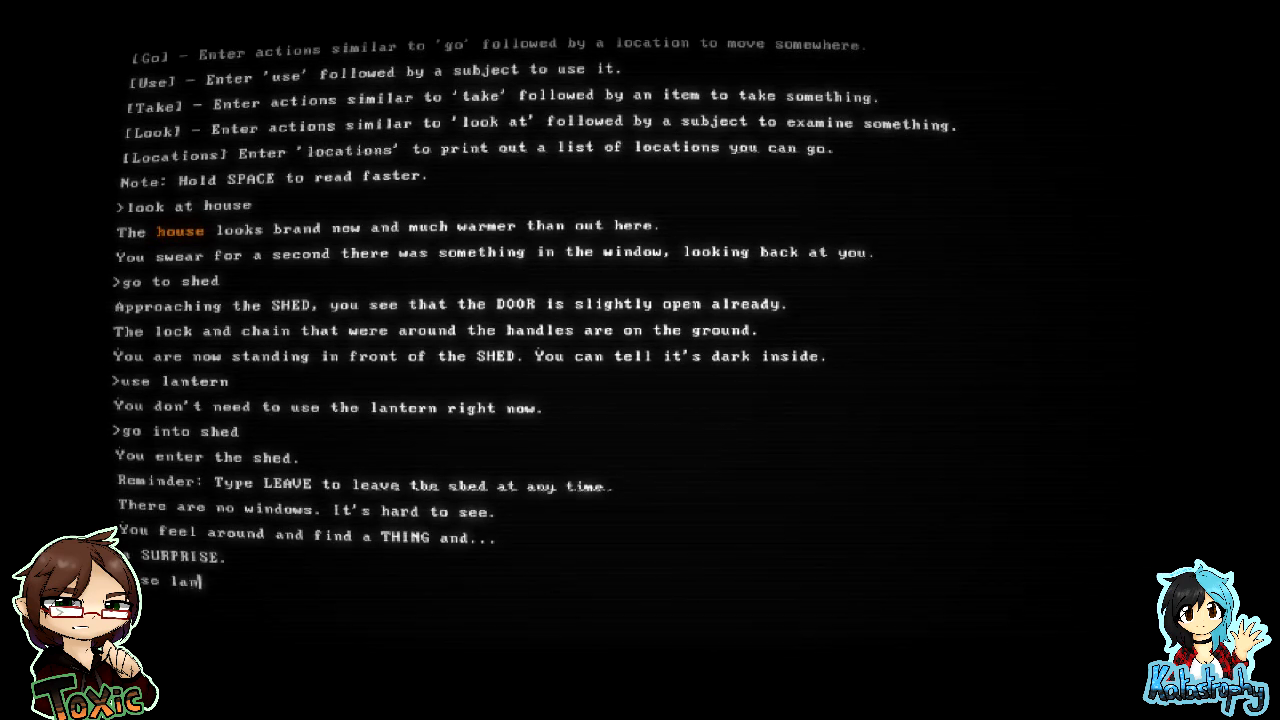
key(Return)
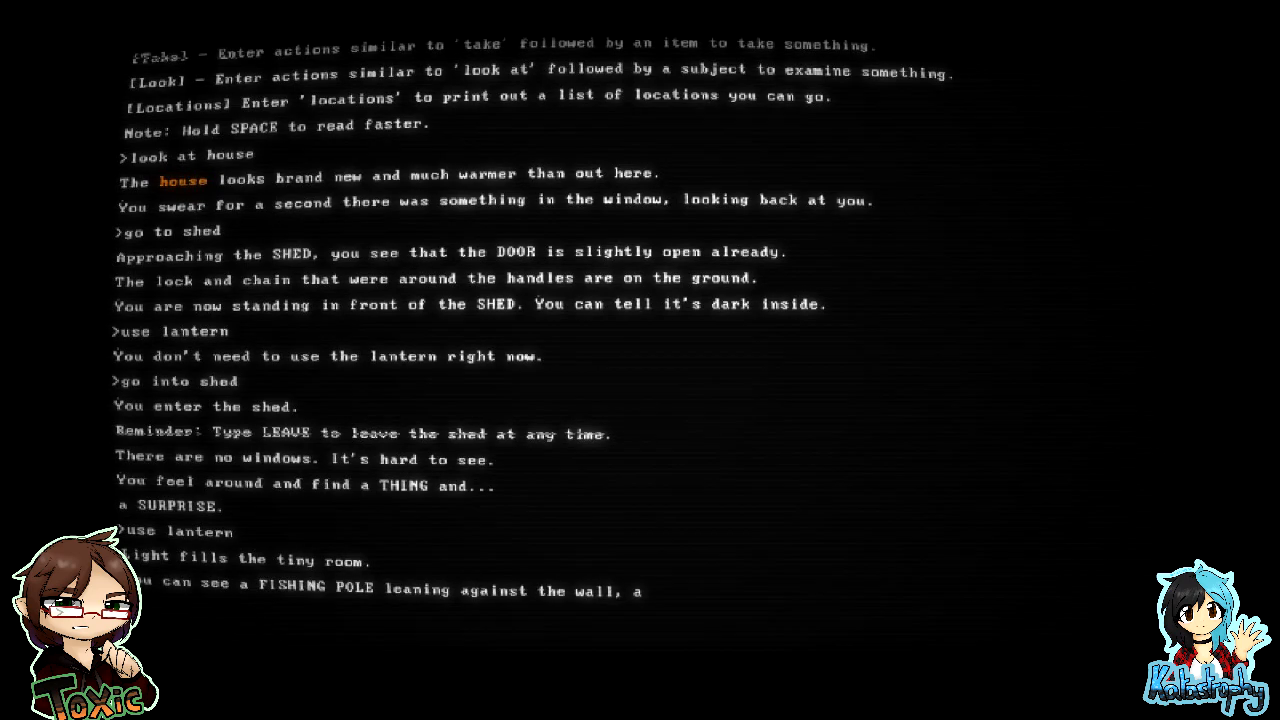
scroll(down, 3)
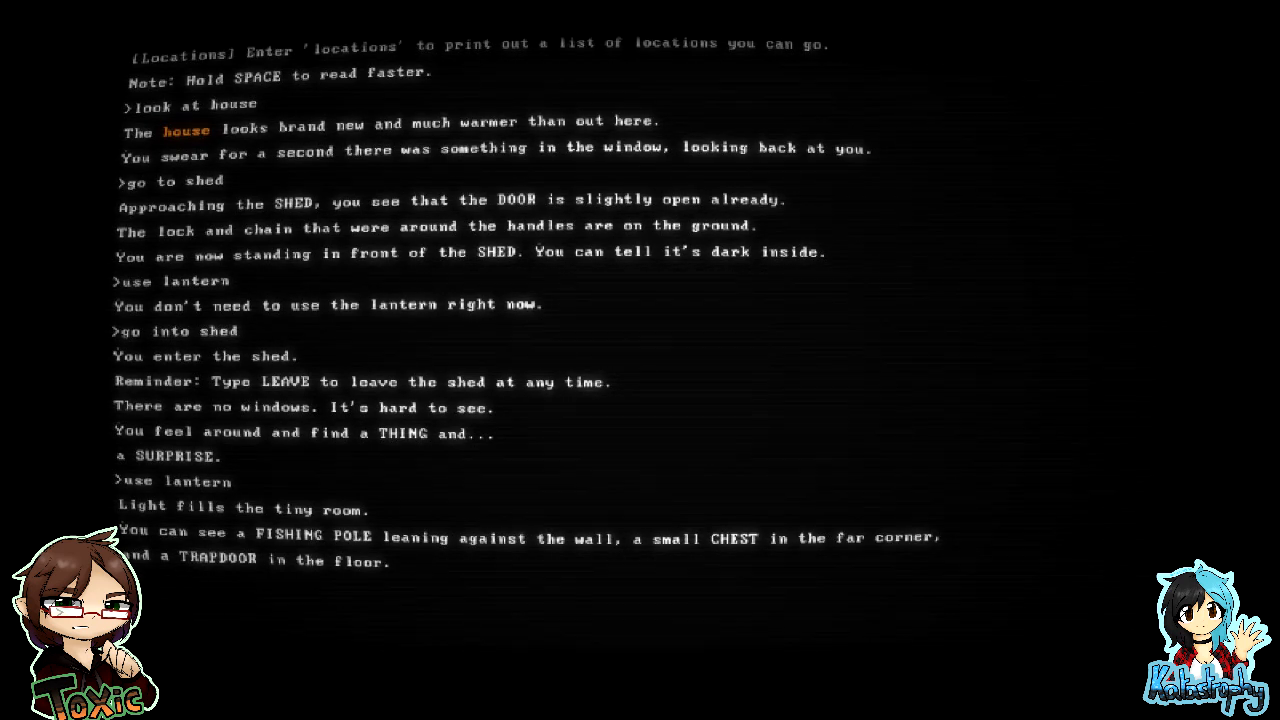
- Open the chest for the doll, take the fishing pole, and look at the trapdoor
text(ope)
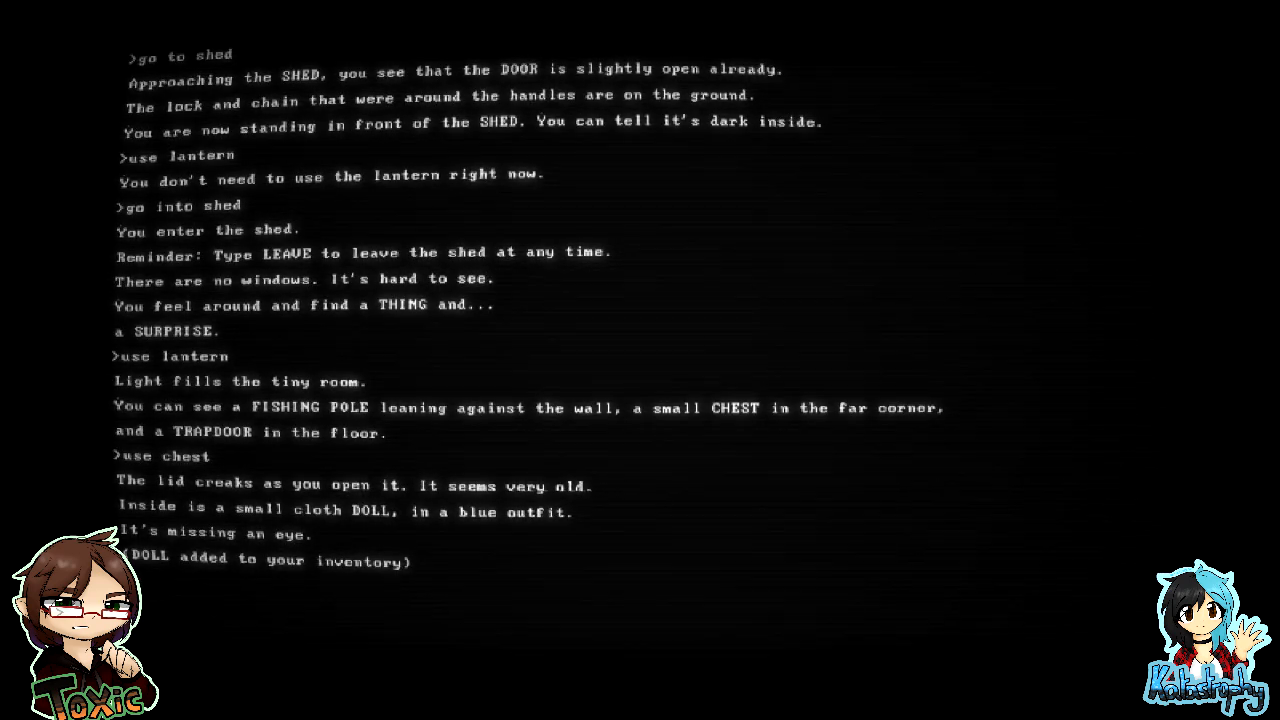
text(take fishing pole)
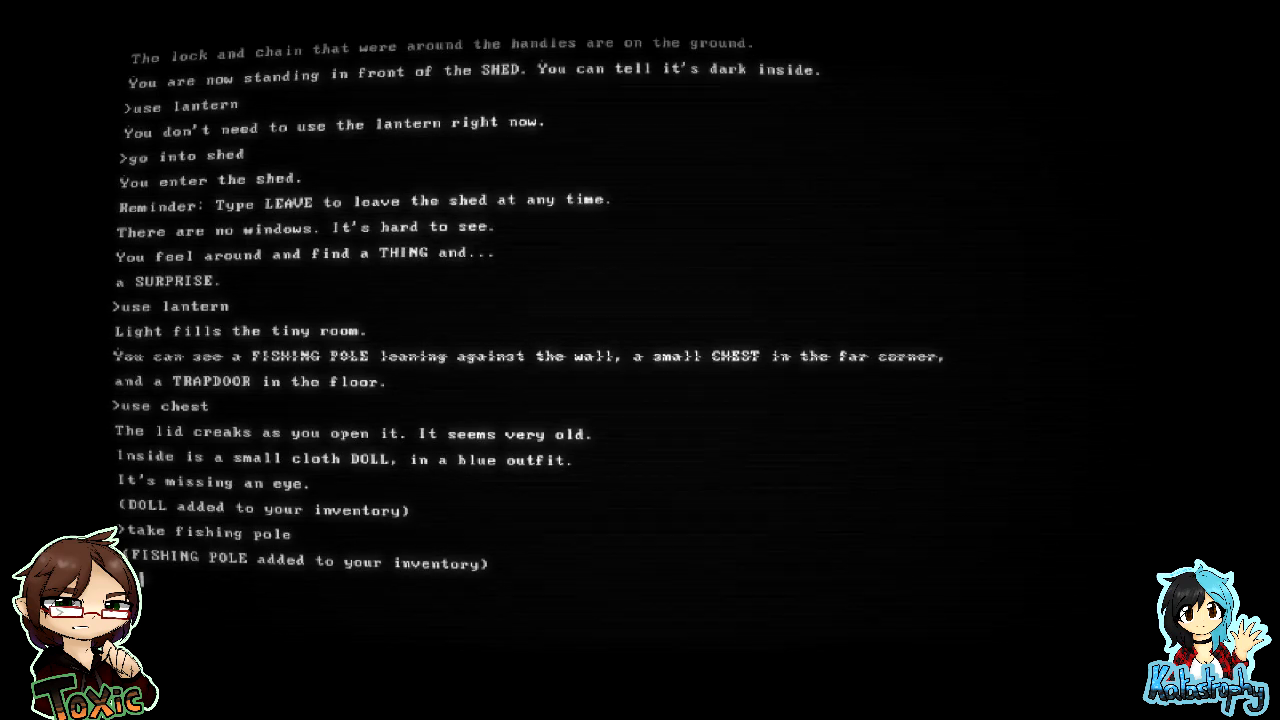
text(look at trapd)
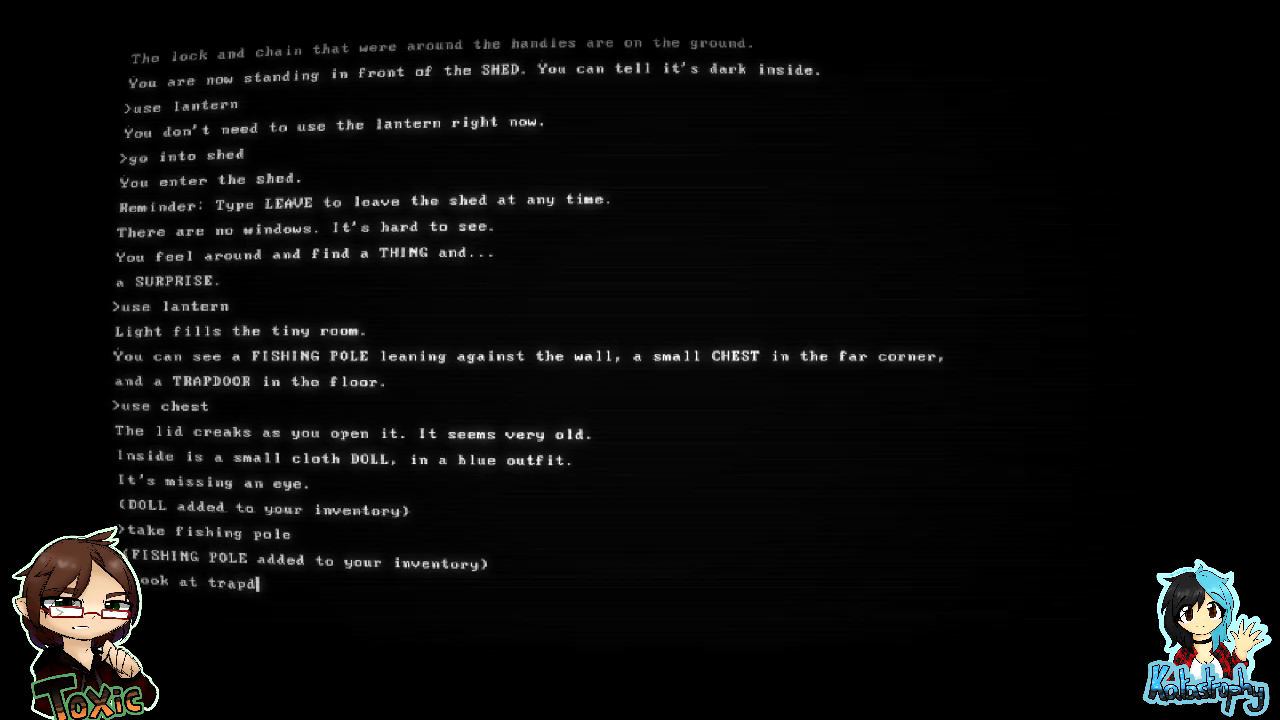
key(Return)
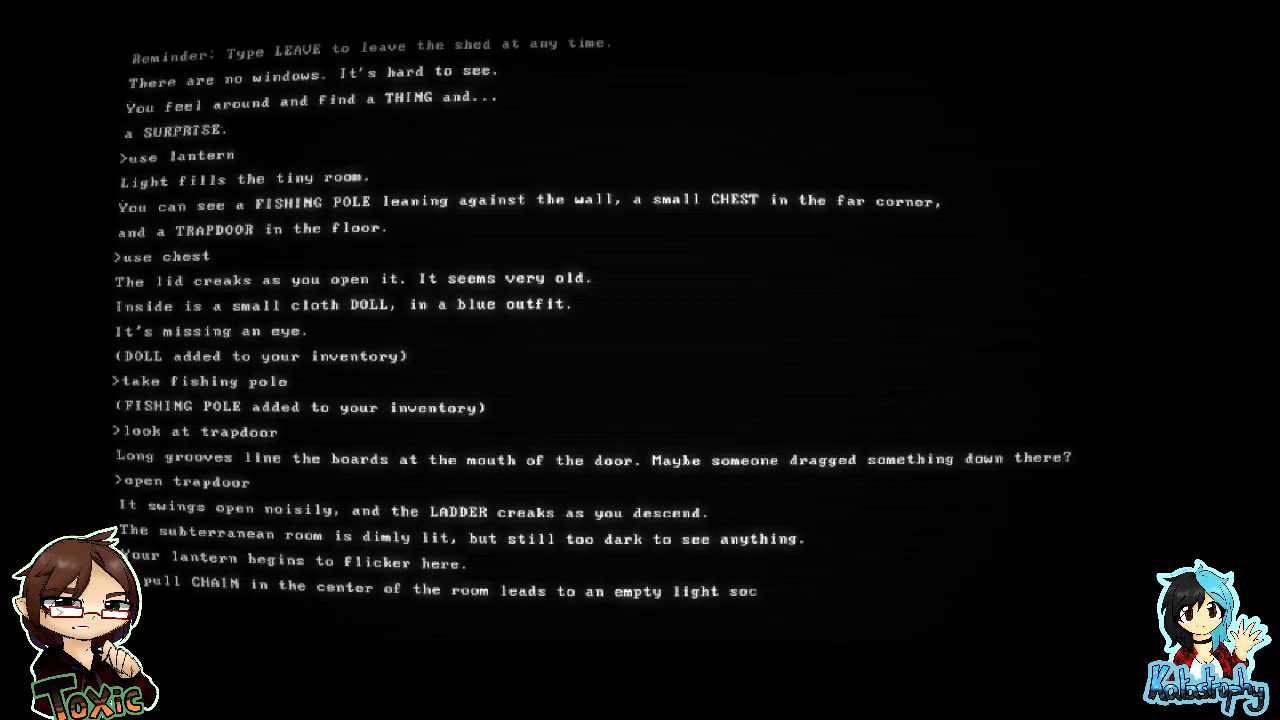
- Scroll through the text after climbing down to the dim room with the pull chain
scroll(down, 3)
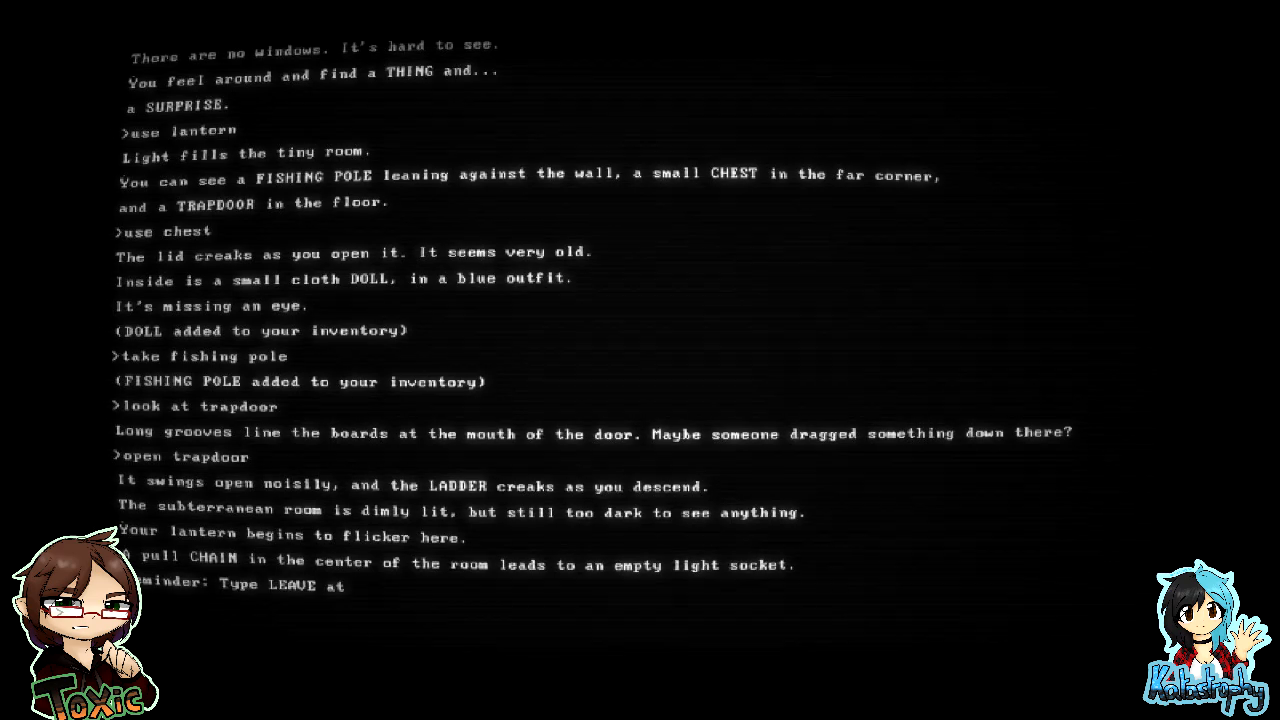
scroll(down, 3)
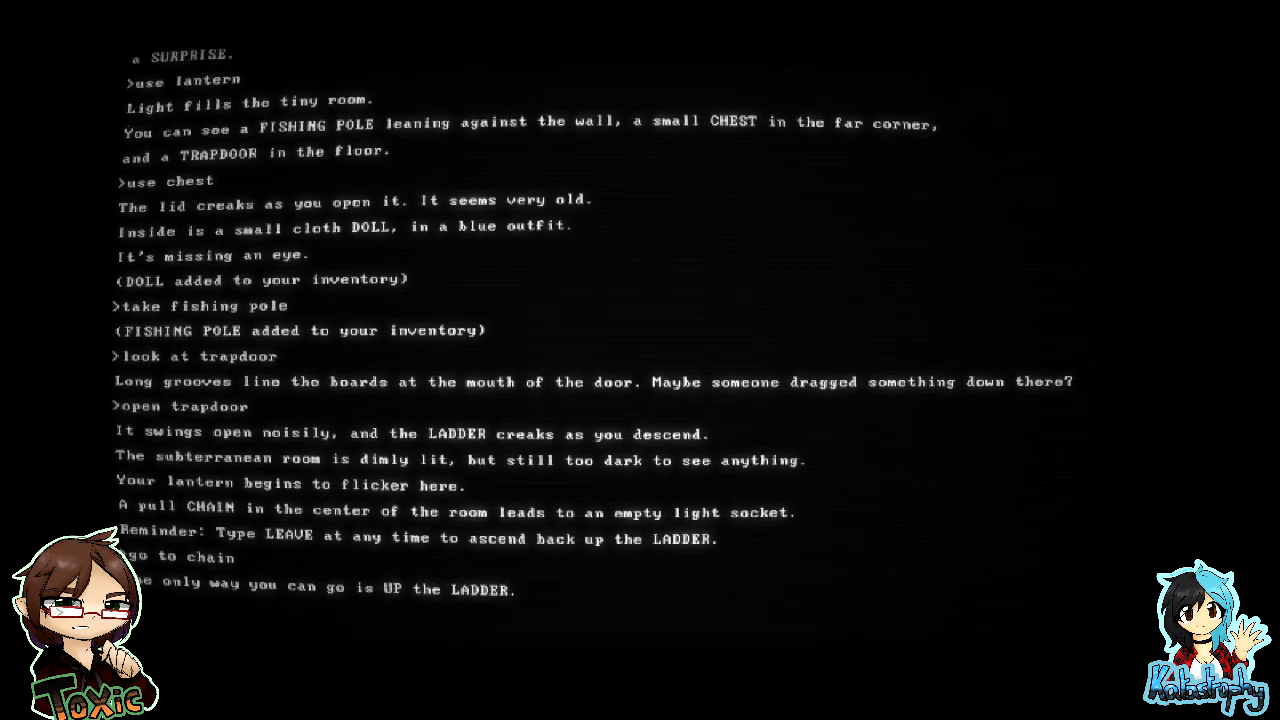
- Pull the underground chain, wait out the darkness, and receive the quokka picture
scroll(up, 3)
text(use chain)
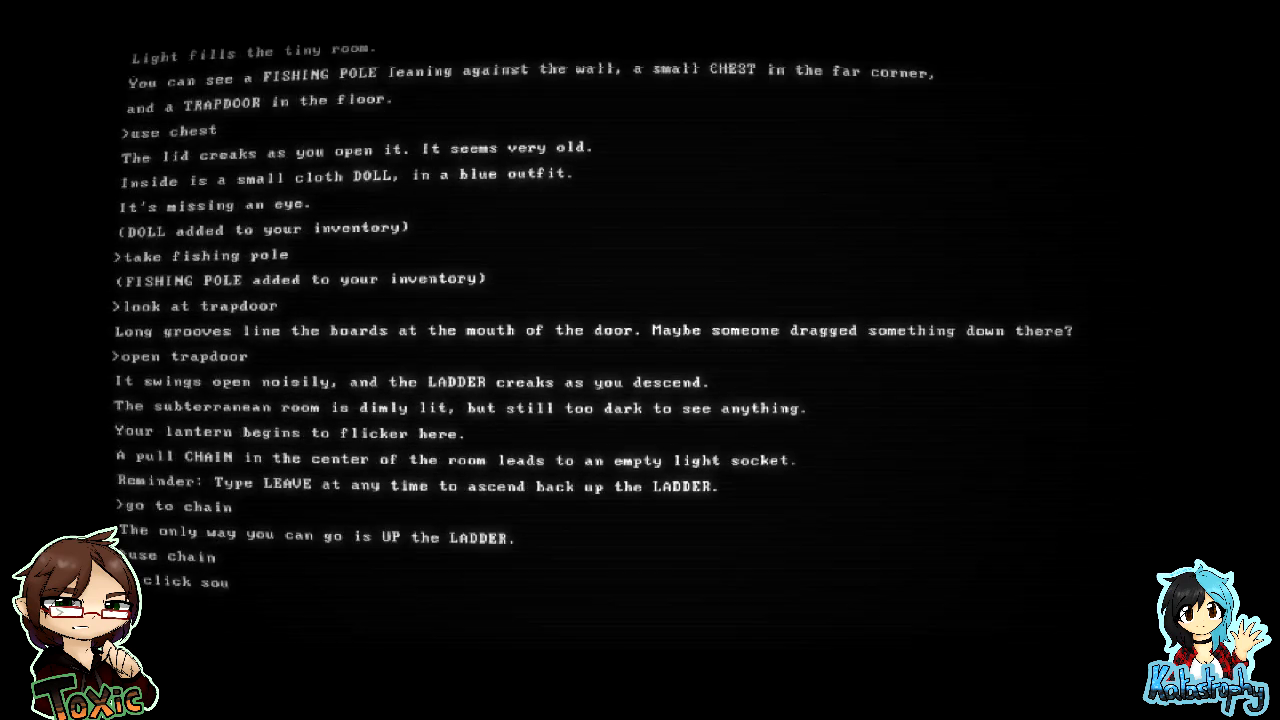
key(Return)
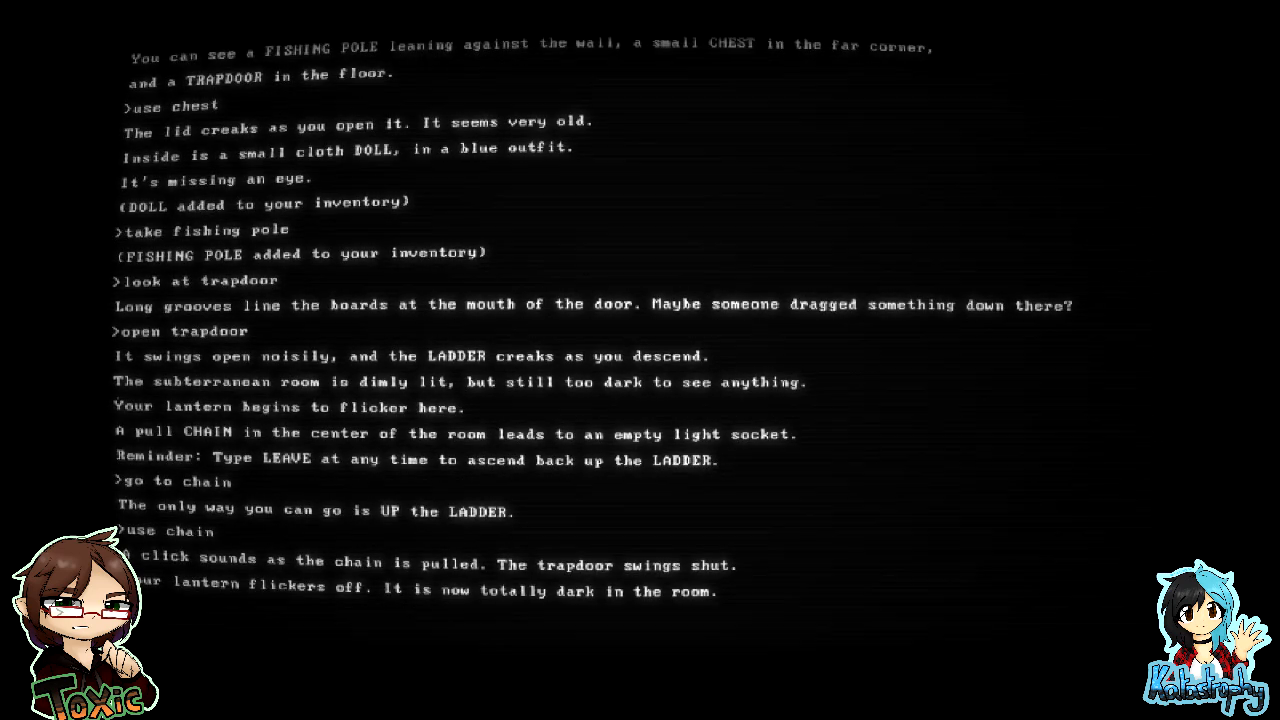
scroll(down, 3)
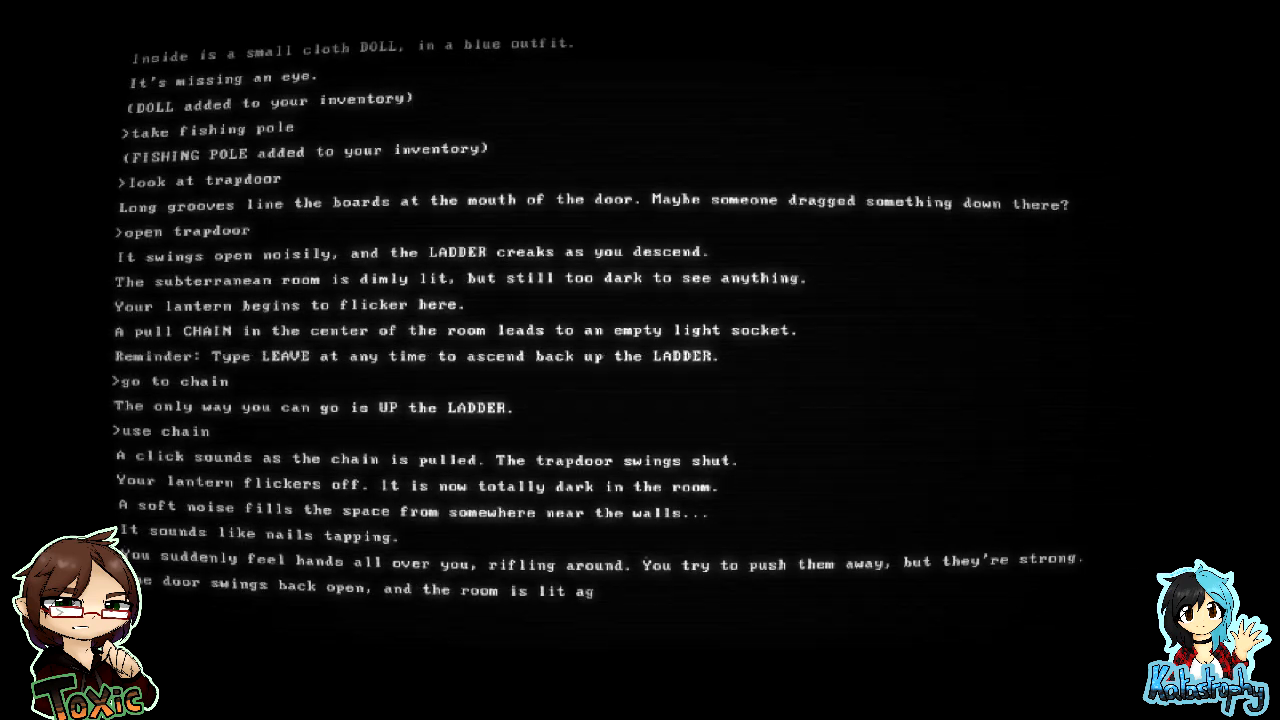
scroll(down, 3)
text(do)
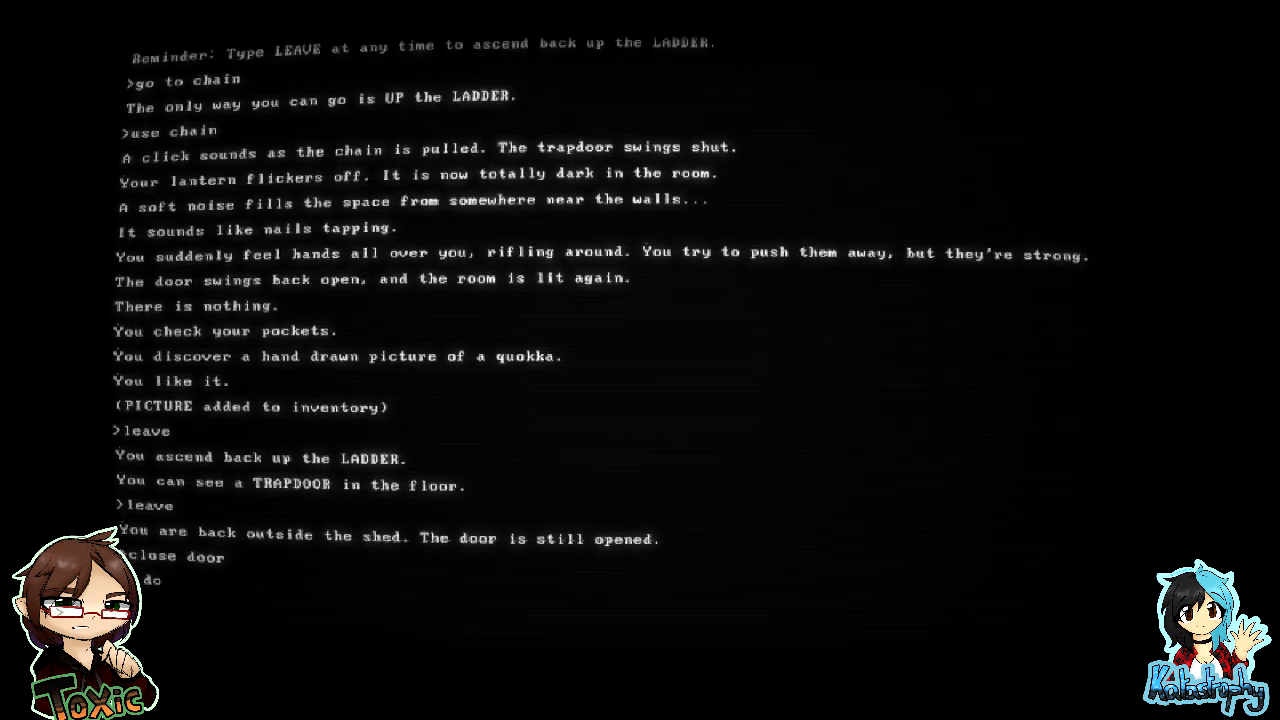
- Try shutting the shed door, then try using the door instead
key(Return)
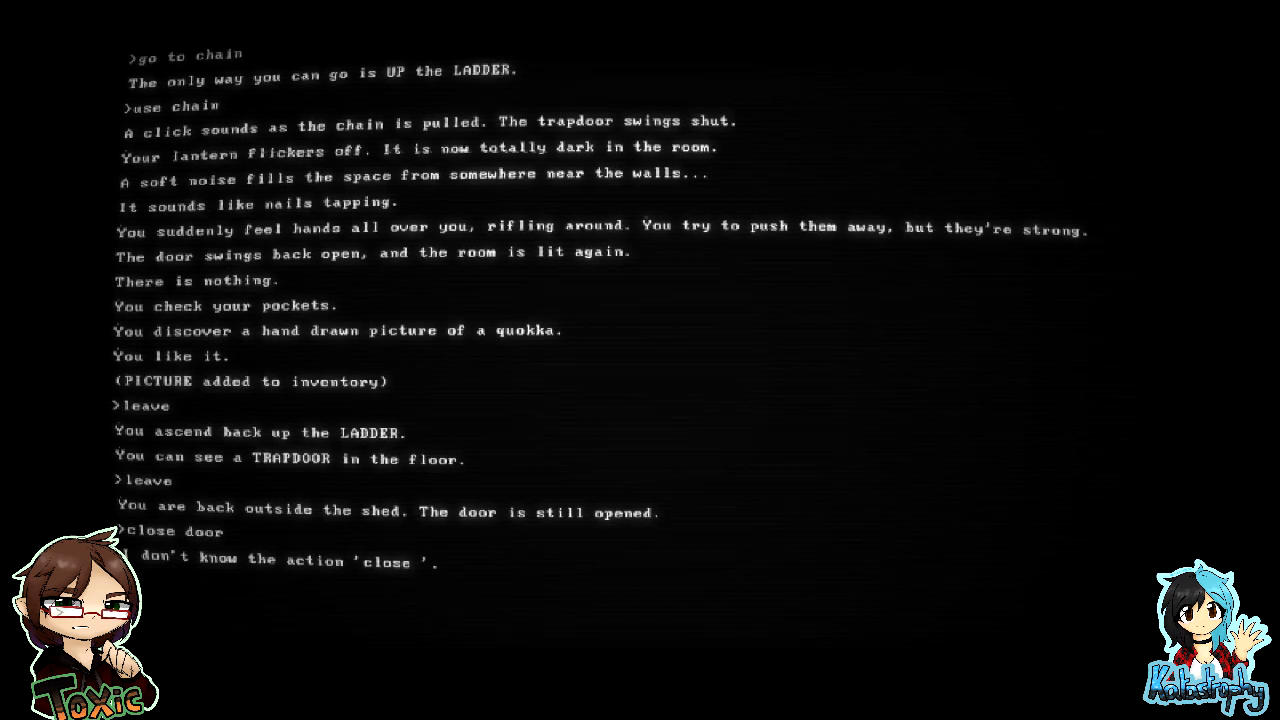
text(se door)
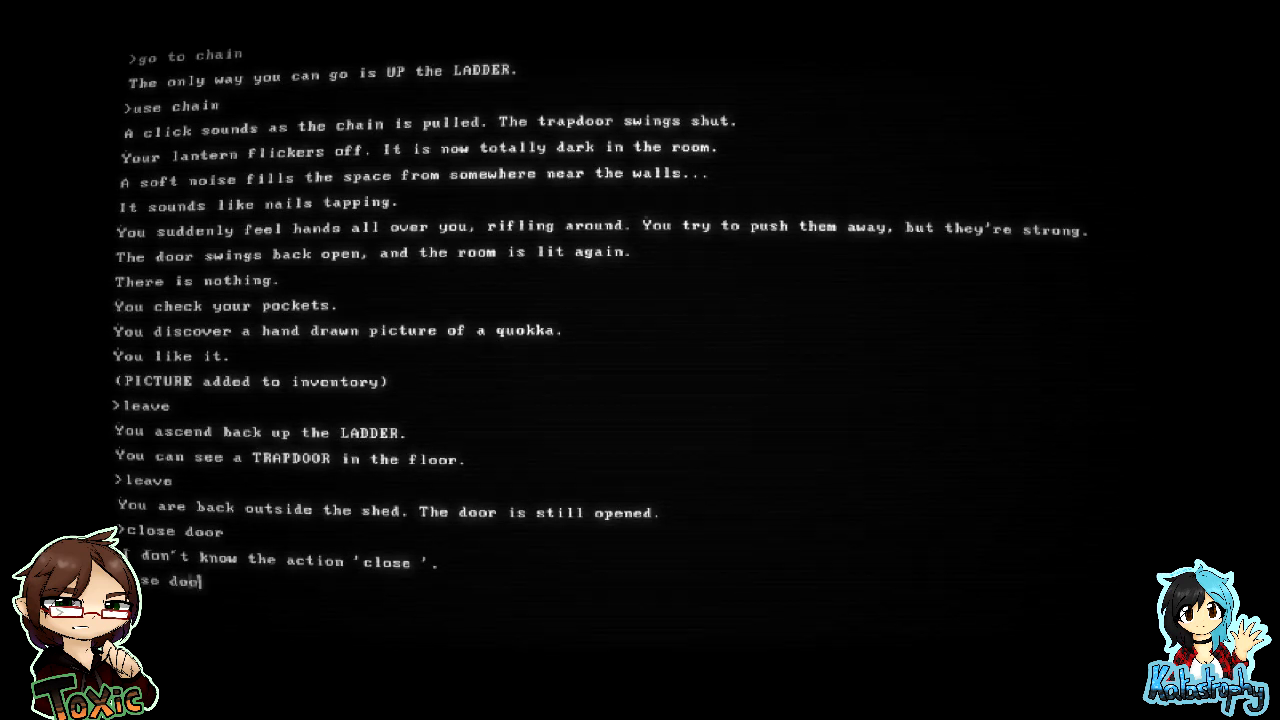
key(Return)
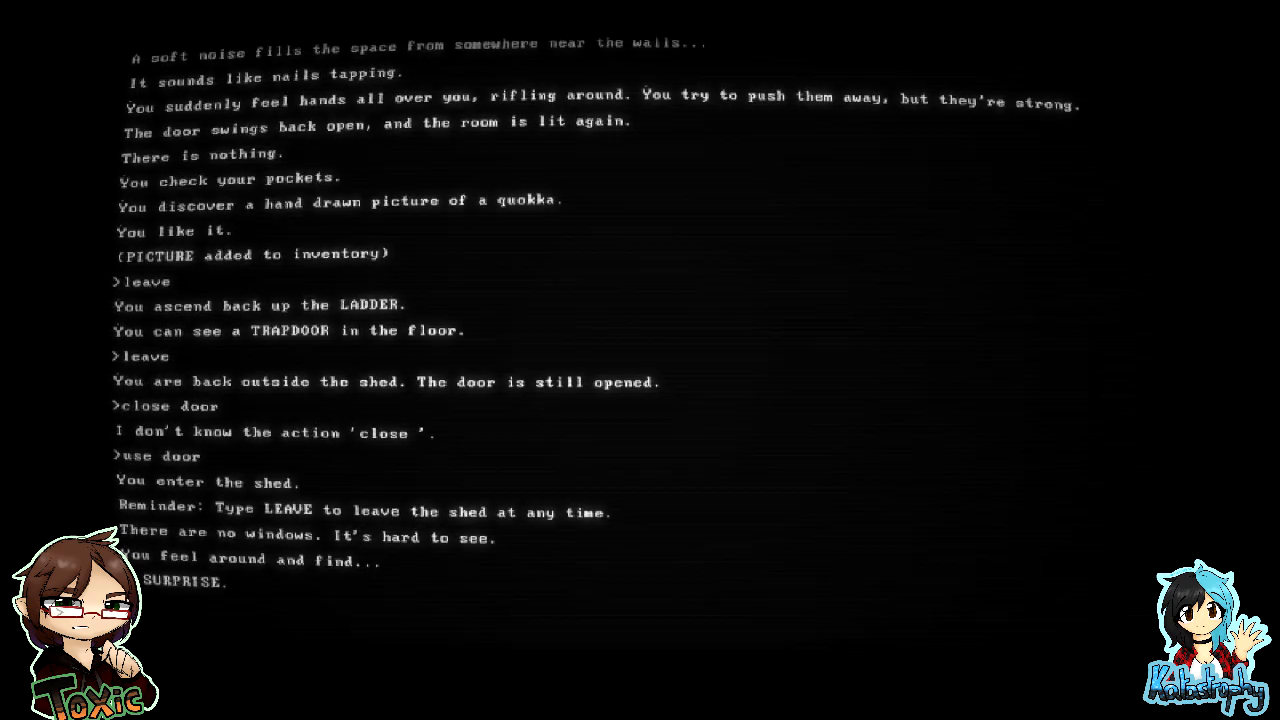
scroll(up, 3)
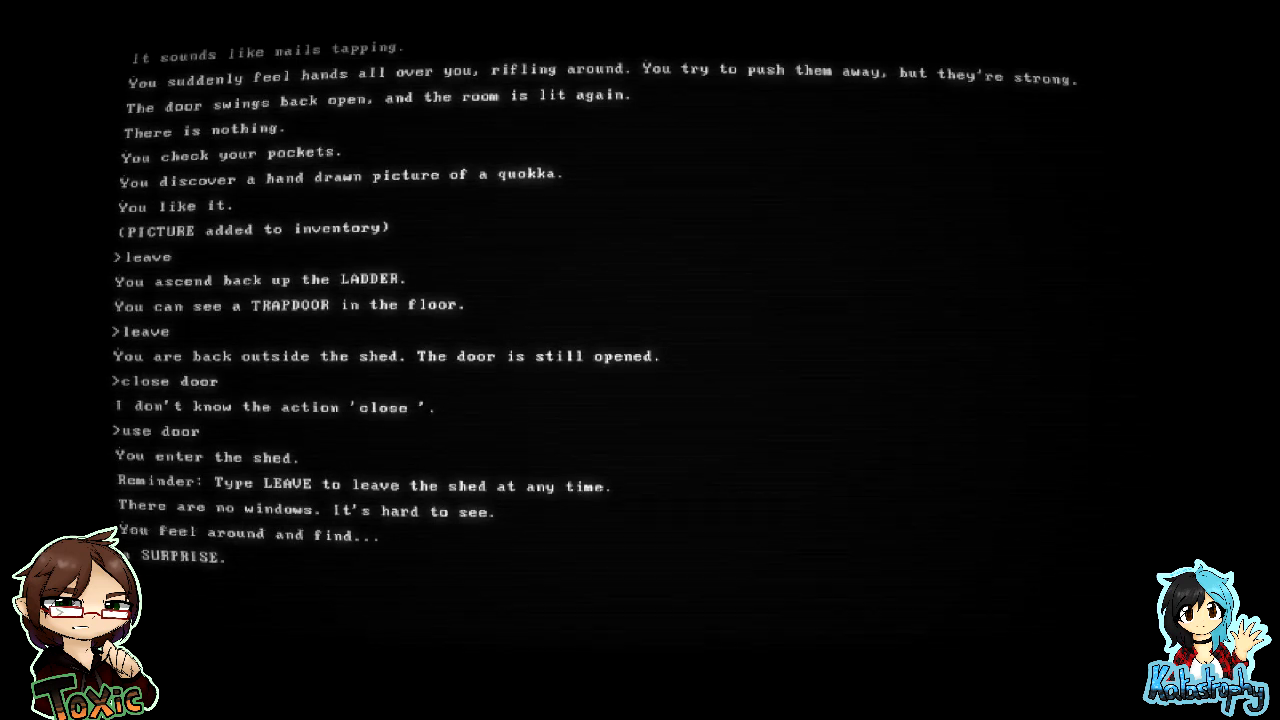
- Examine the dark 'surprise' in the shed, then leave outside
text(look at surprise)
text(use lantern)
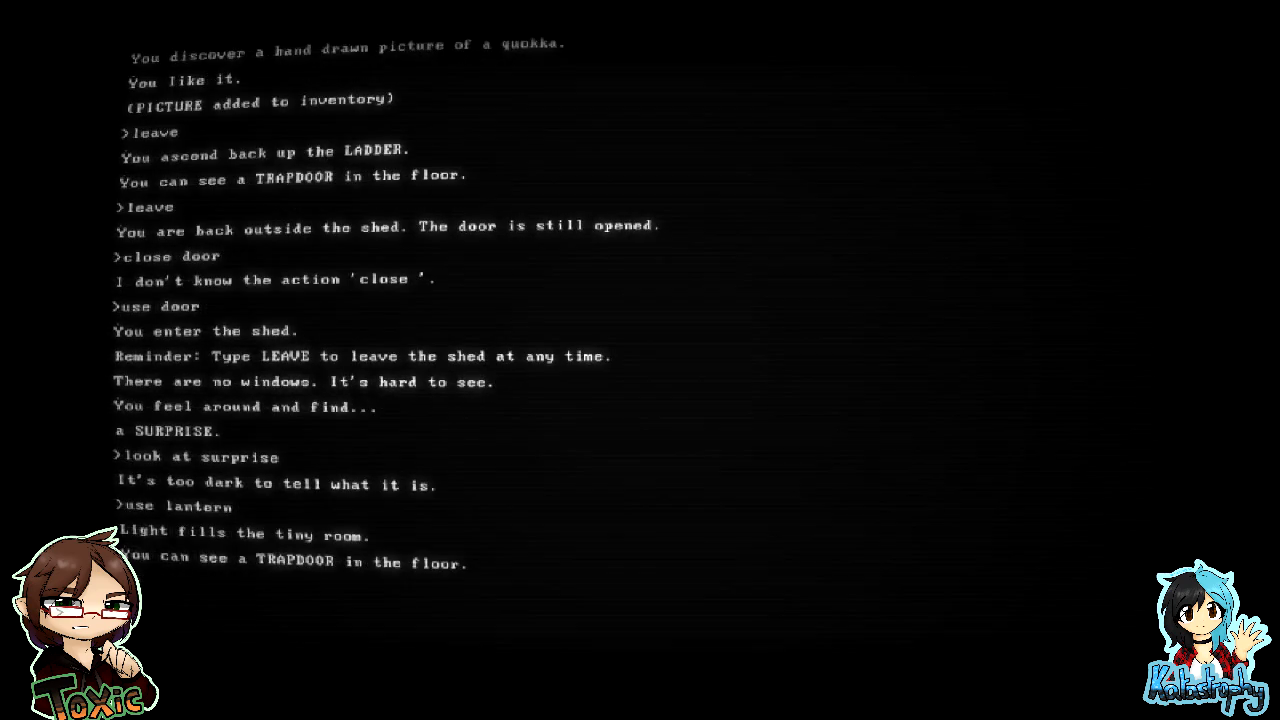
text(look a)
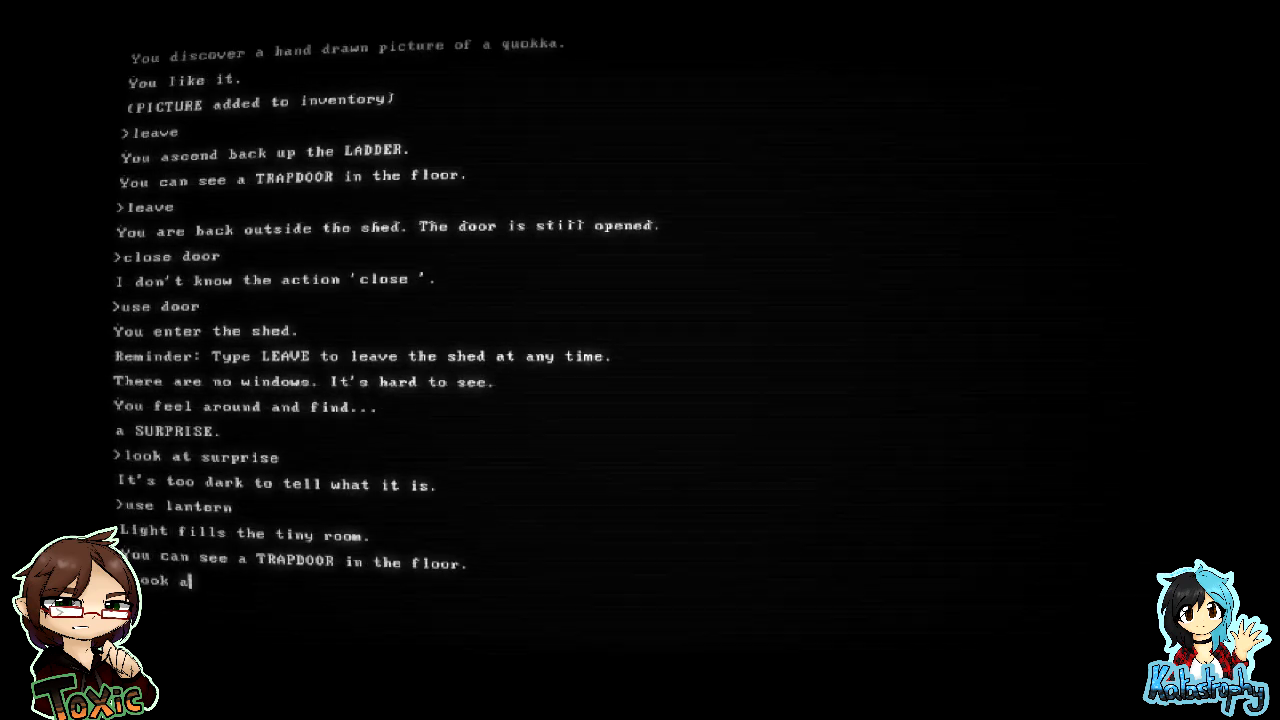
key(Return)
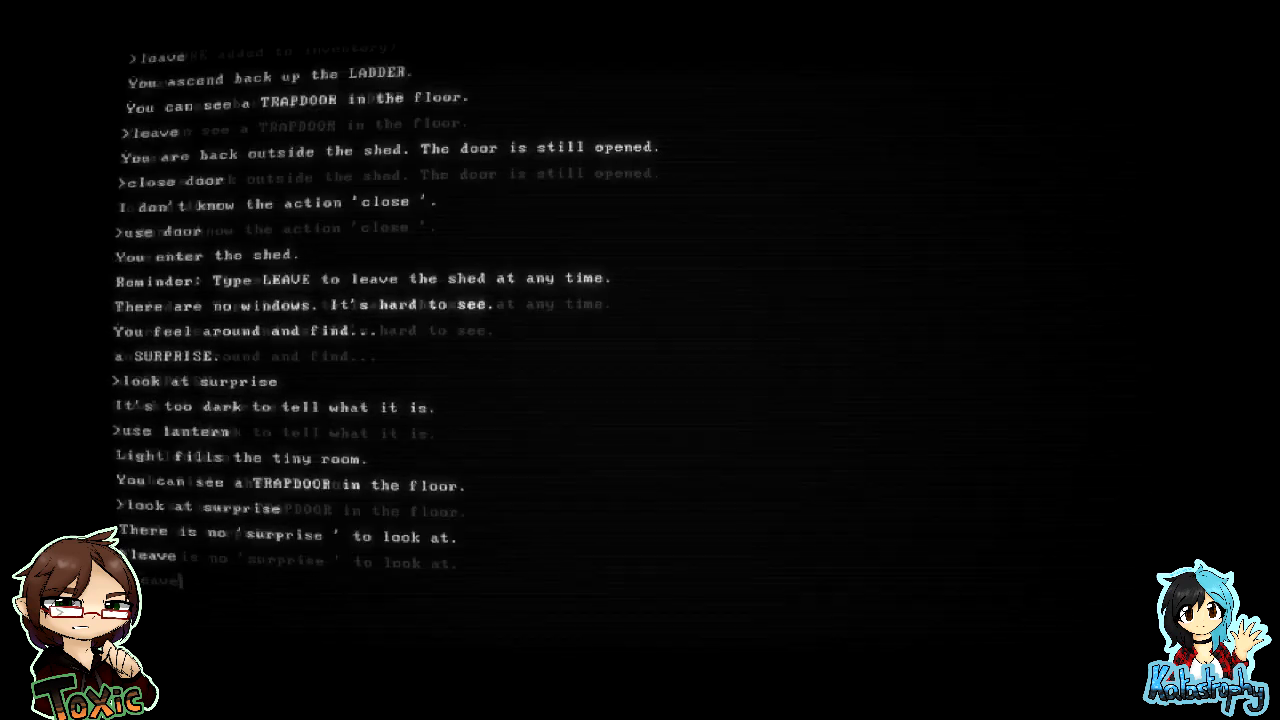
key(Return)
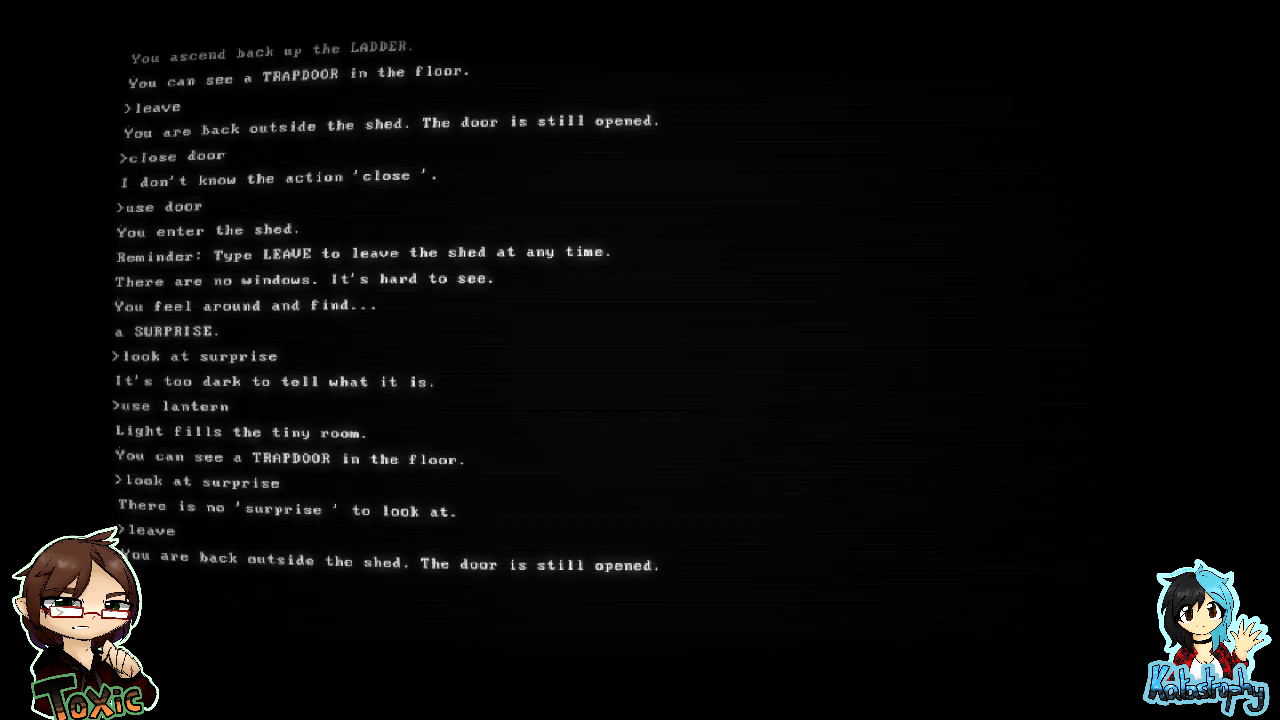
- Walk to the playground, examine the swing doll, and try to take it
text(go to playground)
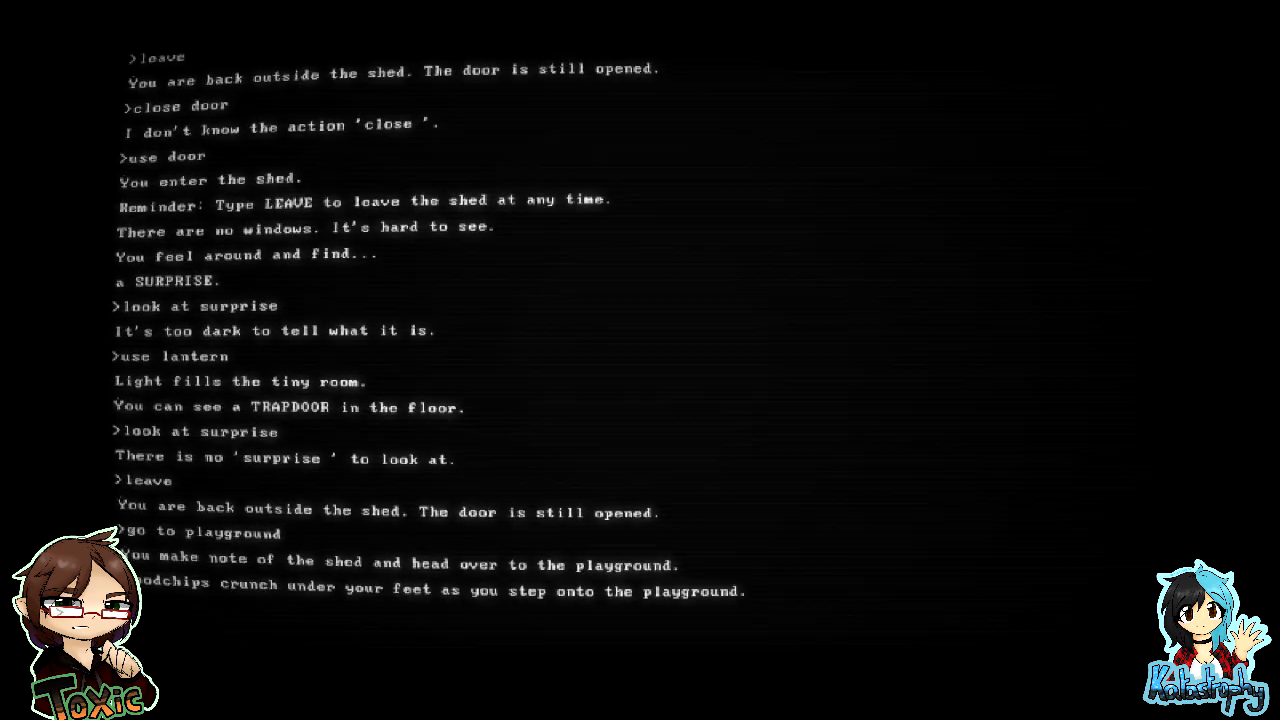
scroll(down, 3)
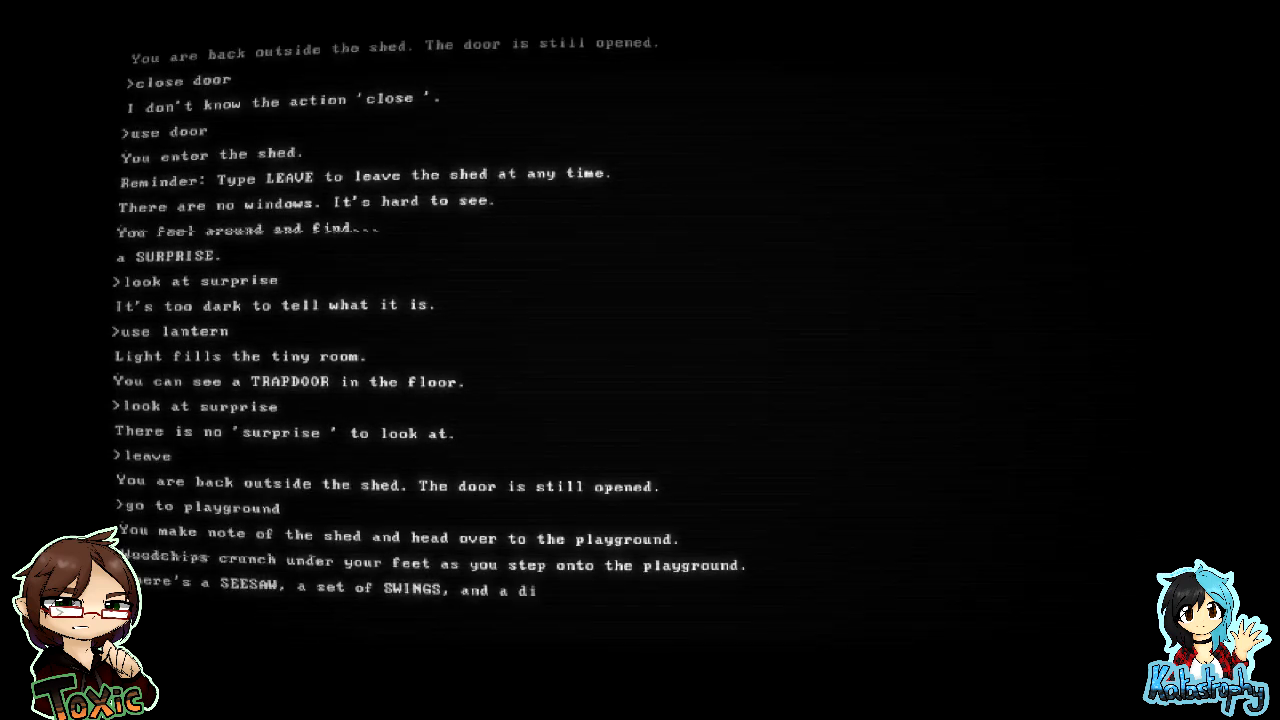
scroll(up, 3)
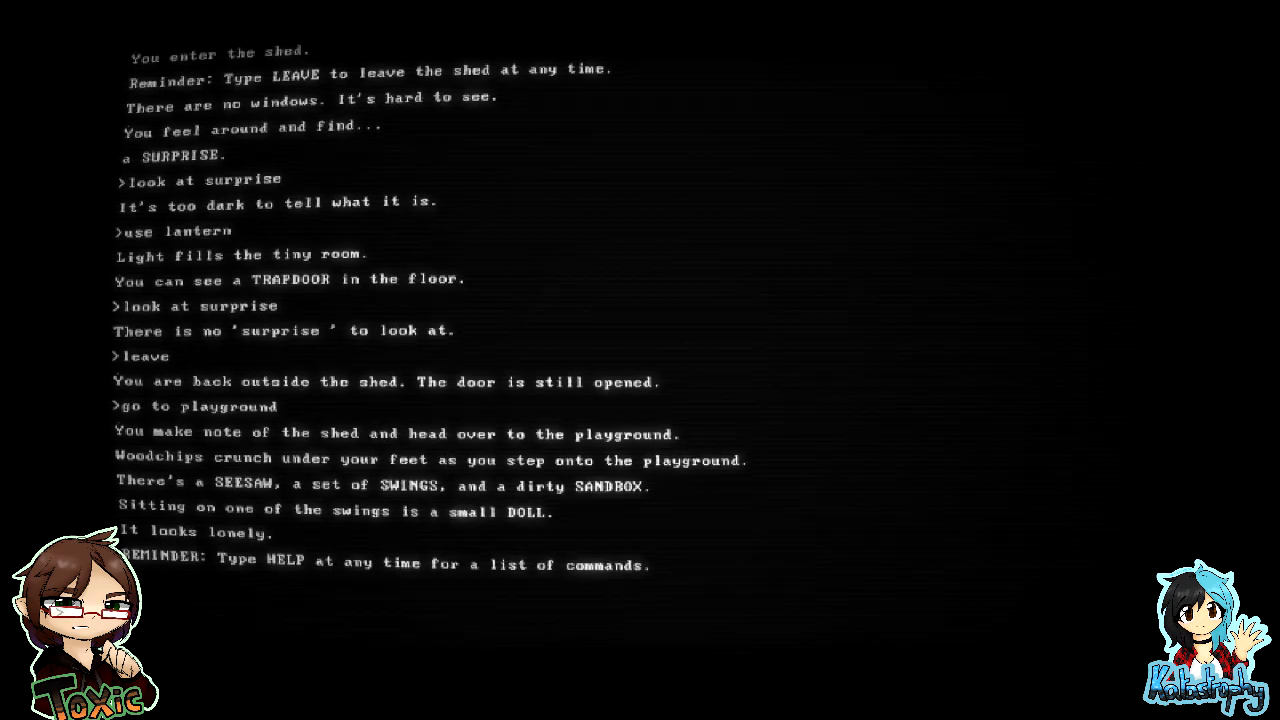
text(oo)
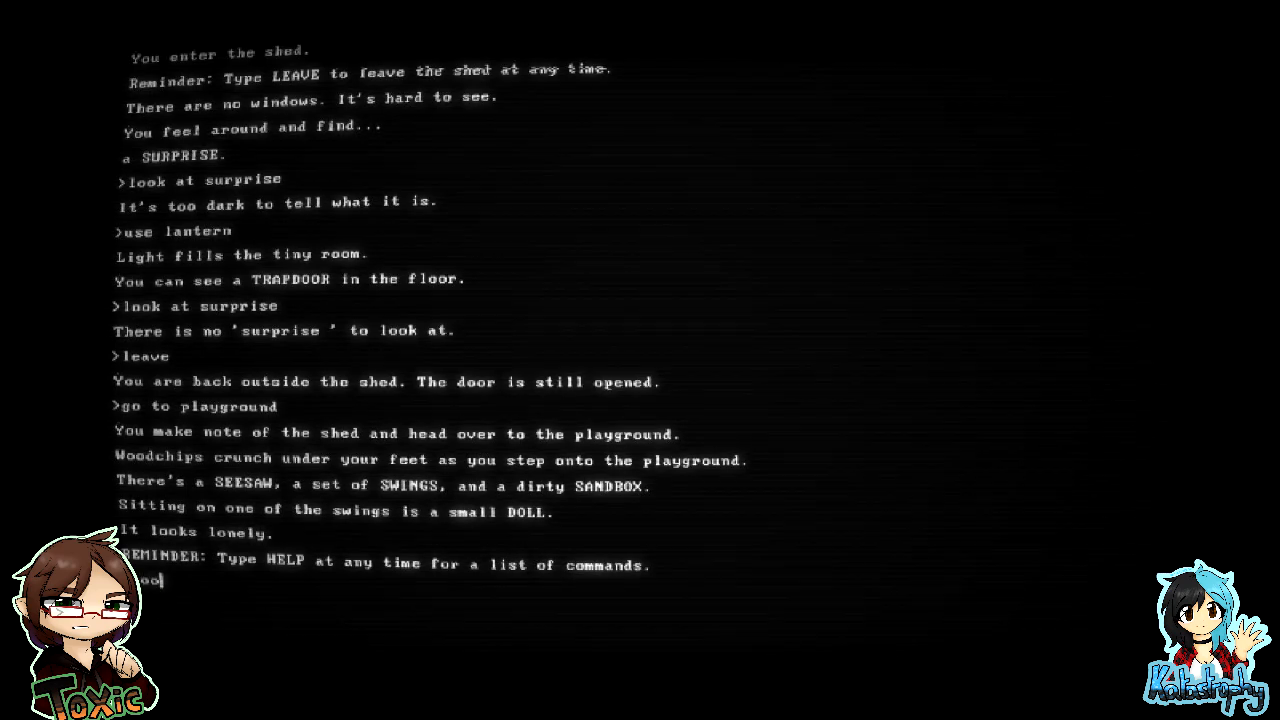
key(Return)
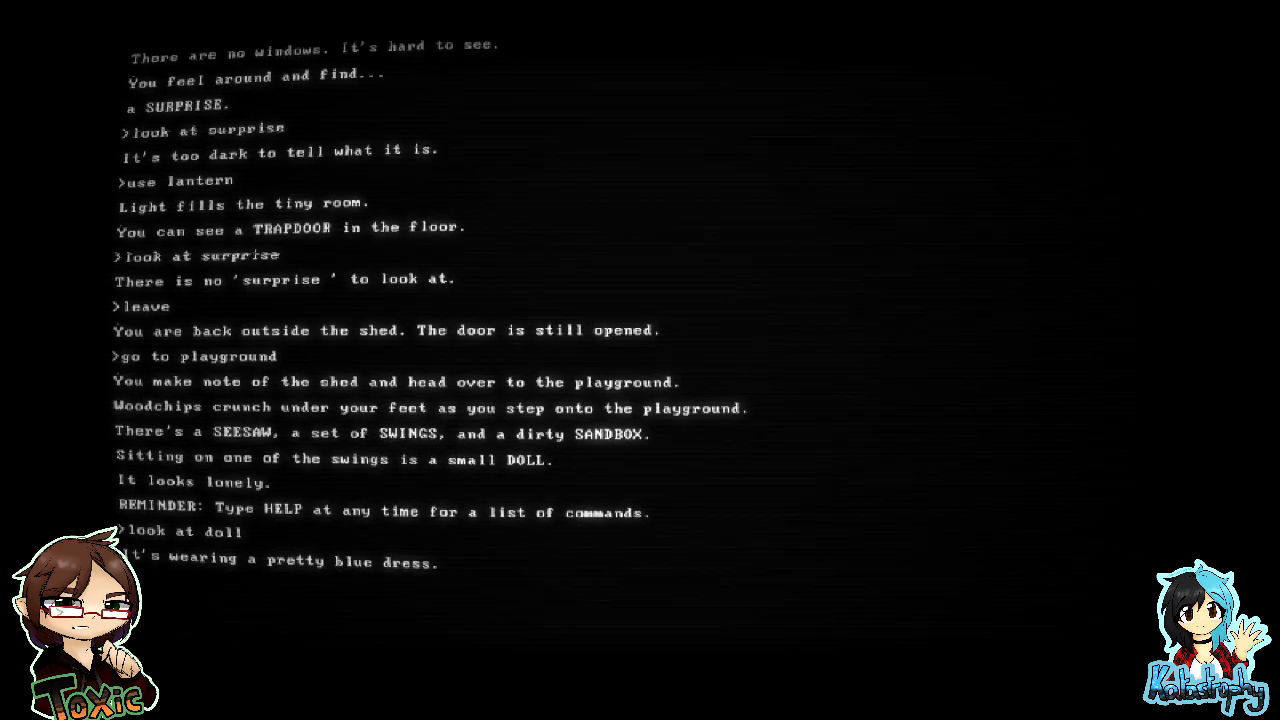
text(take)
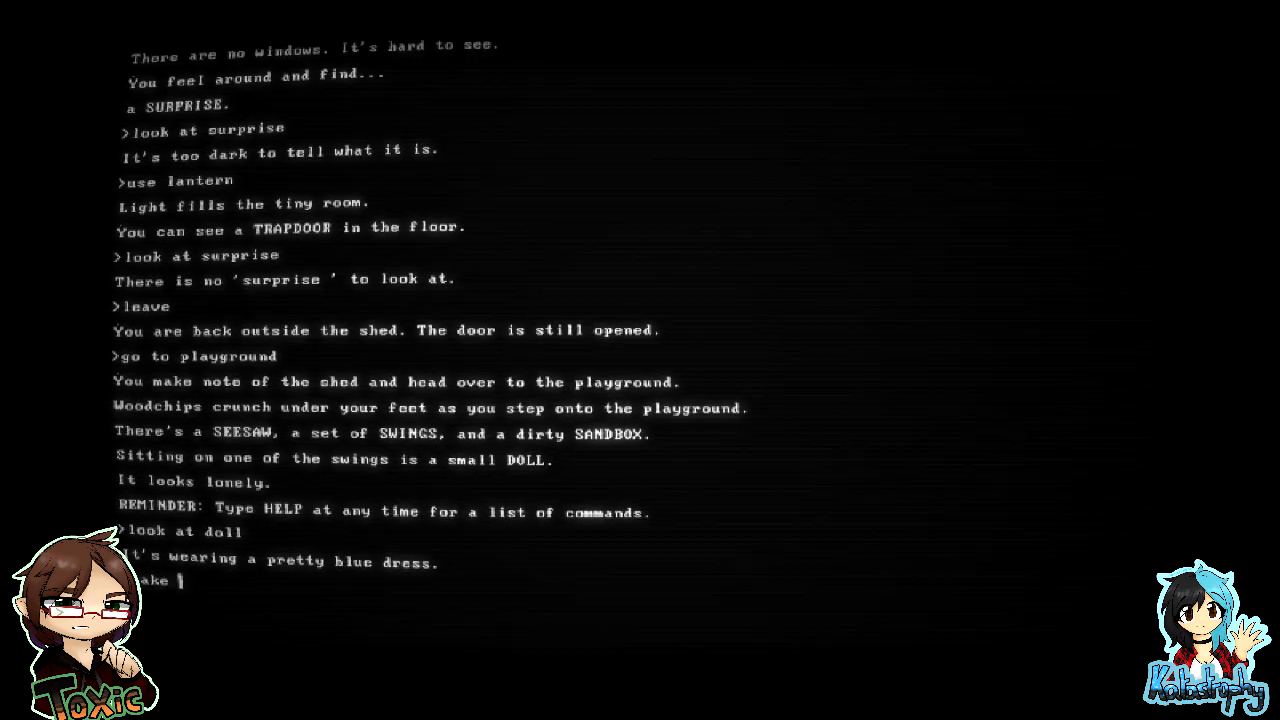
key(Return)
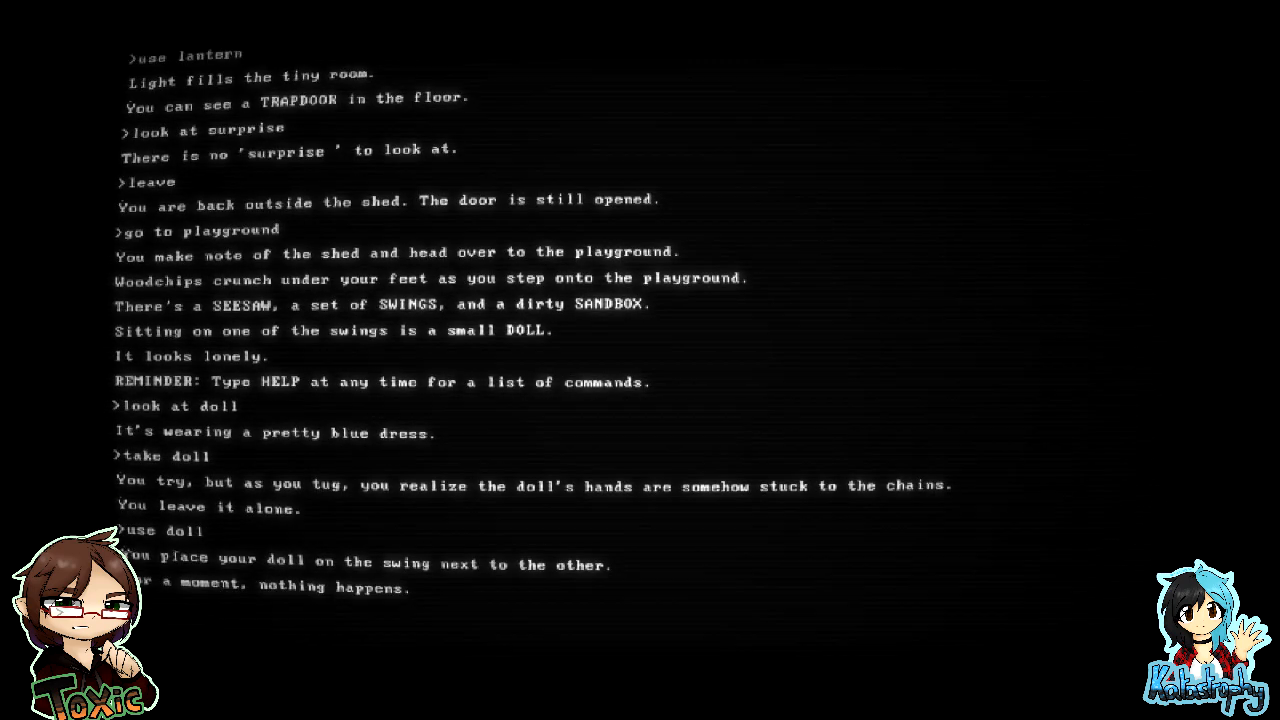
- Read the result of the second failed attempt to take the swing doll
scroll(down, 3)
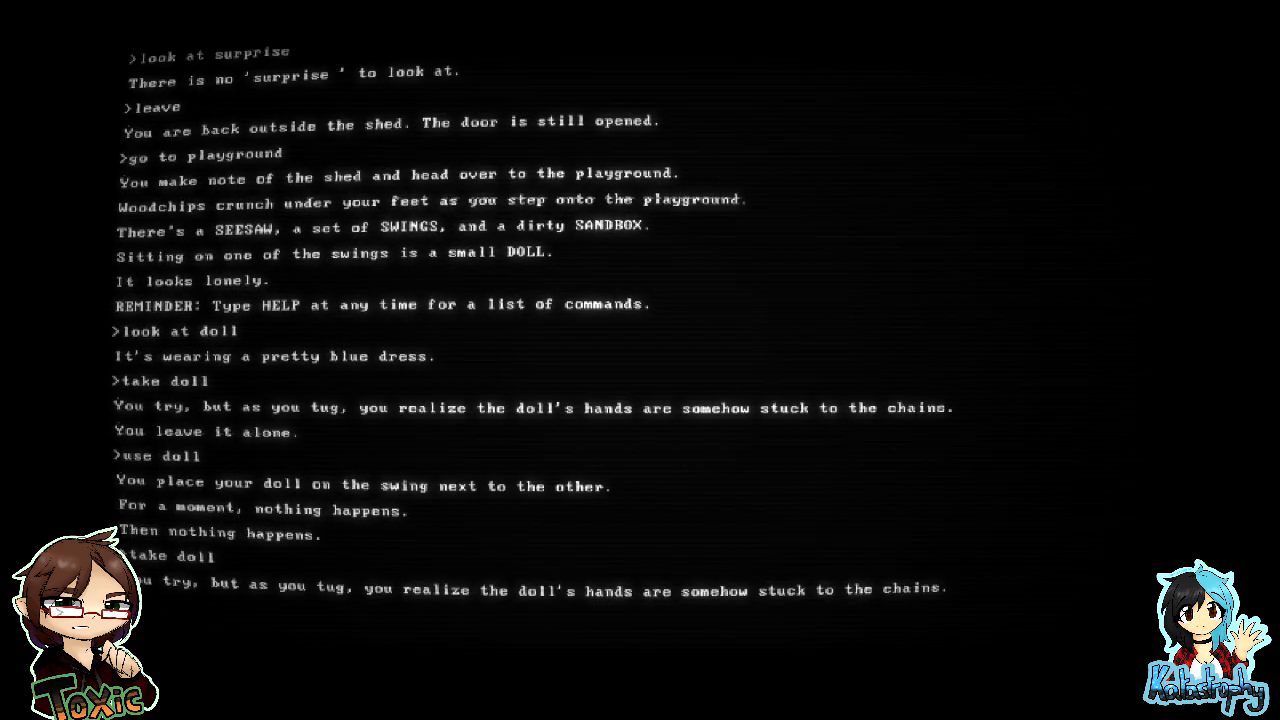
scroll(down, 3)
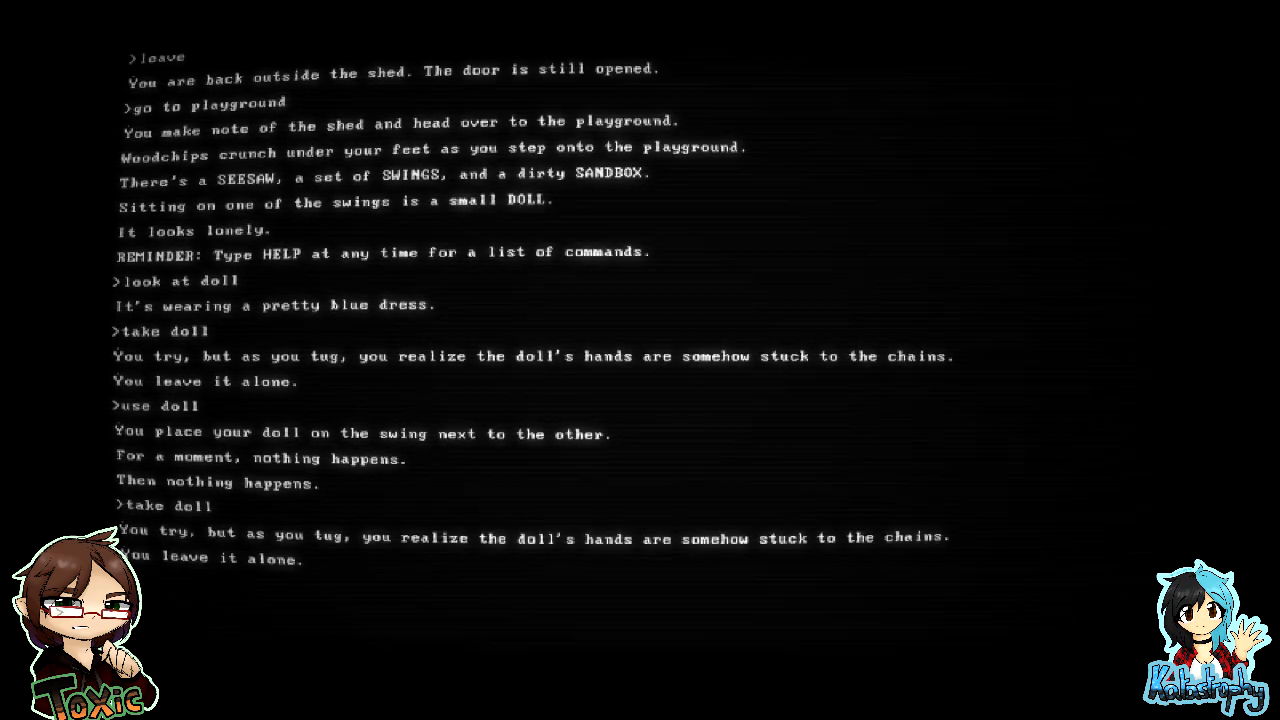
- Sit on the seesaw to trigger the shed light, then try the swing
text(go to seesaw)
text(use seesaw)
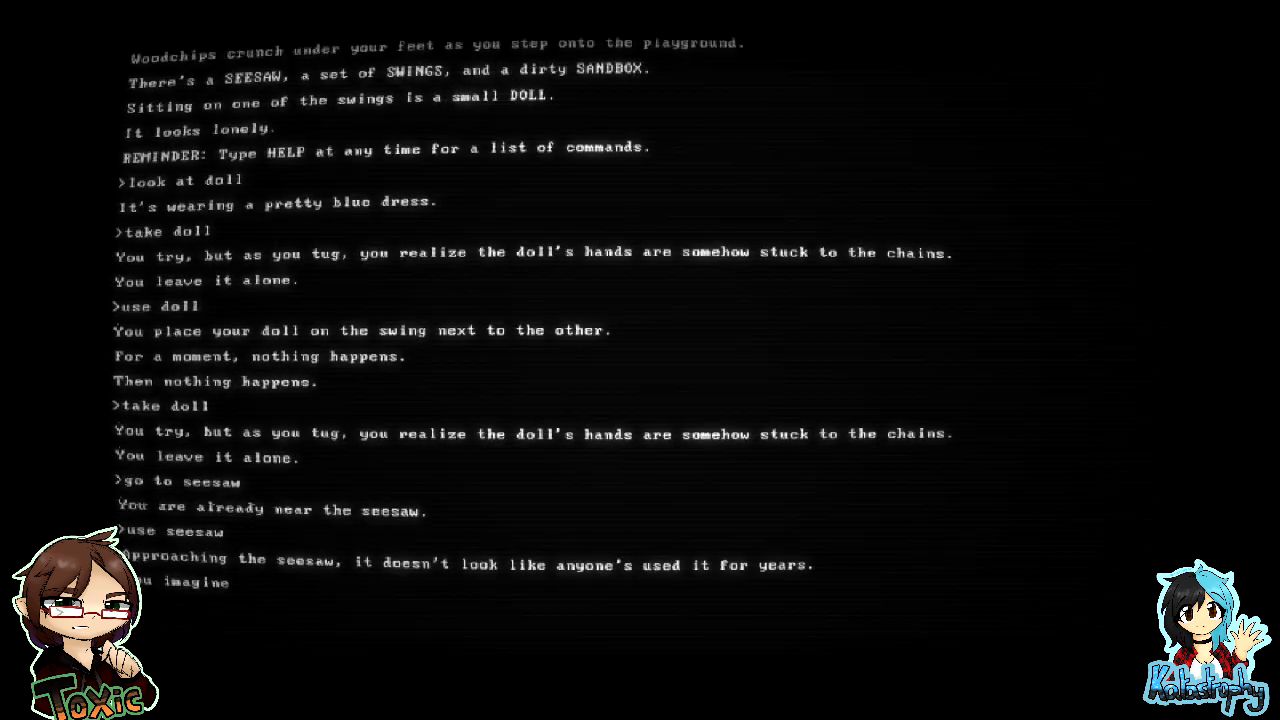
scroll(down, 3)
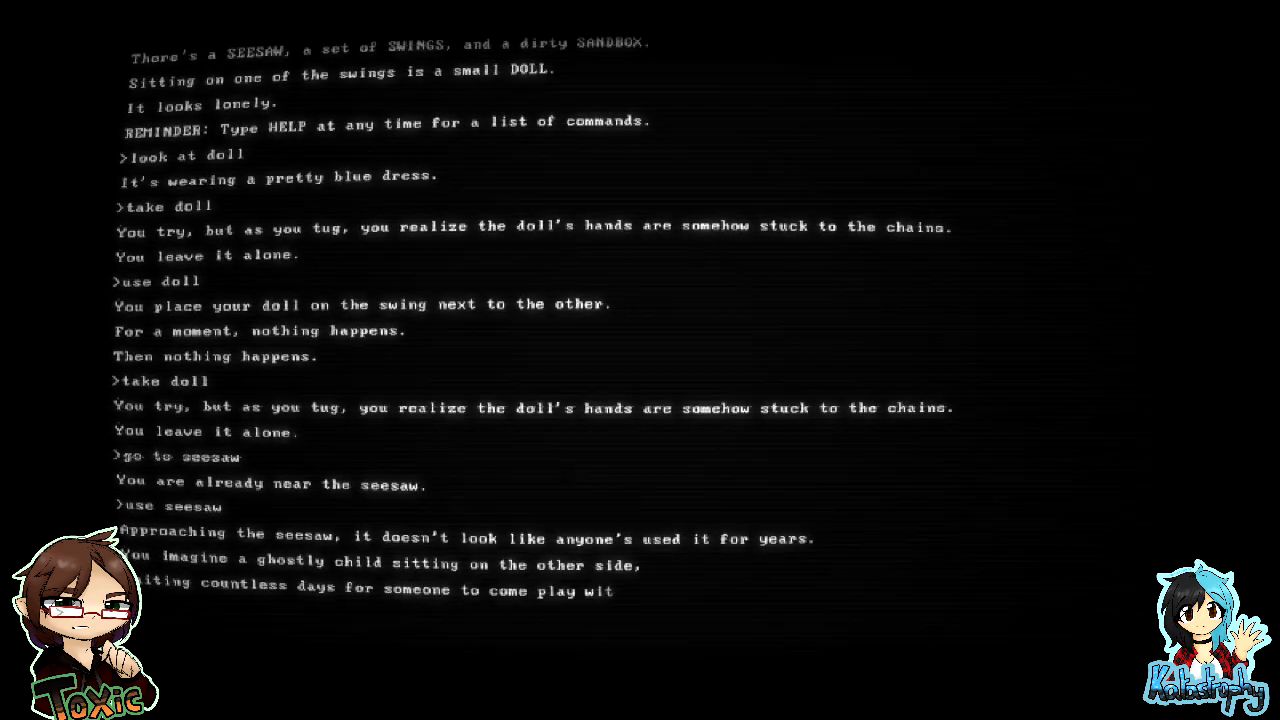
scroll(down, 3)
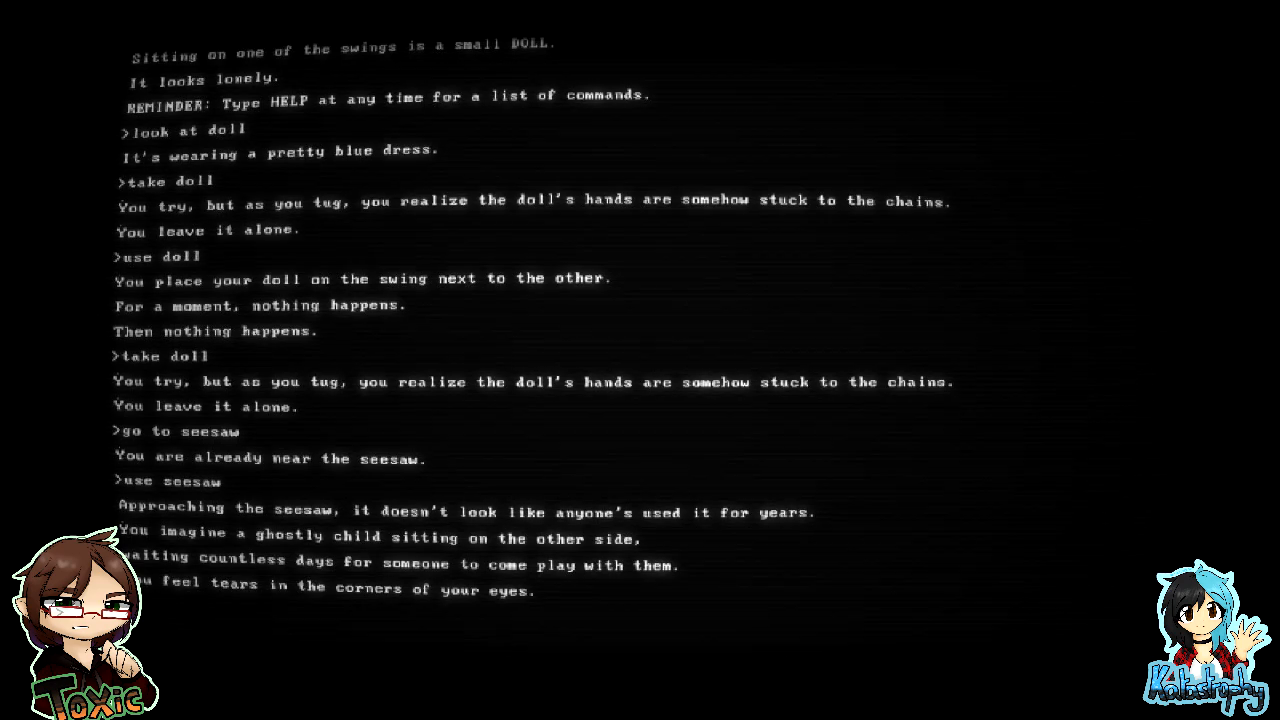
scroll(down, 3)
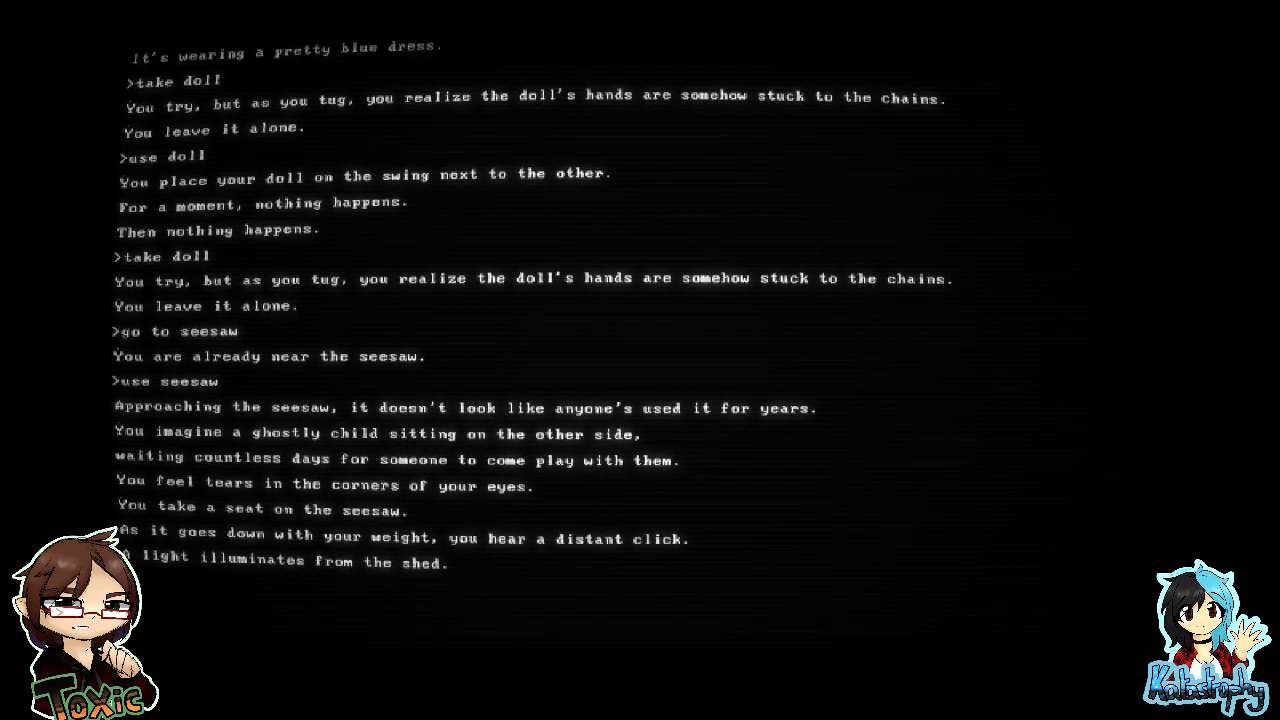
text(use swing)
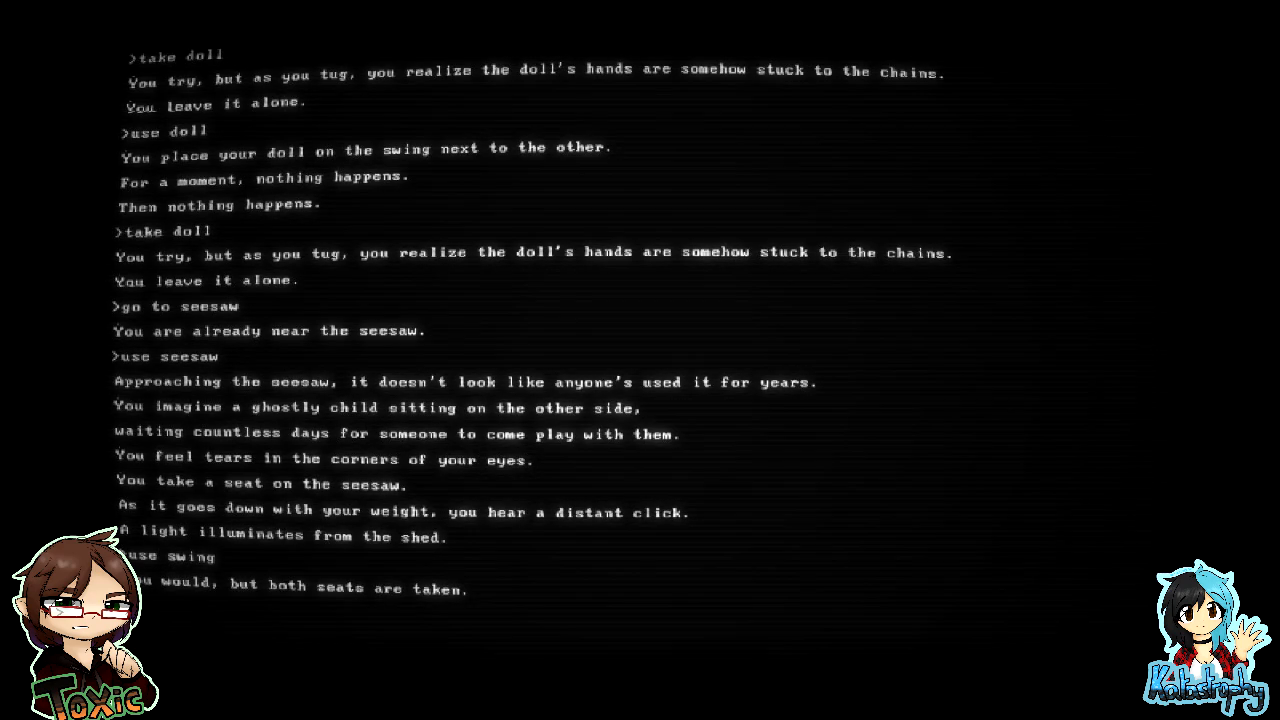
scroll(up, 3)
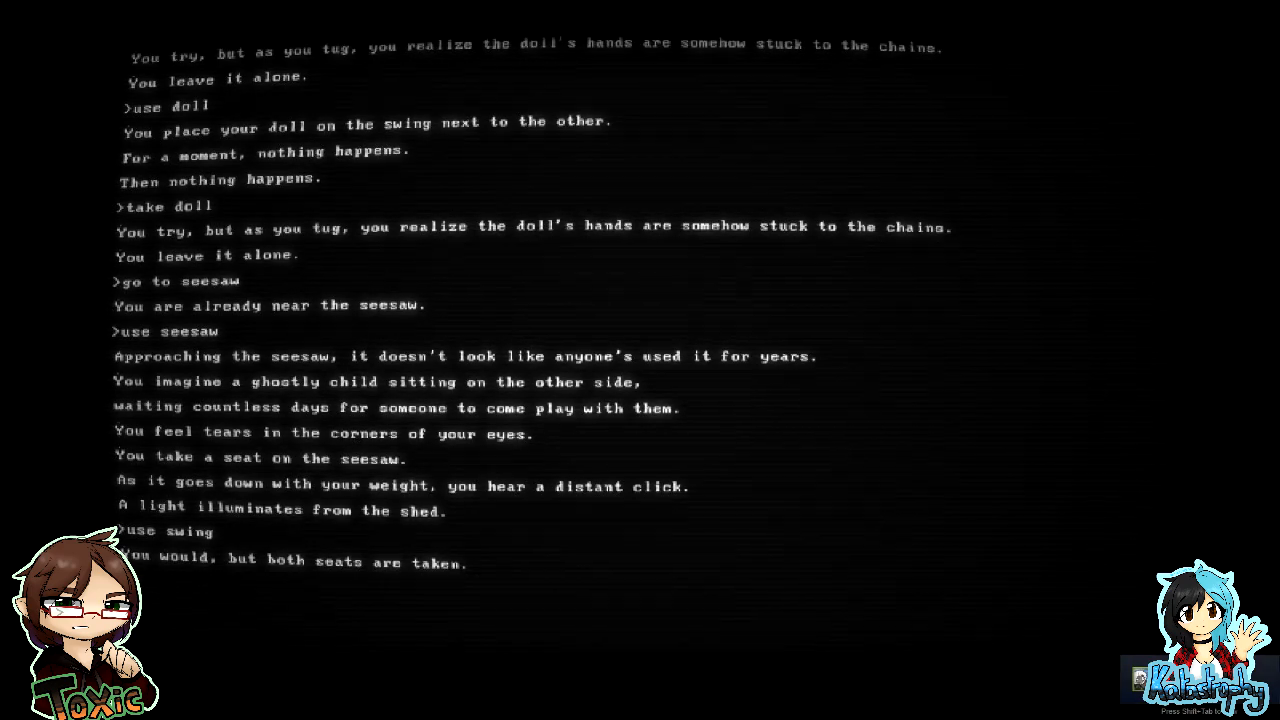
- Walk to the damp sandbox, inspect it, and dig up the BULB
text(go to s)
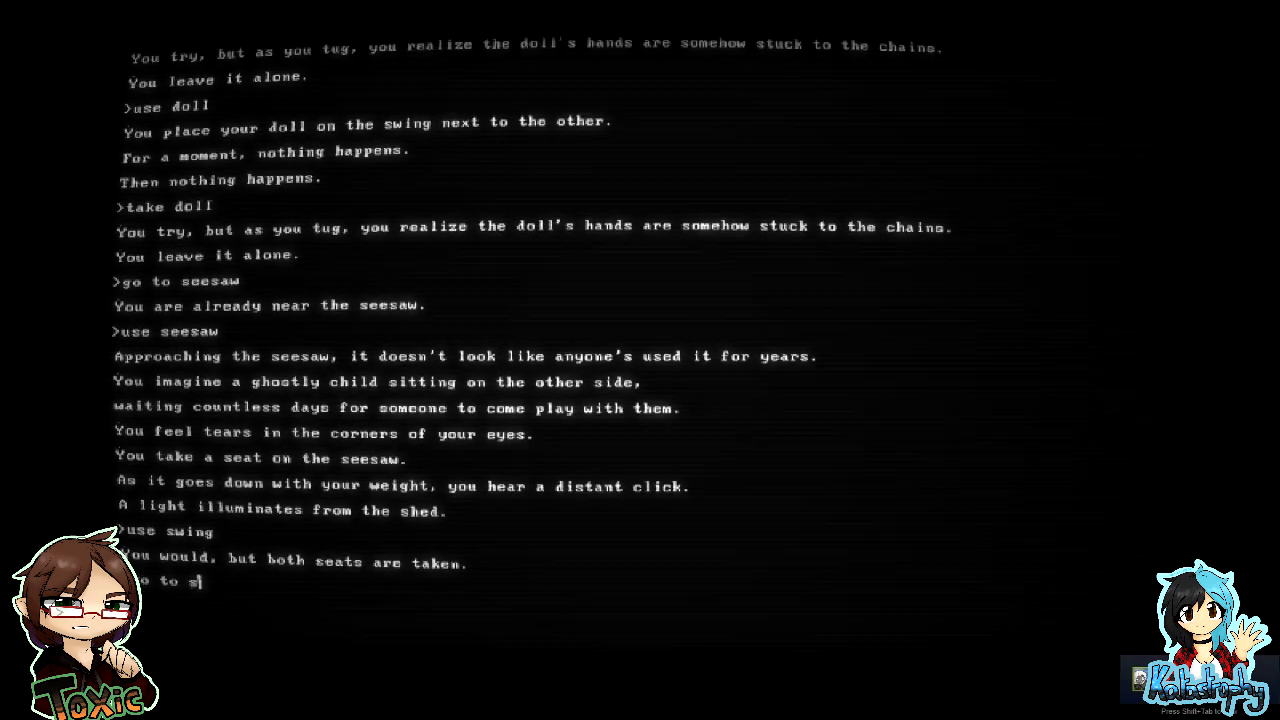
key(Return)
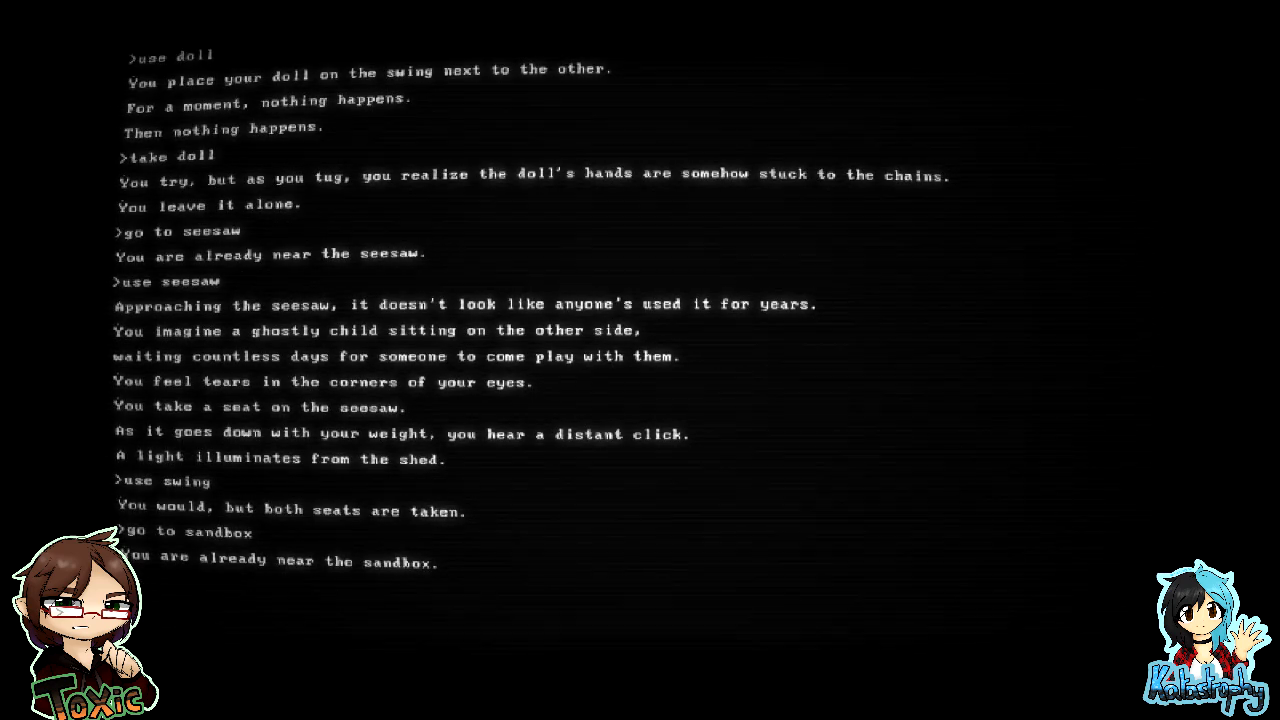
text(look at sandbox)
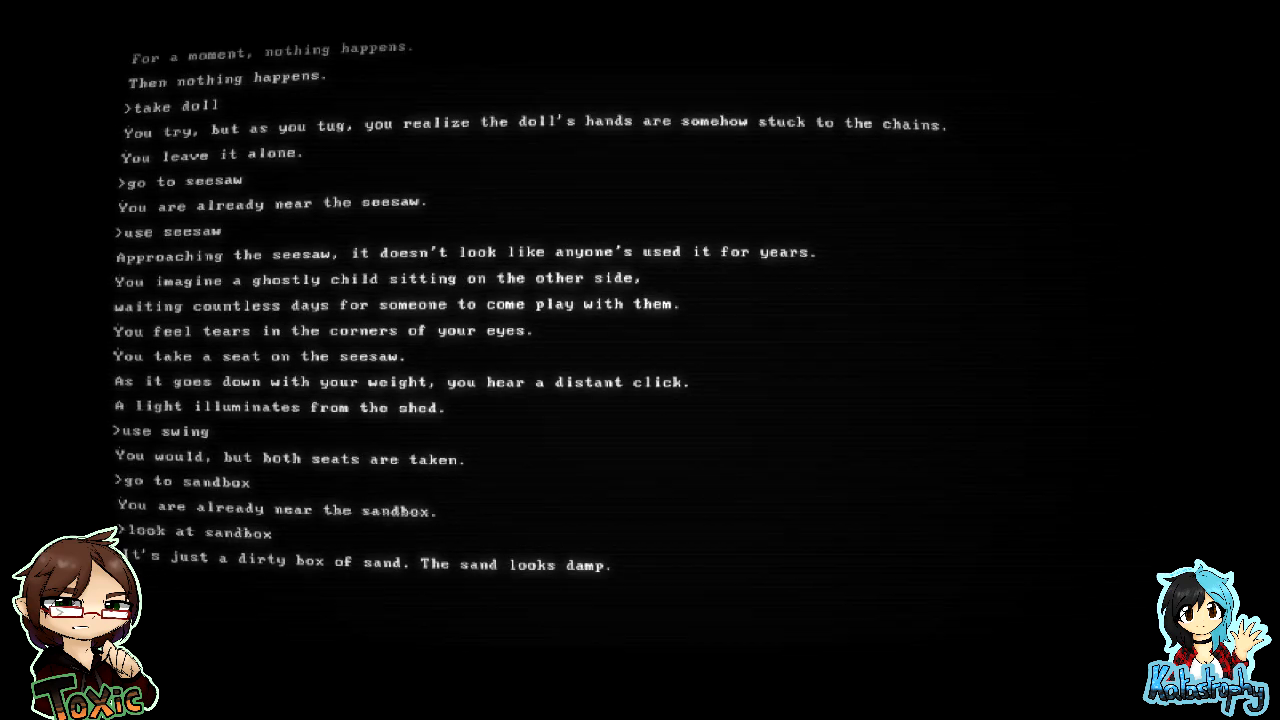
text(use sandbox)
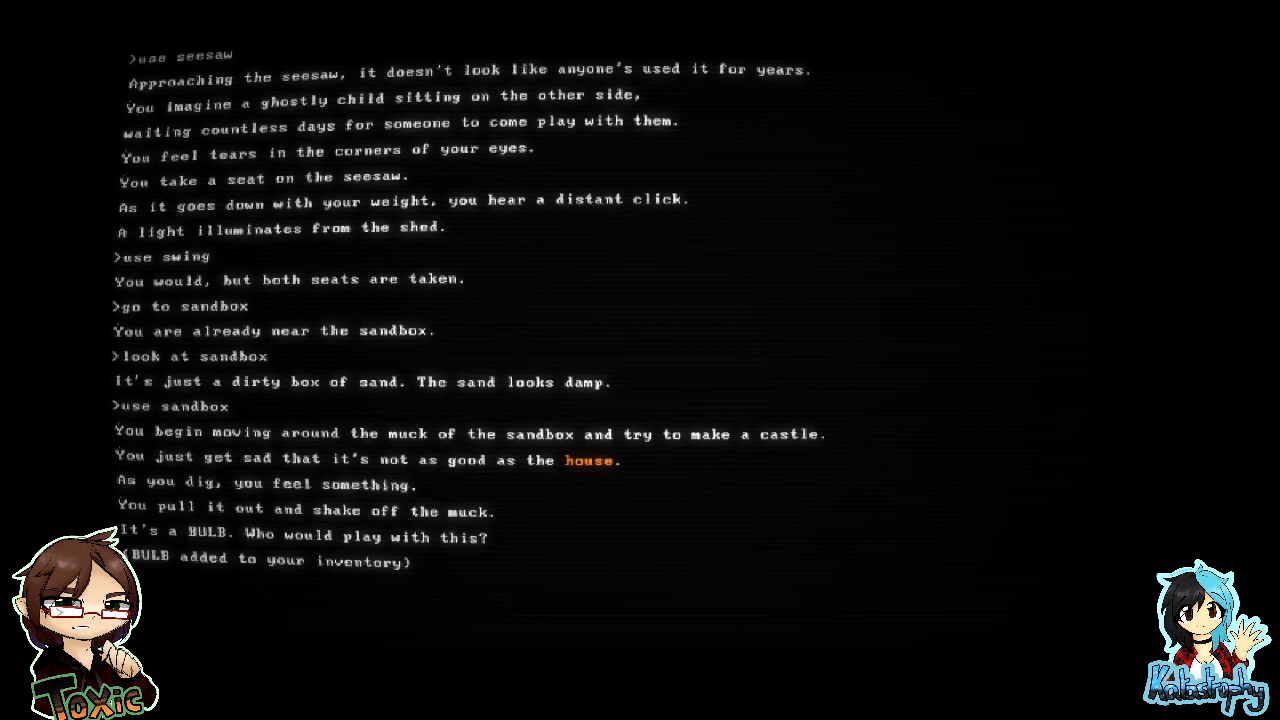
- Walk to the pond, collect the KEY from the ripped doll, and reach the dock
text(go to pond)
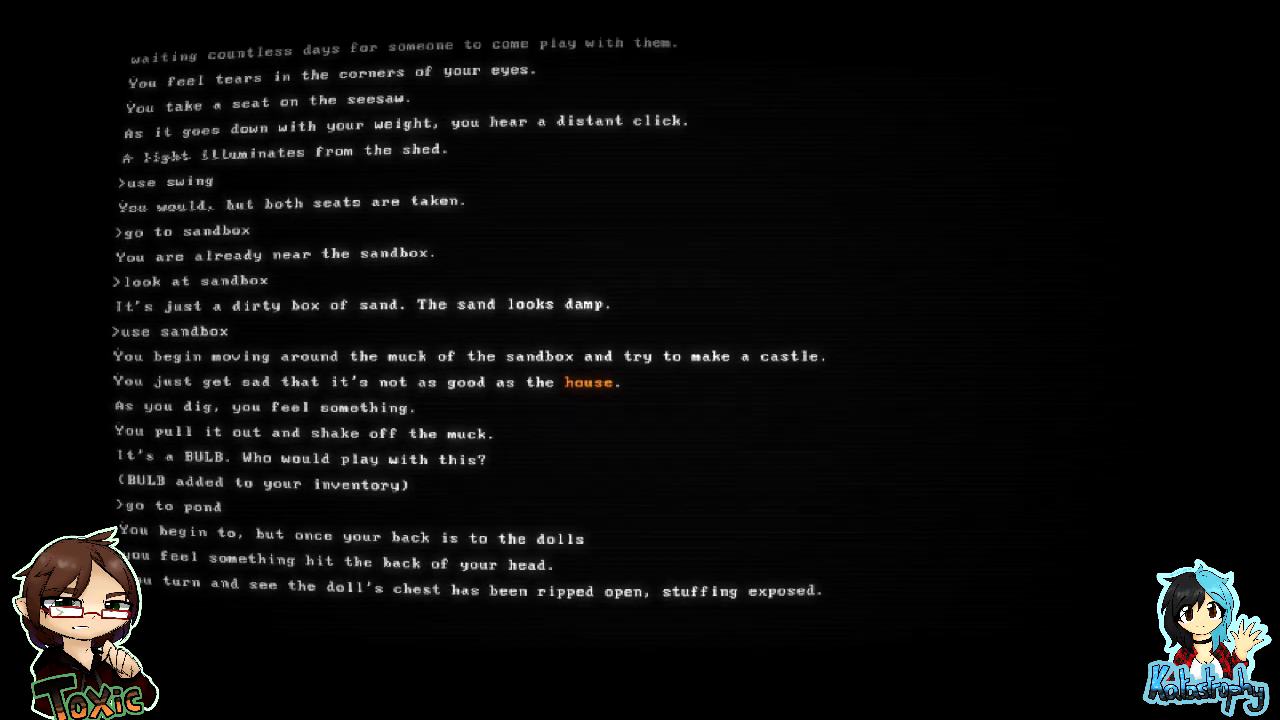
scroll(down, 3)
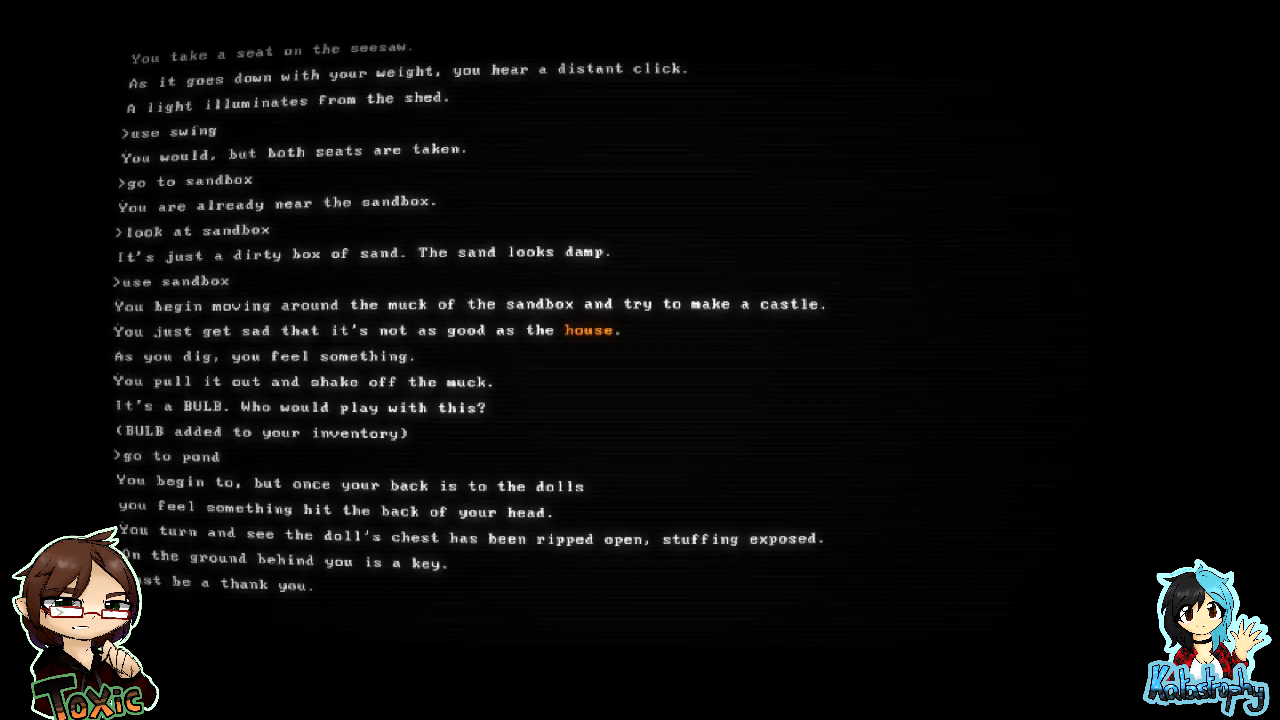
scroll(down, 3)
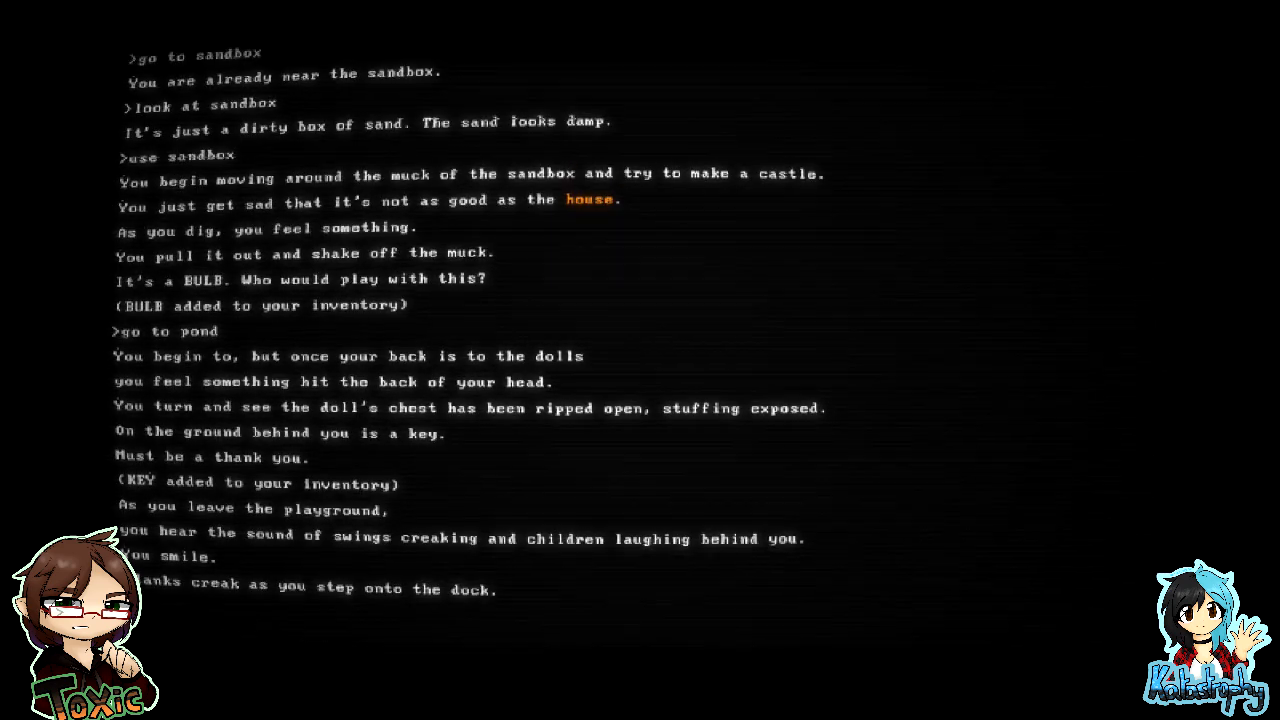
scroll(down, 3)
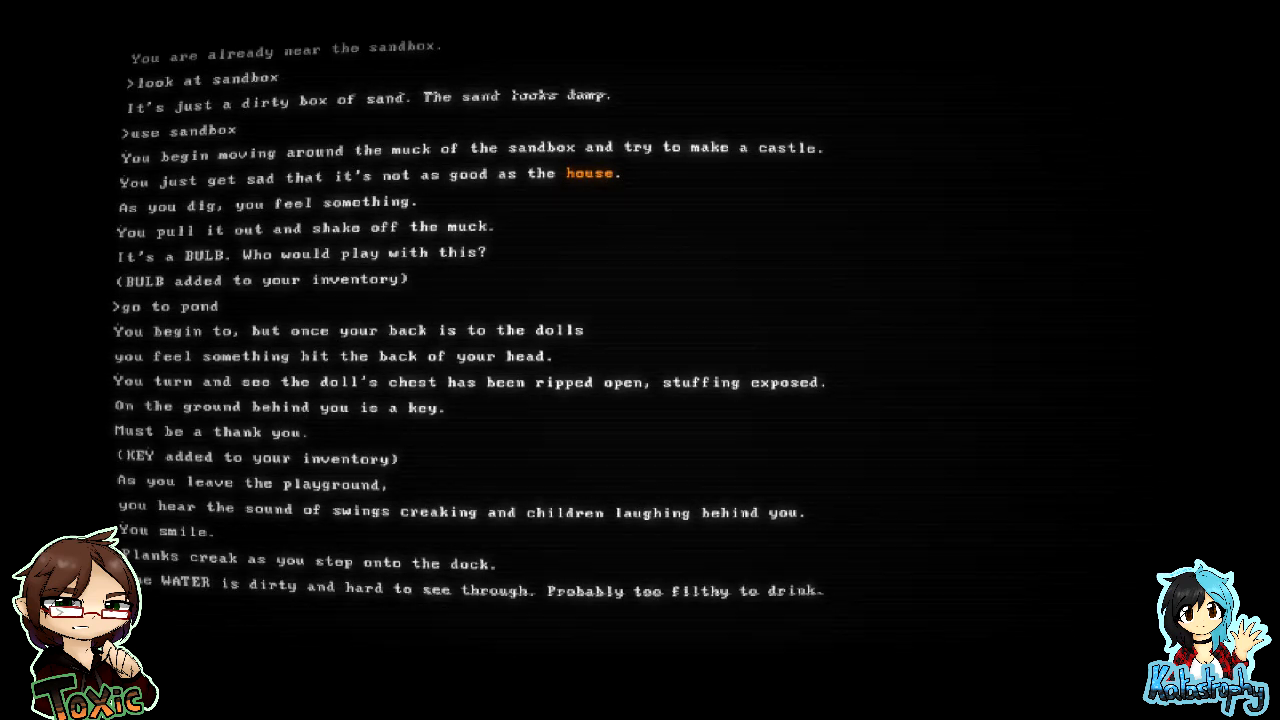
scroll(down, 3)
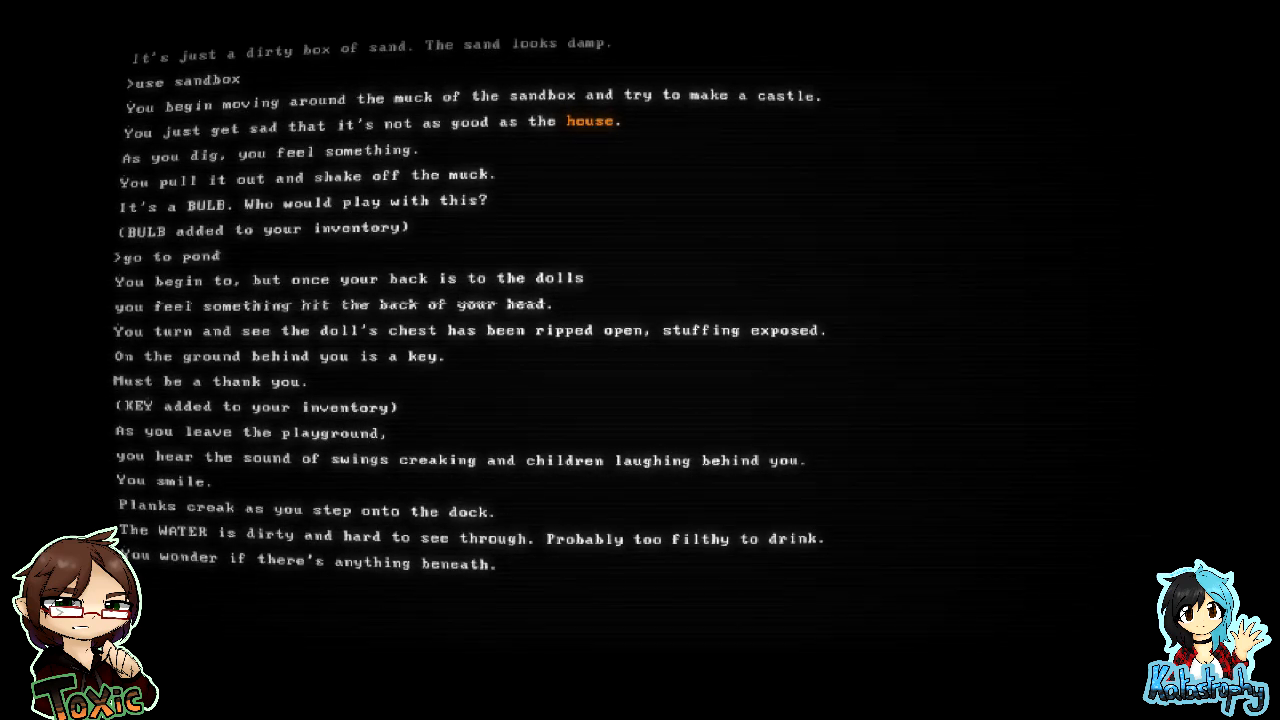
- Use the fishing pole on the murky pond to reel in a second KEY
text(se fishing pole)
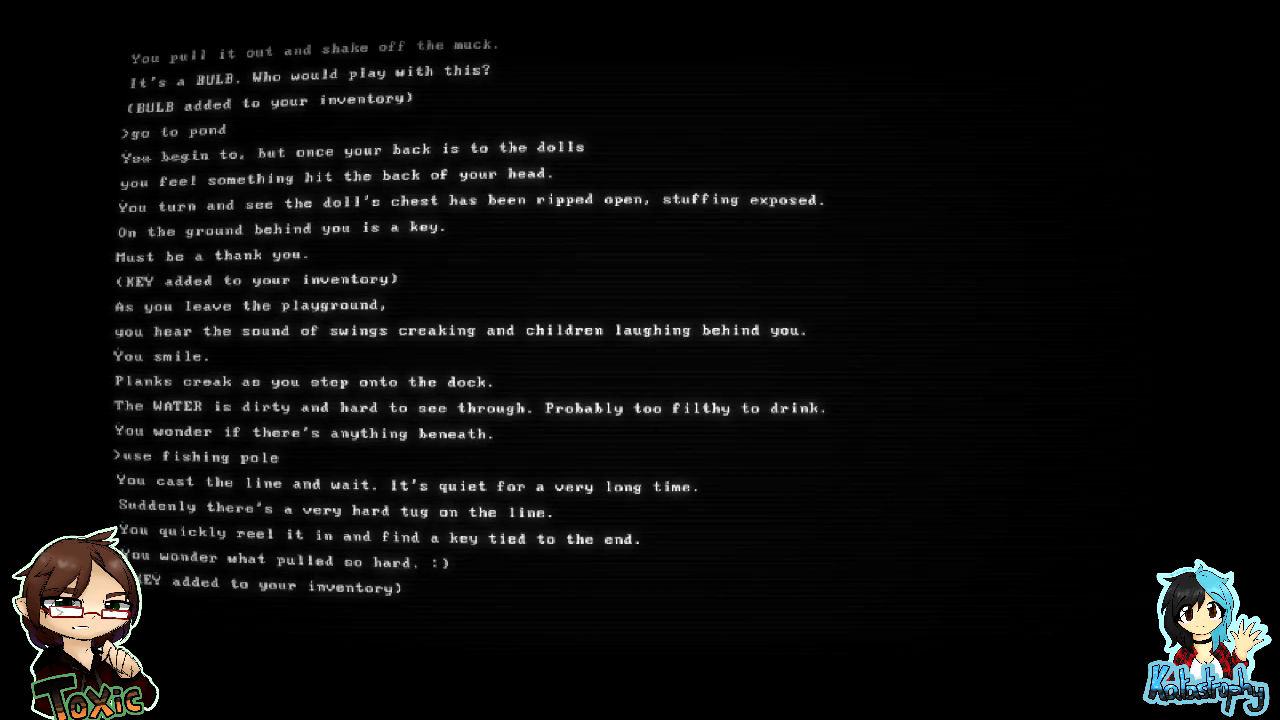
scroll(up, 3)
text(go to house)
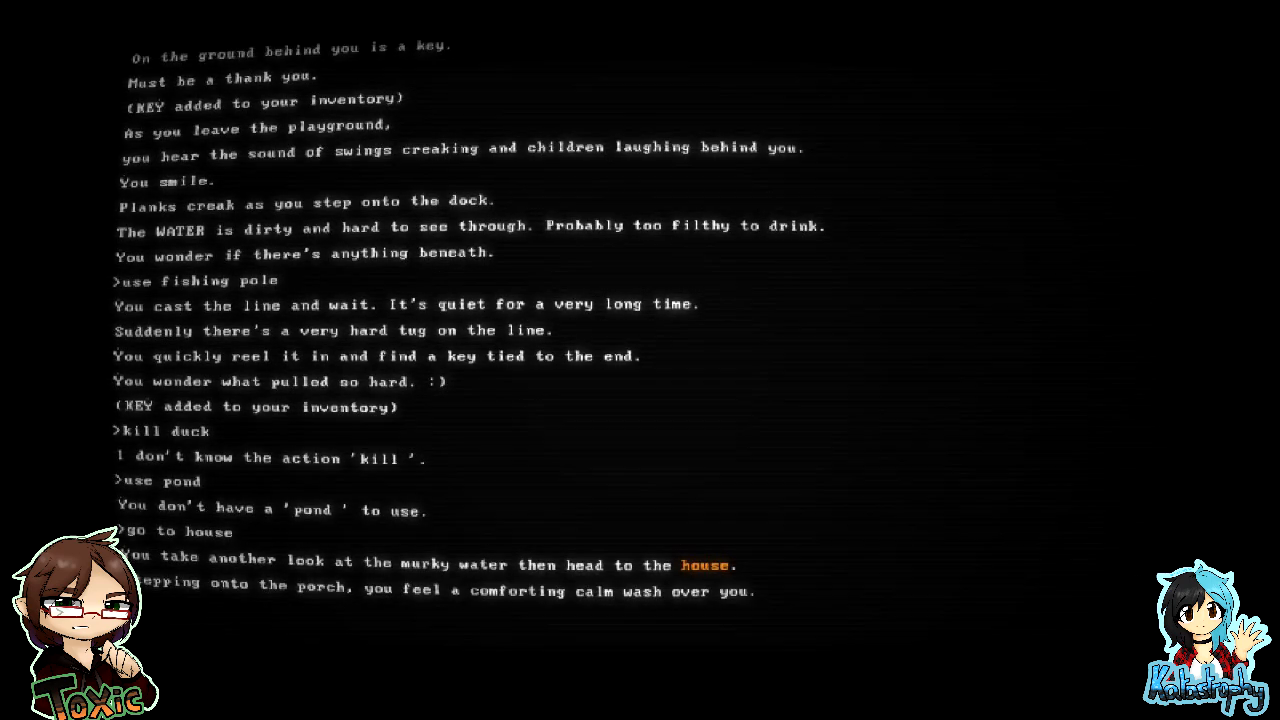
- Open two house-door locks with both keys, exposing a chained third lock
scroll(down, 3)
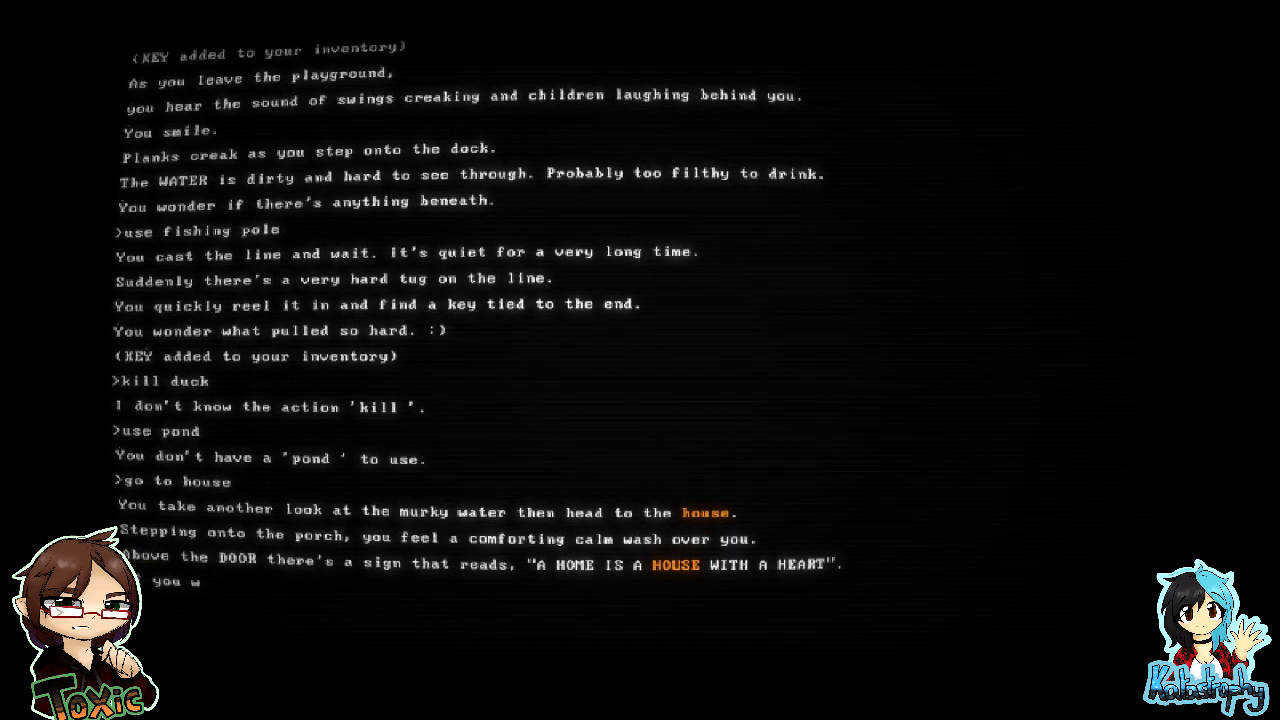
scroll(down, 3)
text(use key)
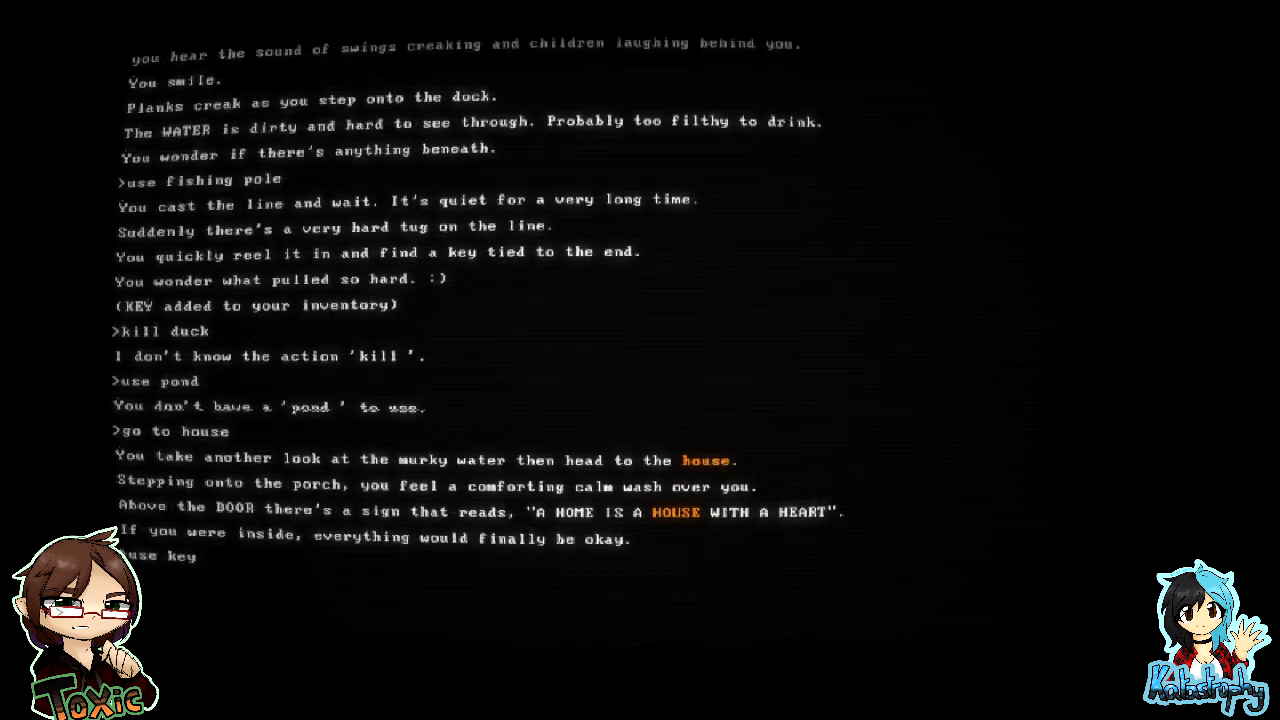
key(Return)
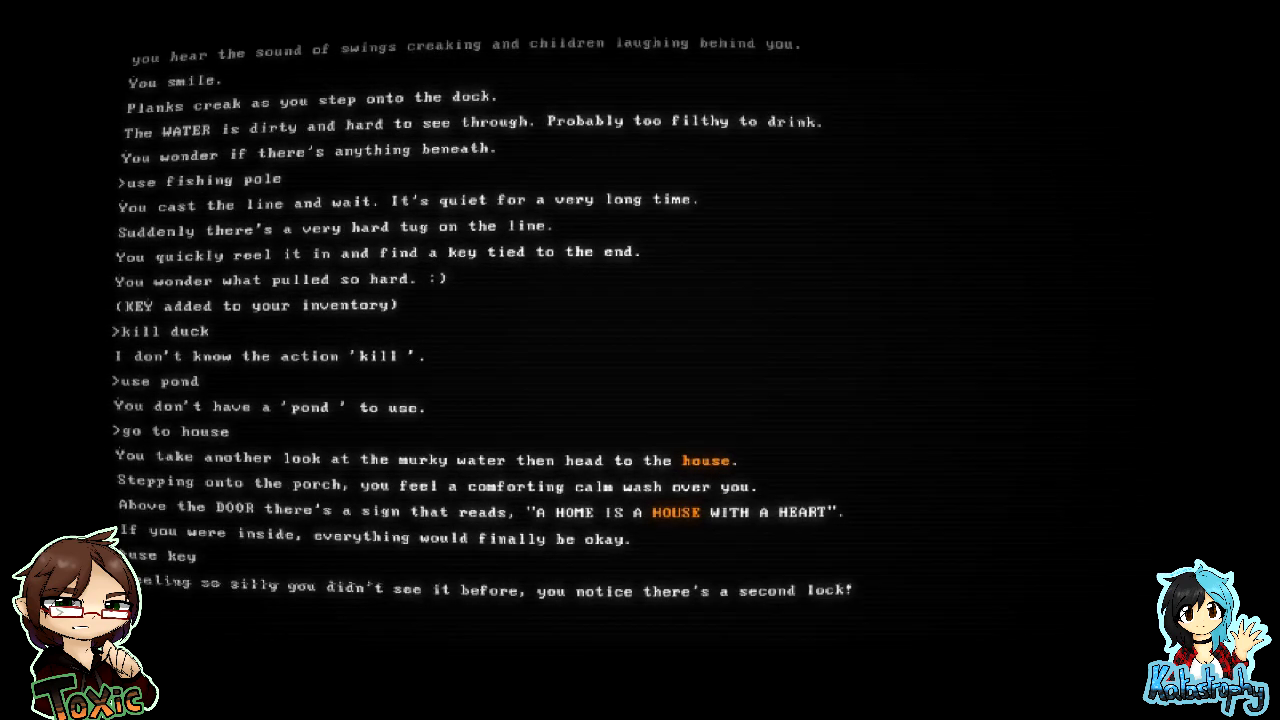
scroll(down, 3)
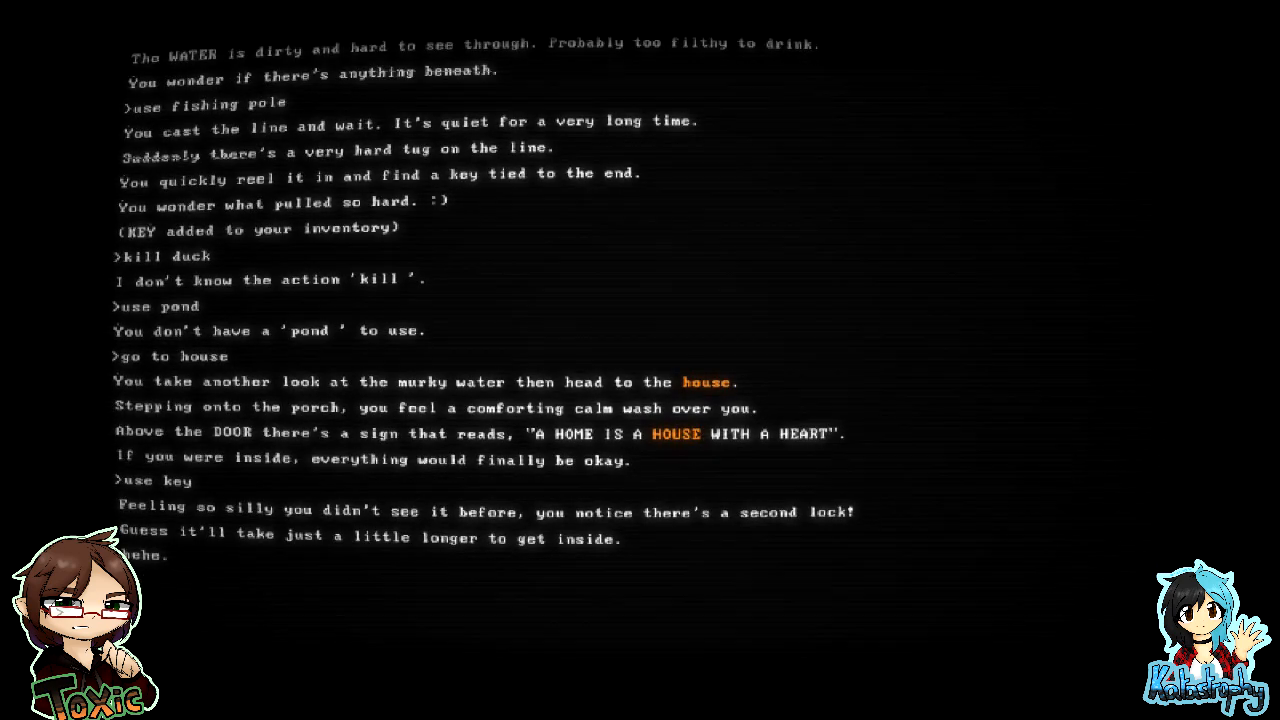
text(use key)
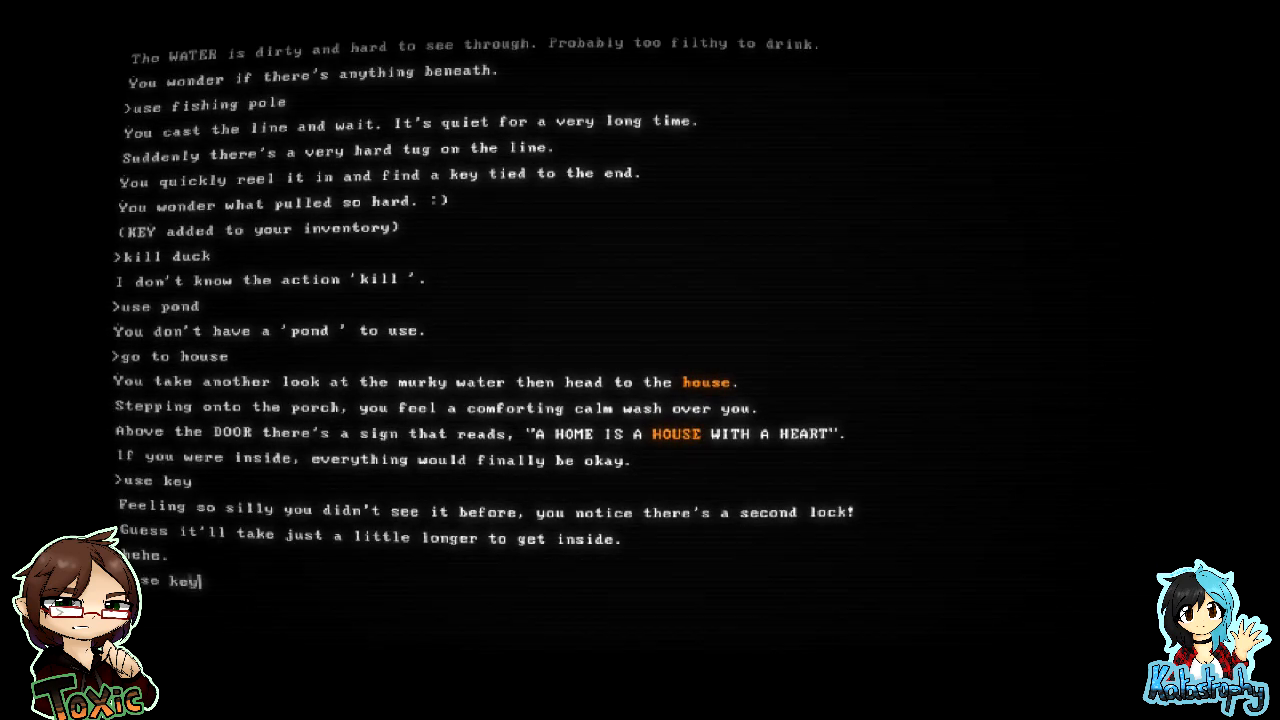
key(Return)
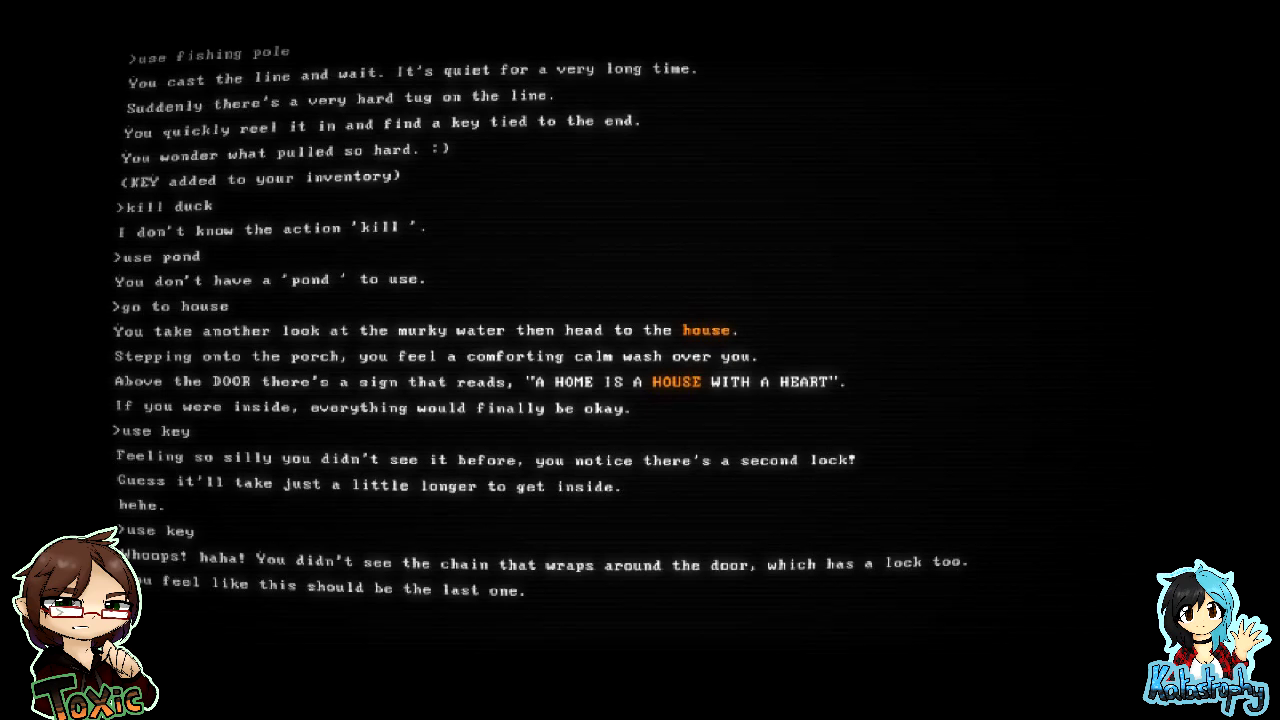
scroll(down, 3)
text(go to shed)
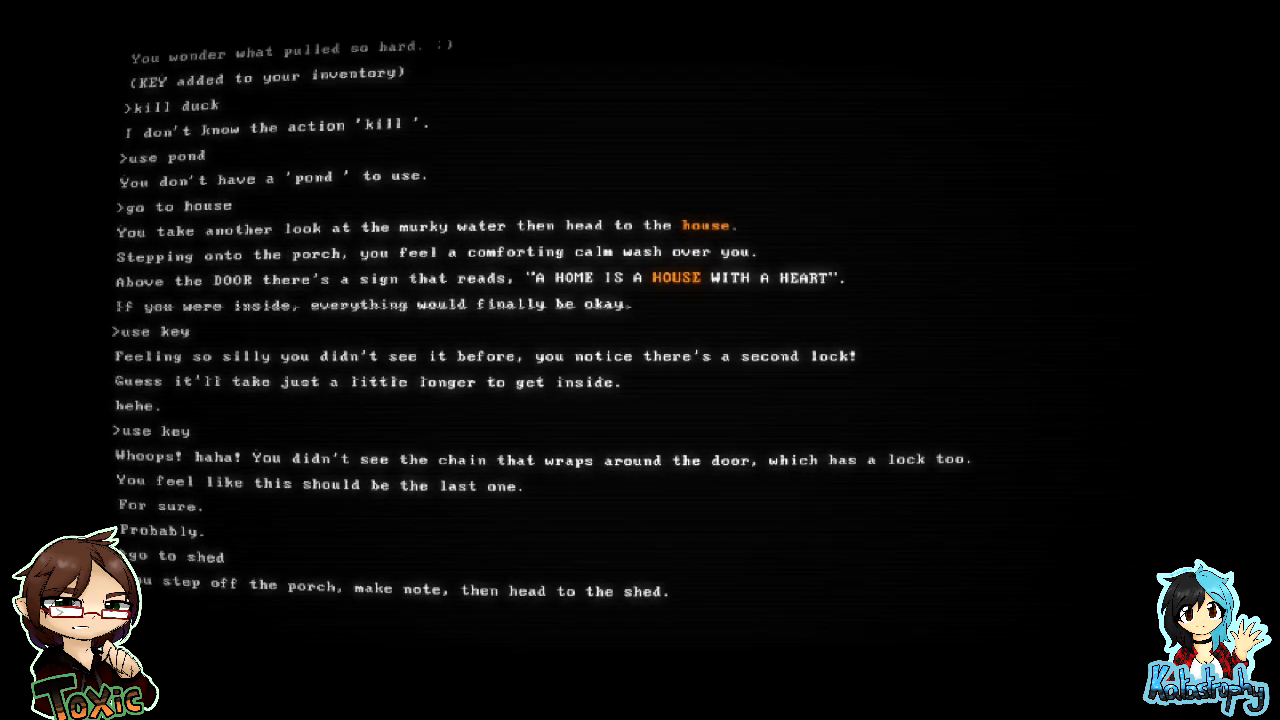
- Go inside the lit shed and climb down the trapdoor ladder
scroll(down, 3)
text(go inside)
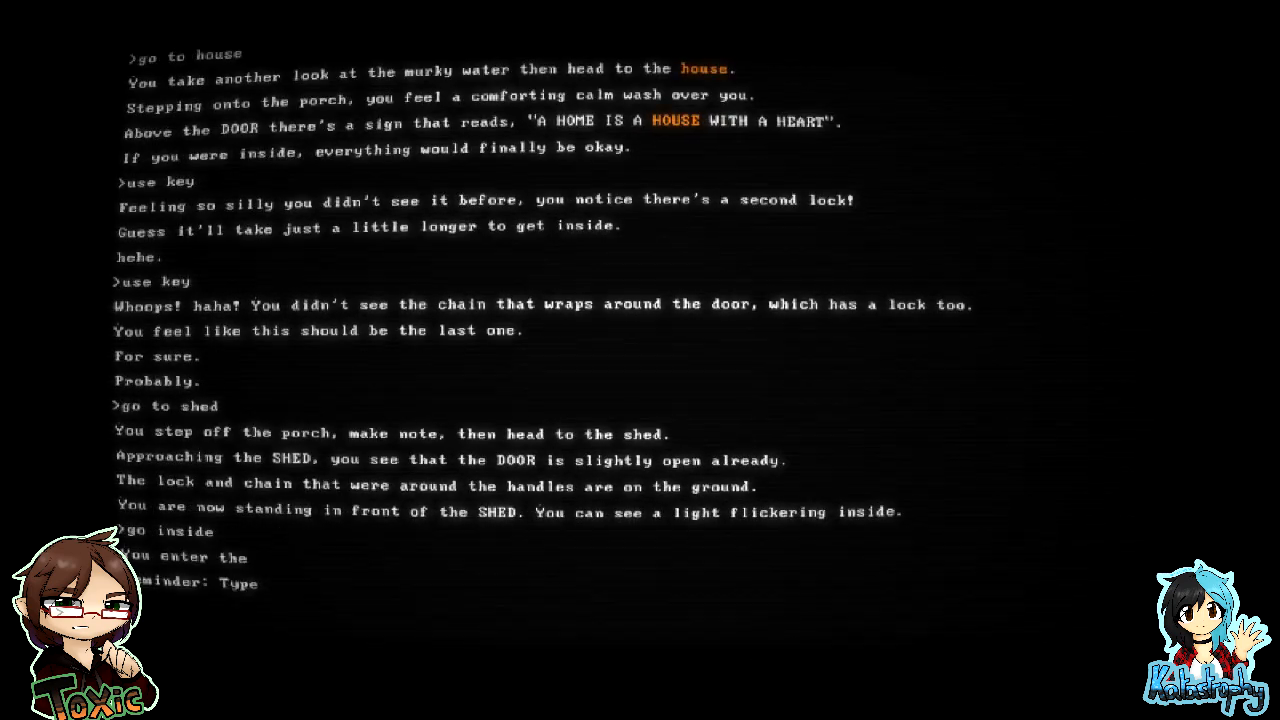
scroll(down, 3)
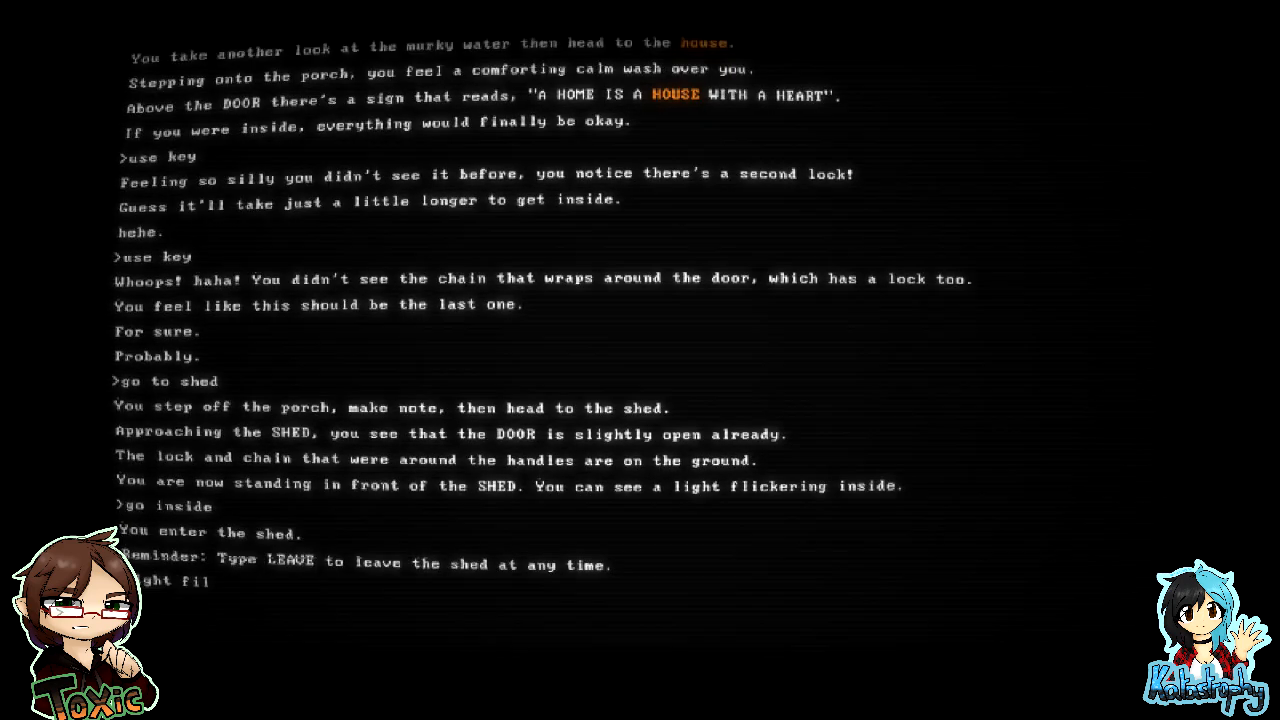
scroll(down, 3)
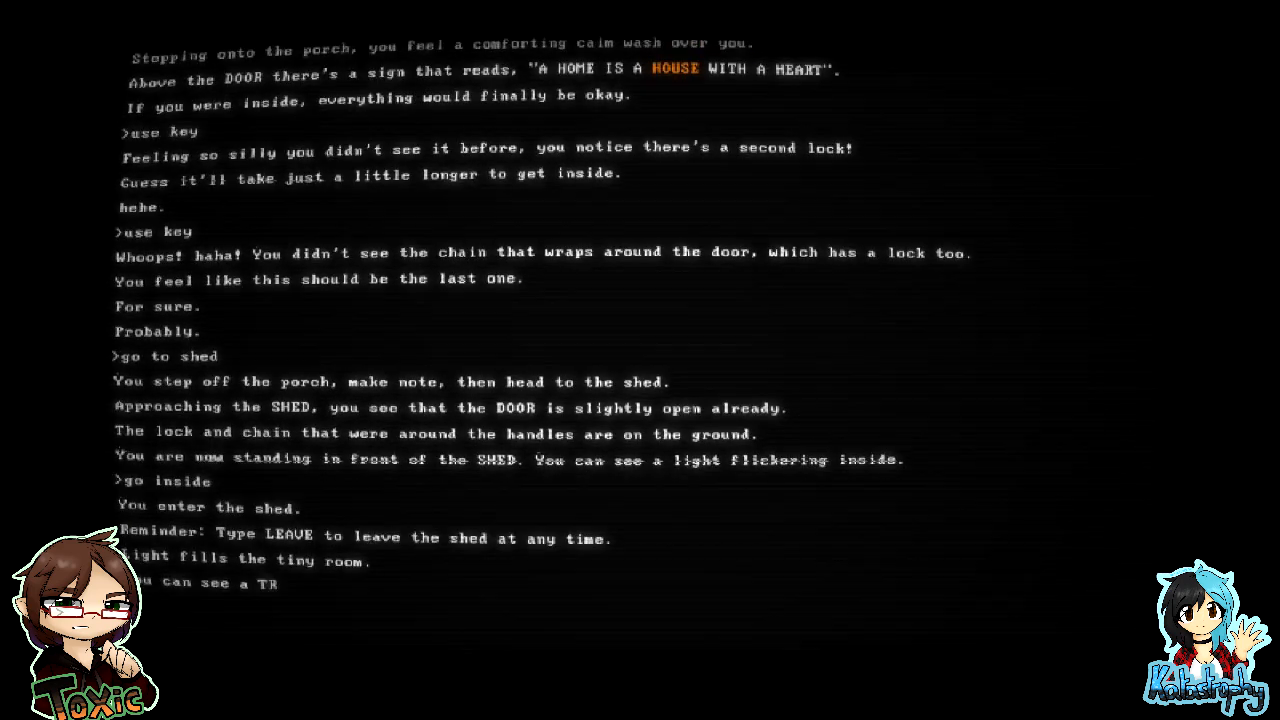
scroll(down, 3)
text(use trapdoor)
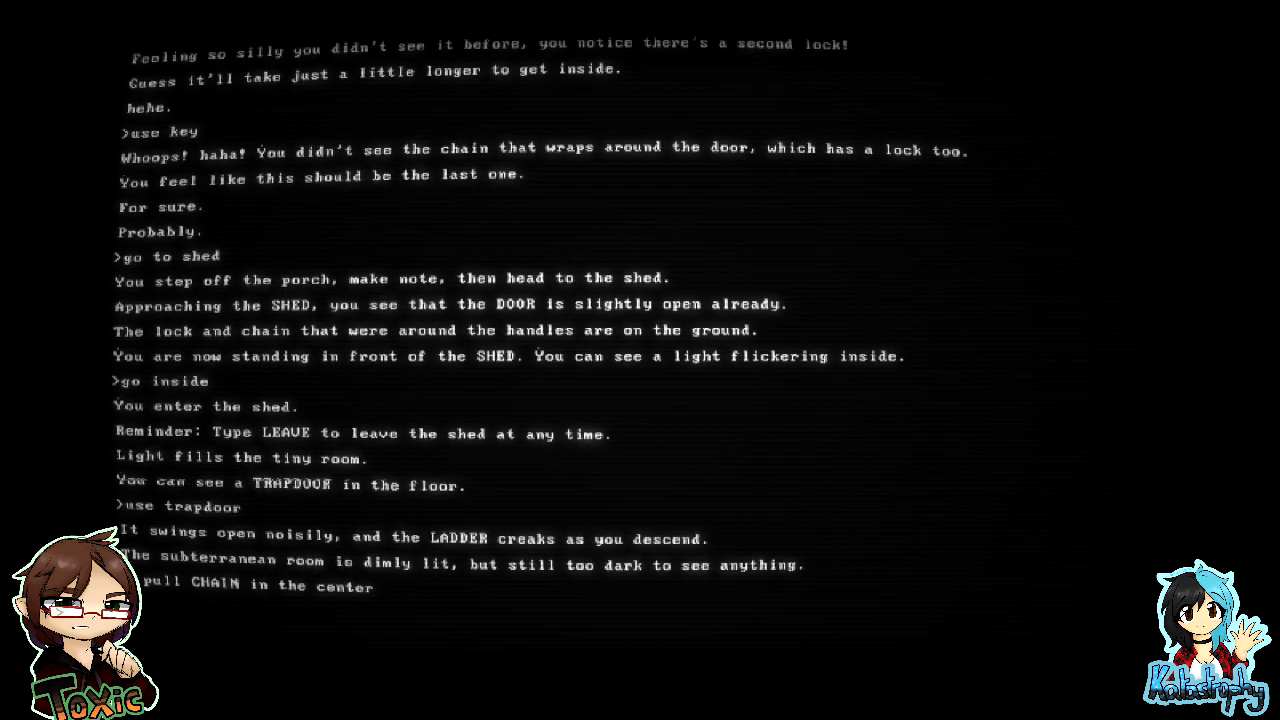
- Screw the BULB into the underground room's empty light socket with 'use bulb'
key(Return)
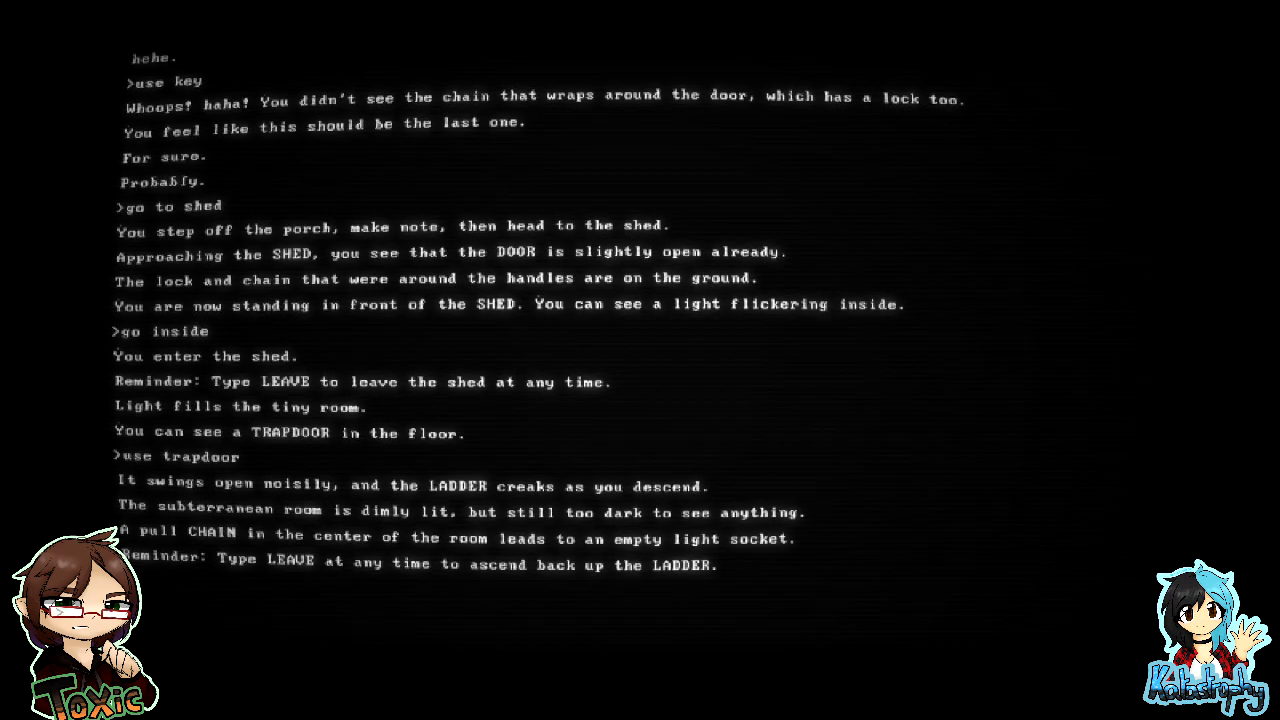
text(use bulb)
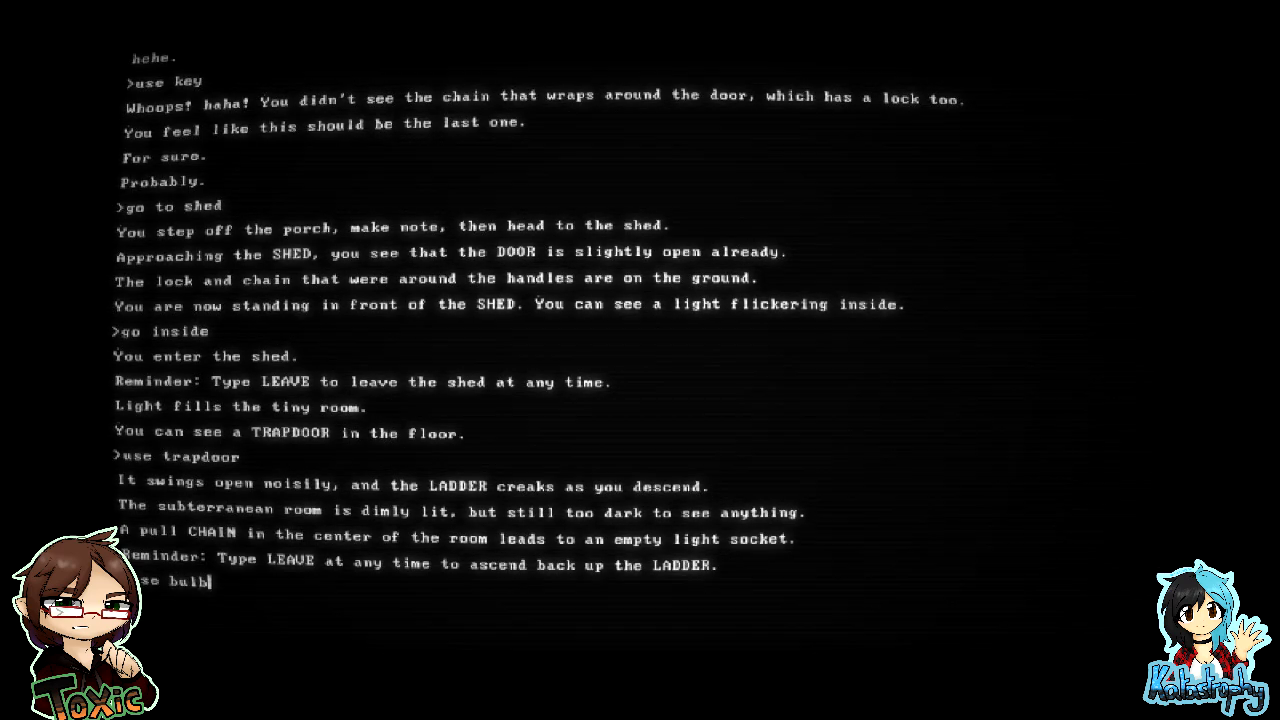
key(Return)
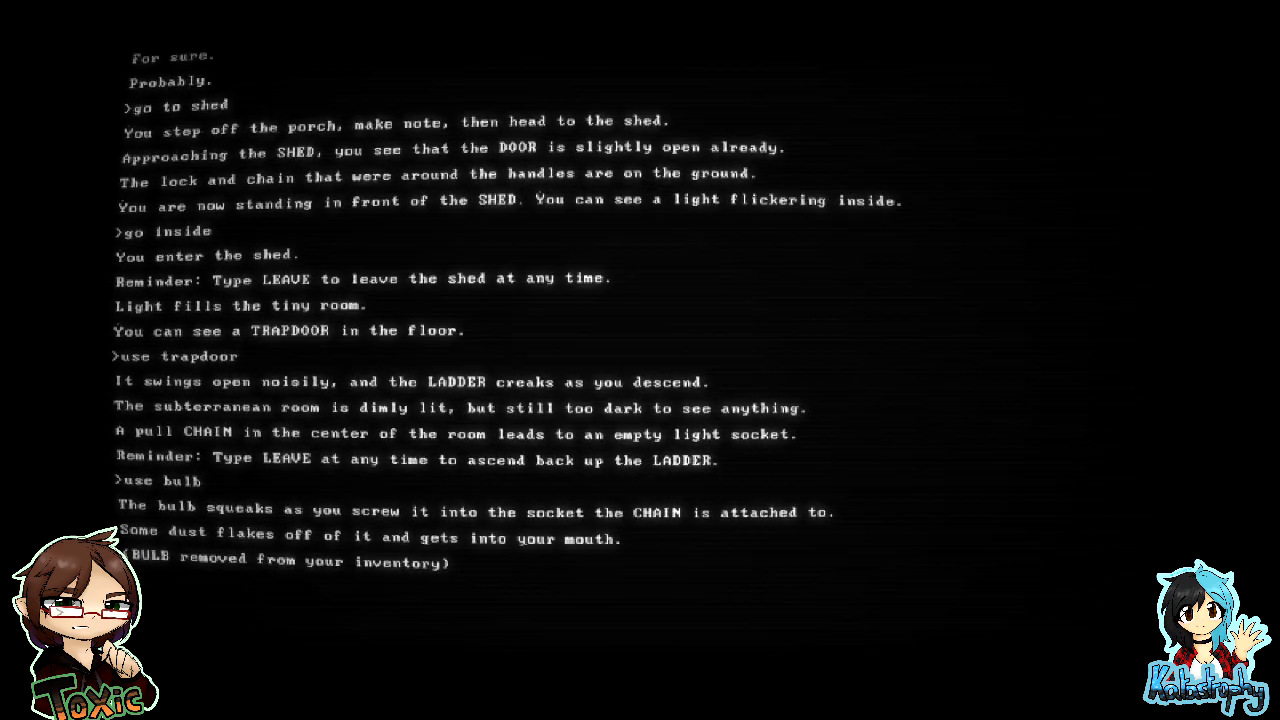
text(se)
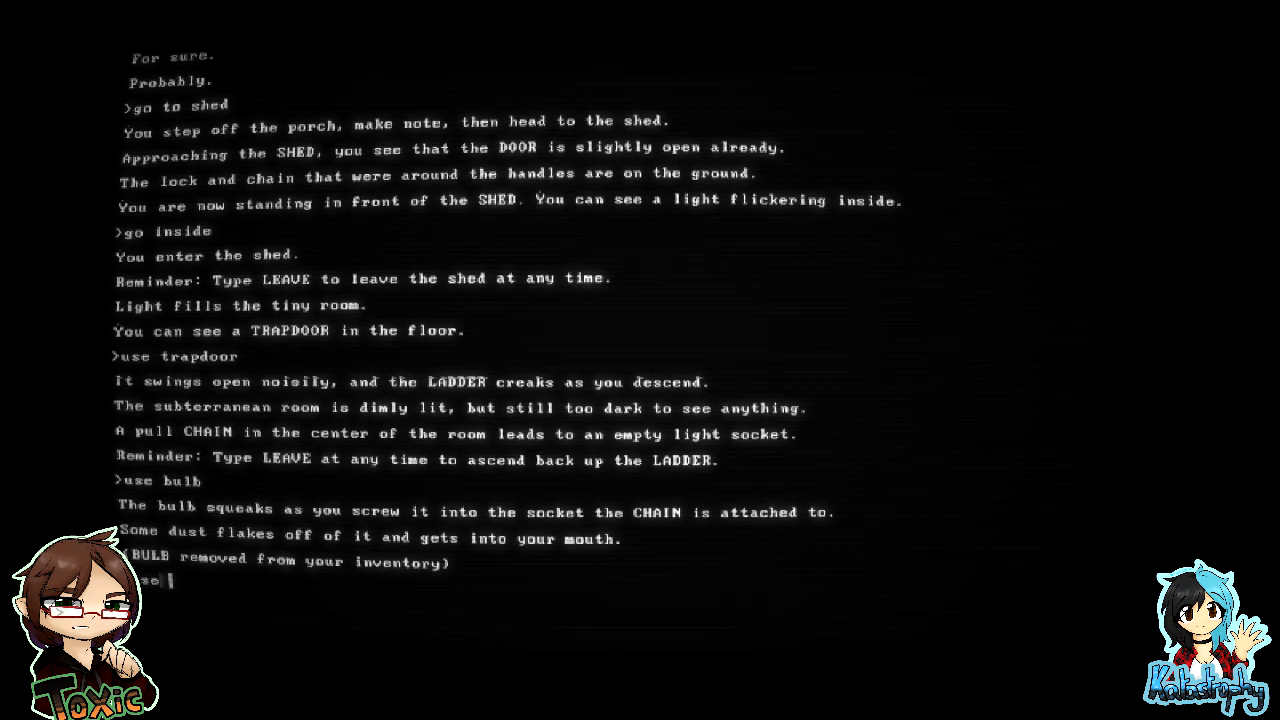
- Pull the light chain and read the reveal of the cabinet, bones, drawing and glass case
key(Return)
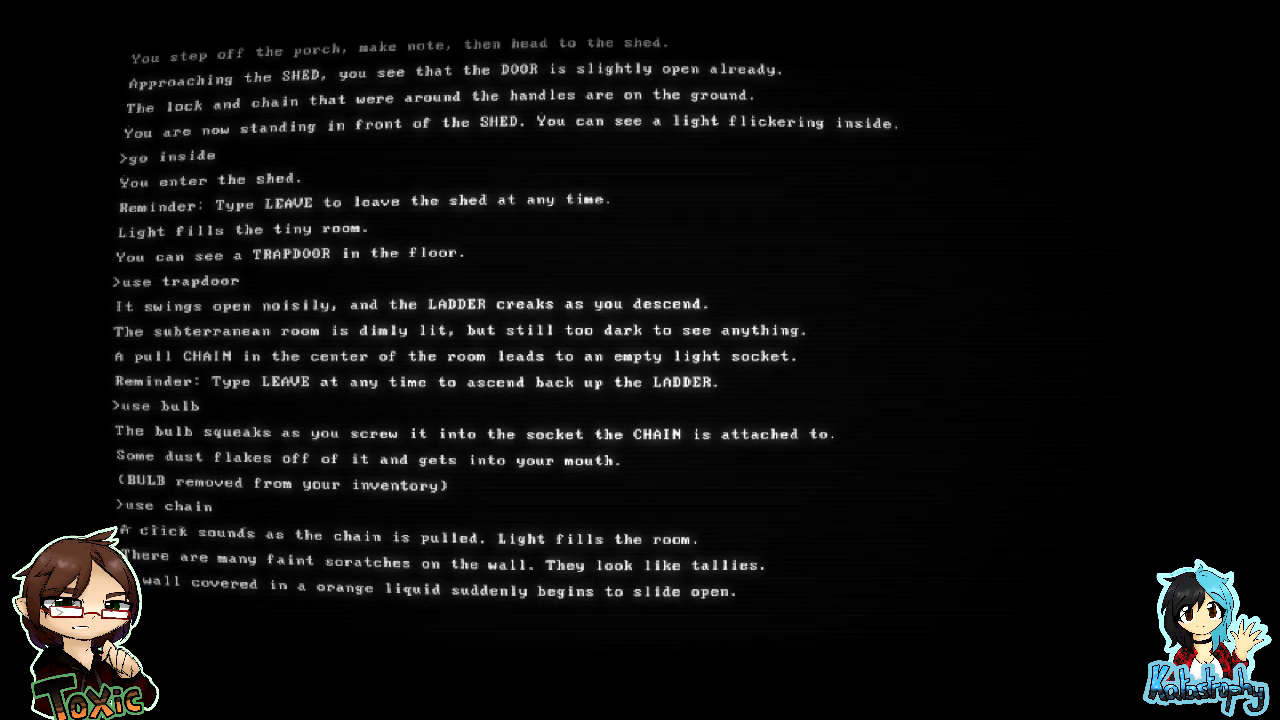
scroll(down, 3)
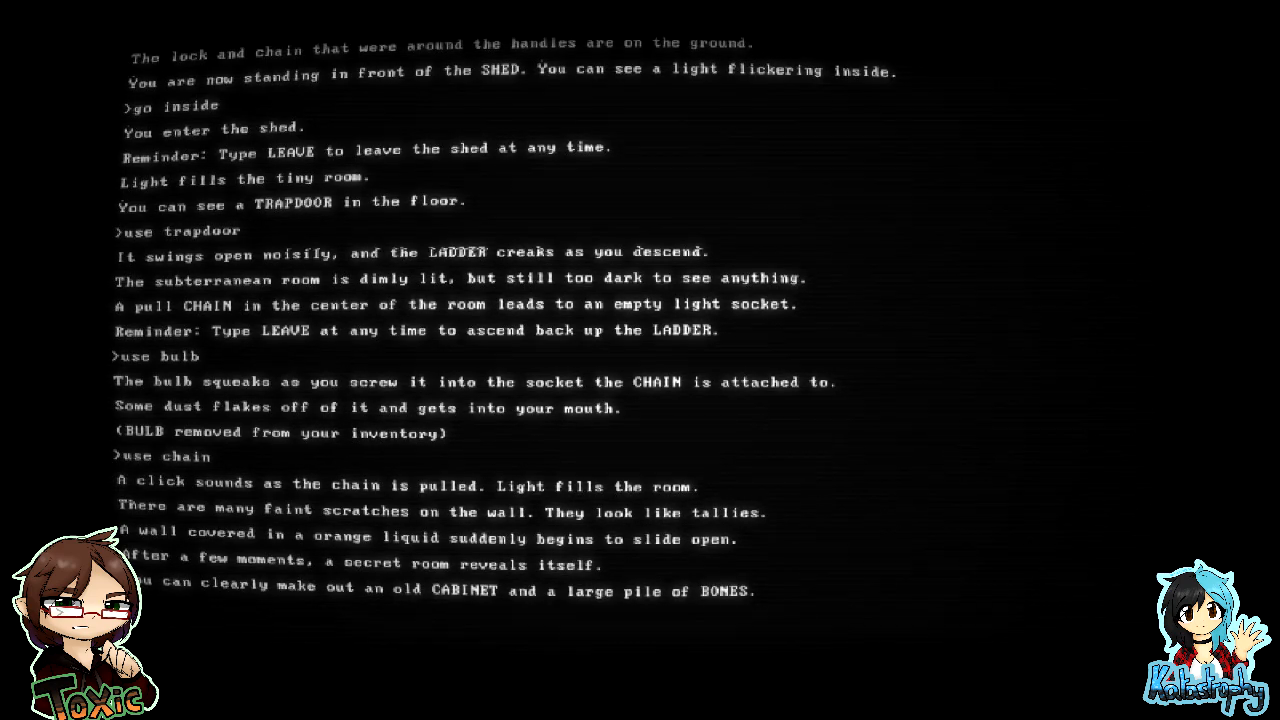
scroll(down, 3)
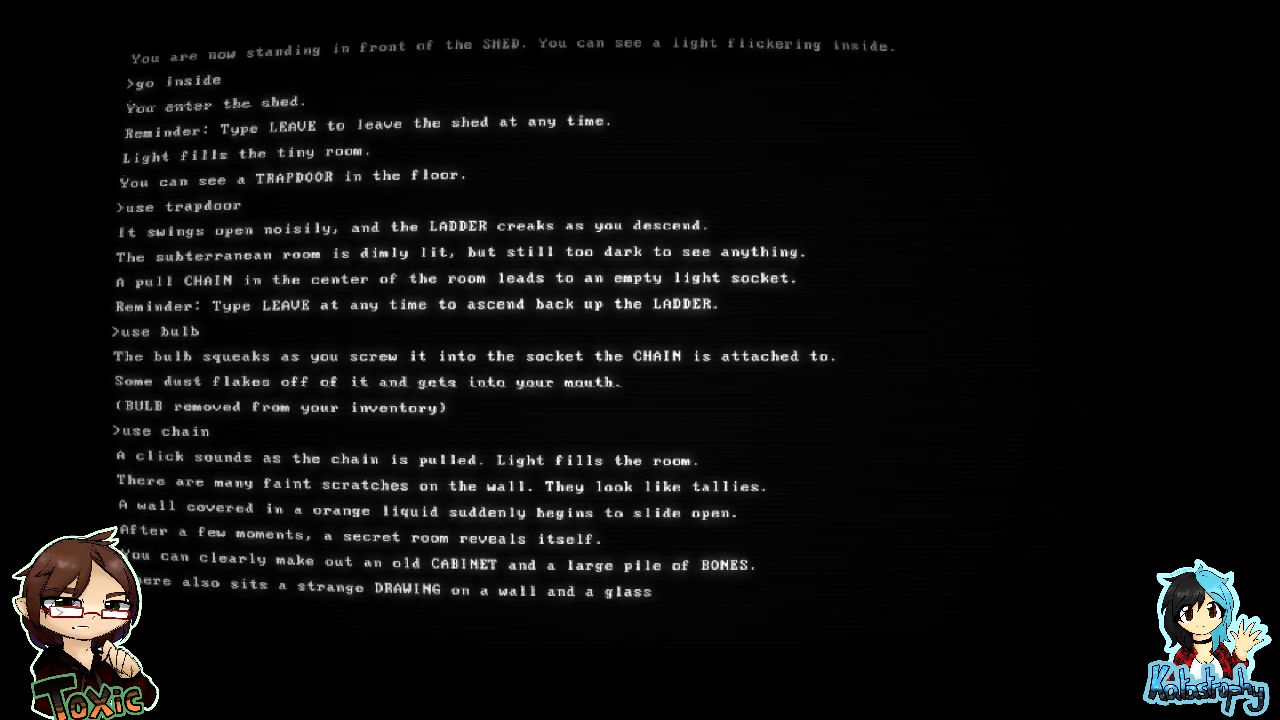
scroll(down, 3)
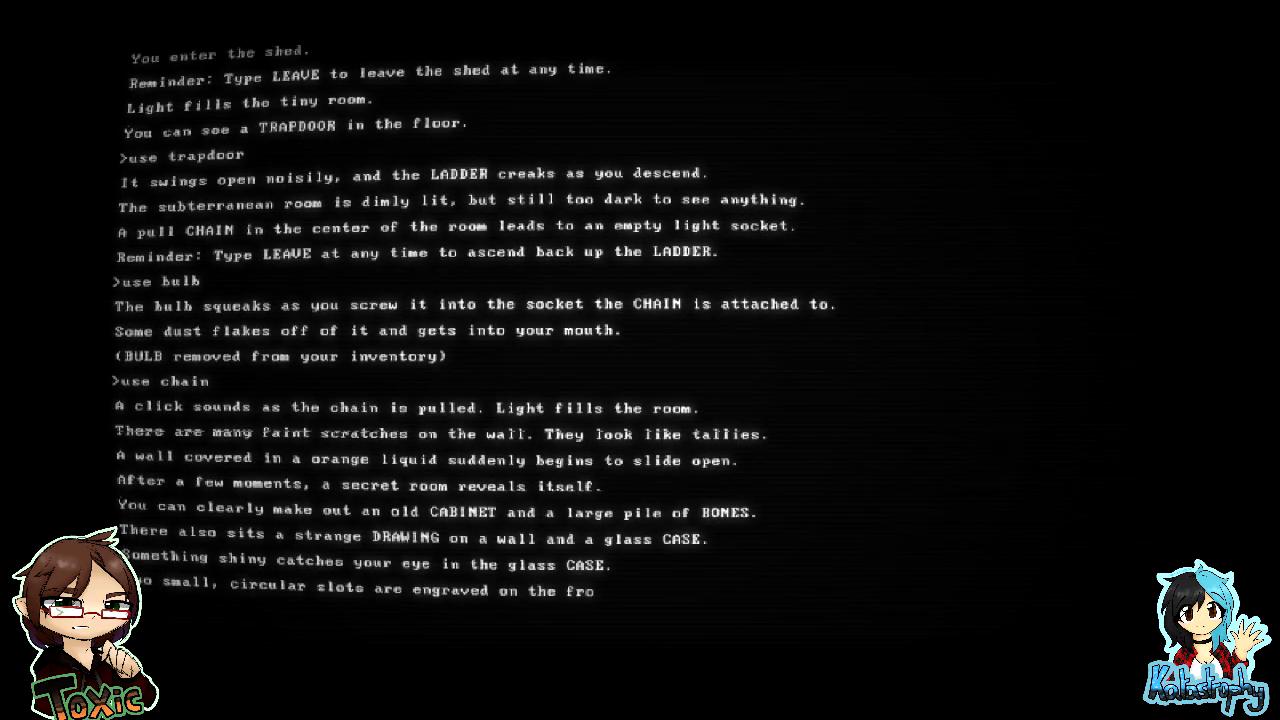
scroll(down, 3)
text(go to cabinet)
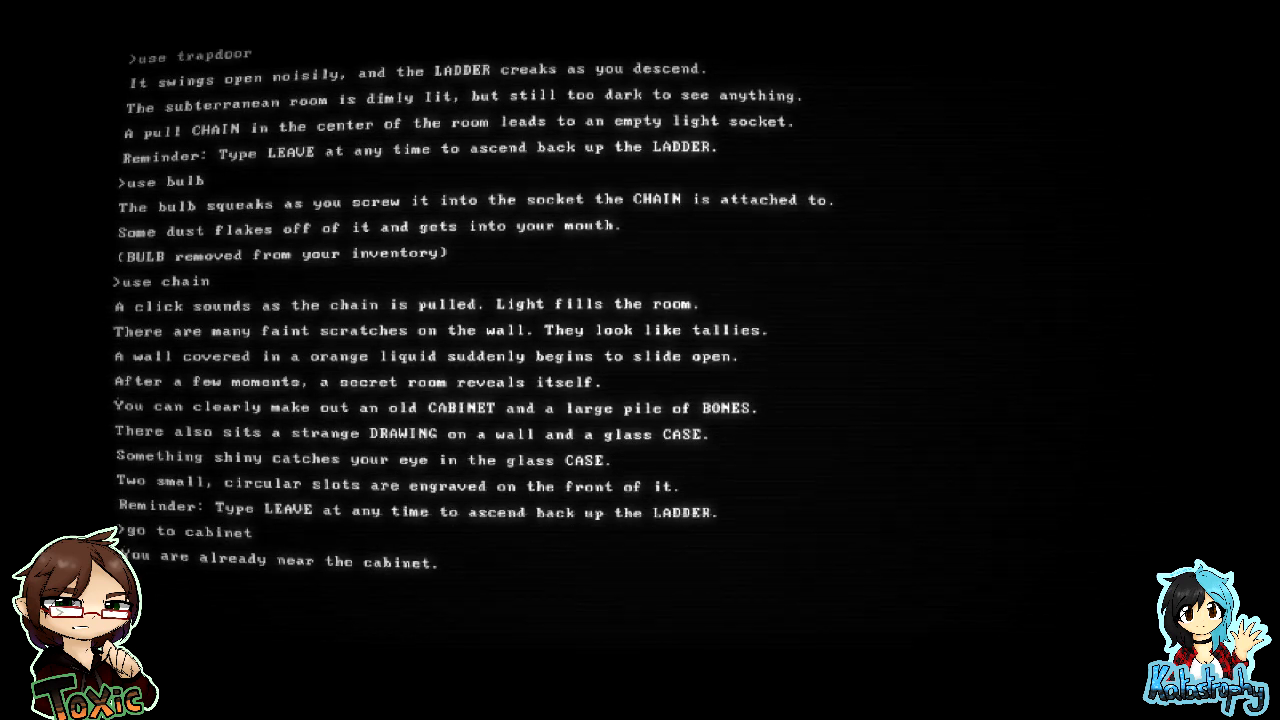
- Try the locked cabinet drawers, then search the bone pile for the skeletal hand's RING
text(use cabi)
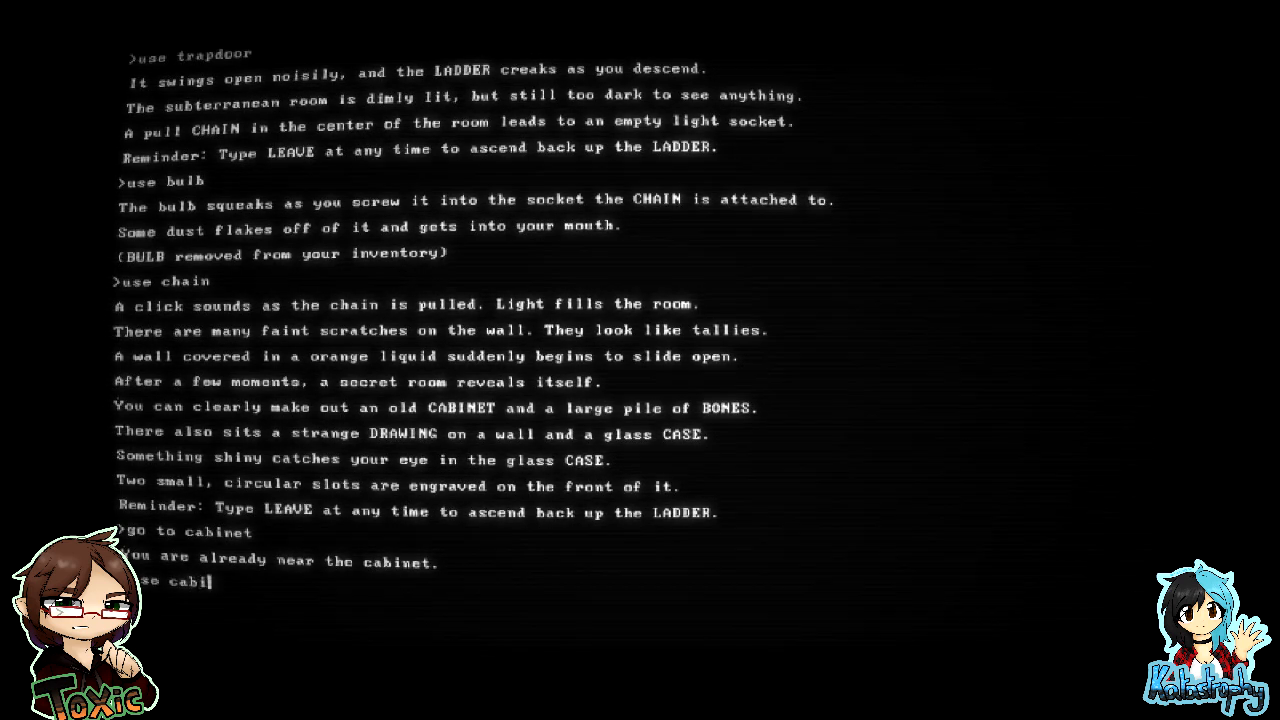
key(Return)
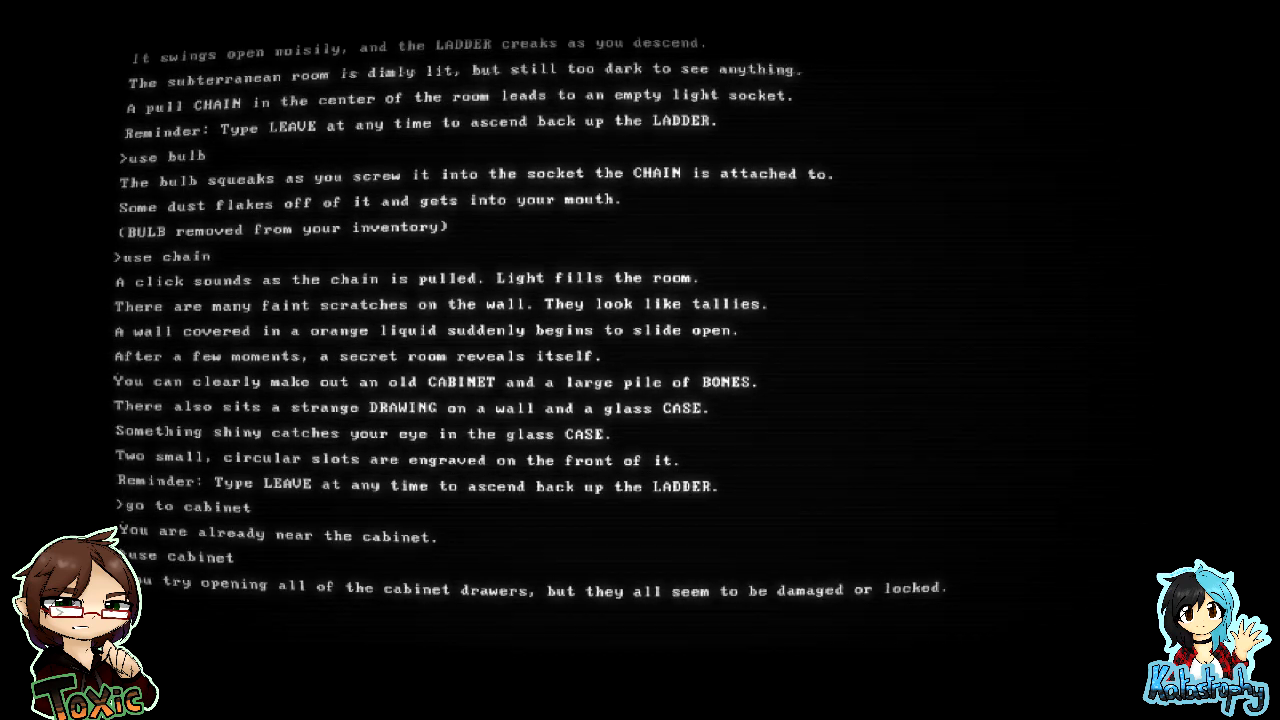
scroll(up, 3)
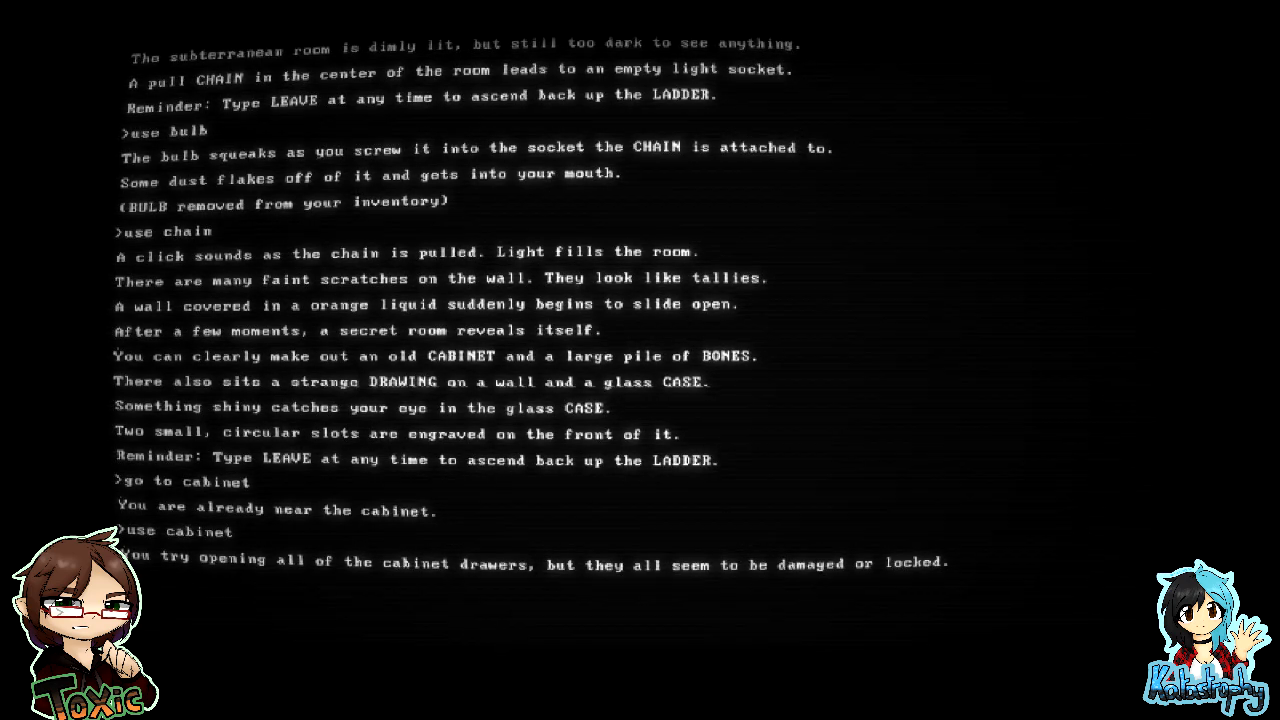
text(se bones)
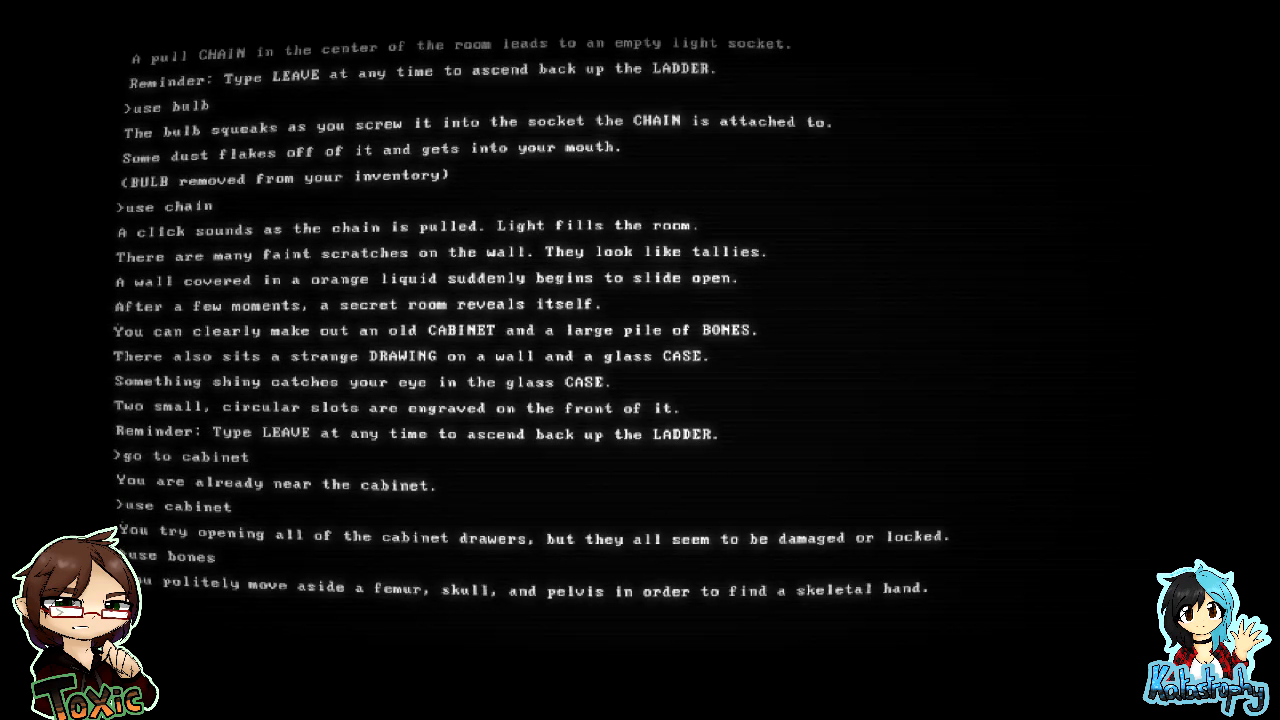
scroll(down, 3)
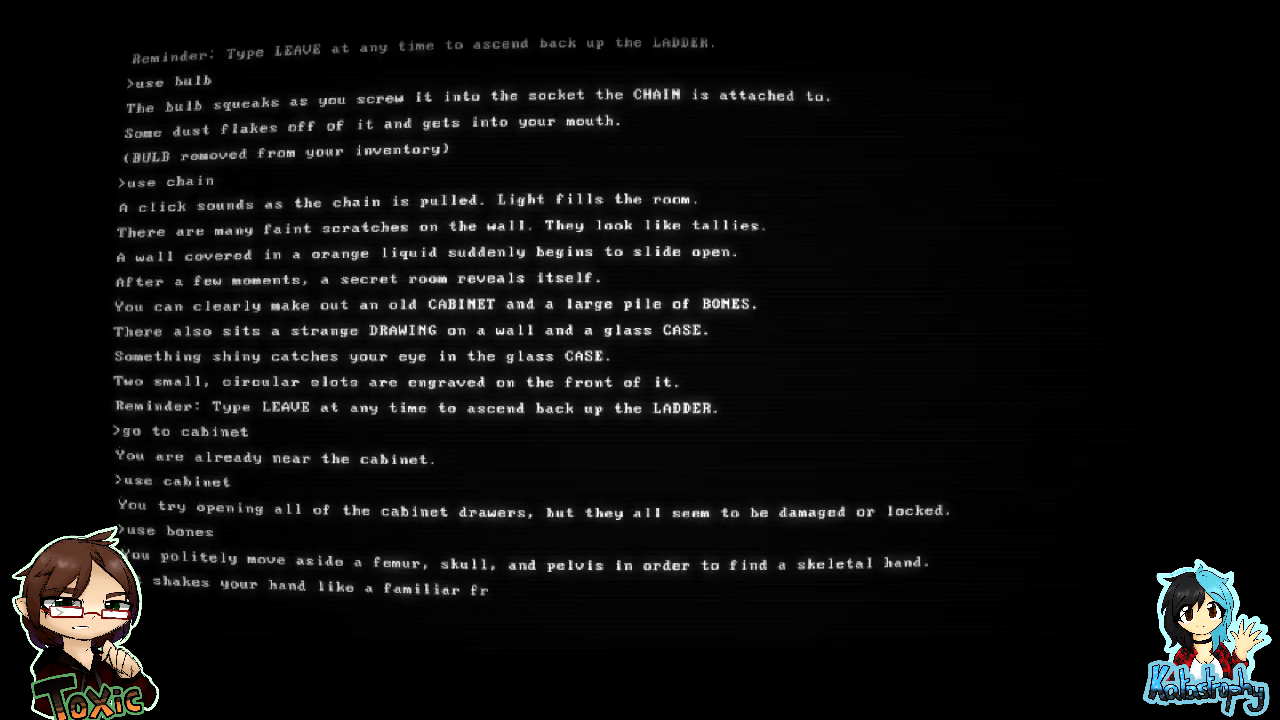
scroll(down, 3)
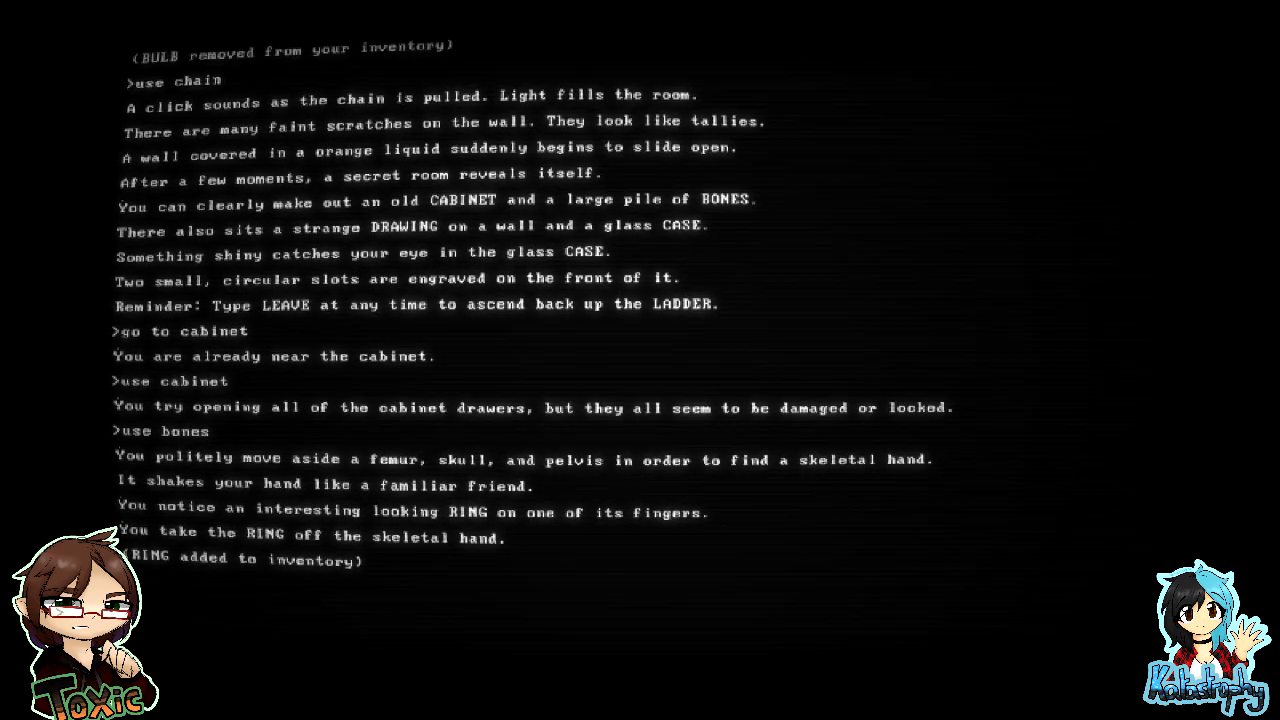
- Look at the drawing, answer its riddle with 'trust', and take the cabinet drawer's RING
text(look at drawing)
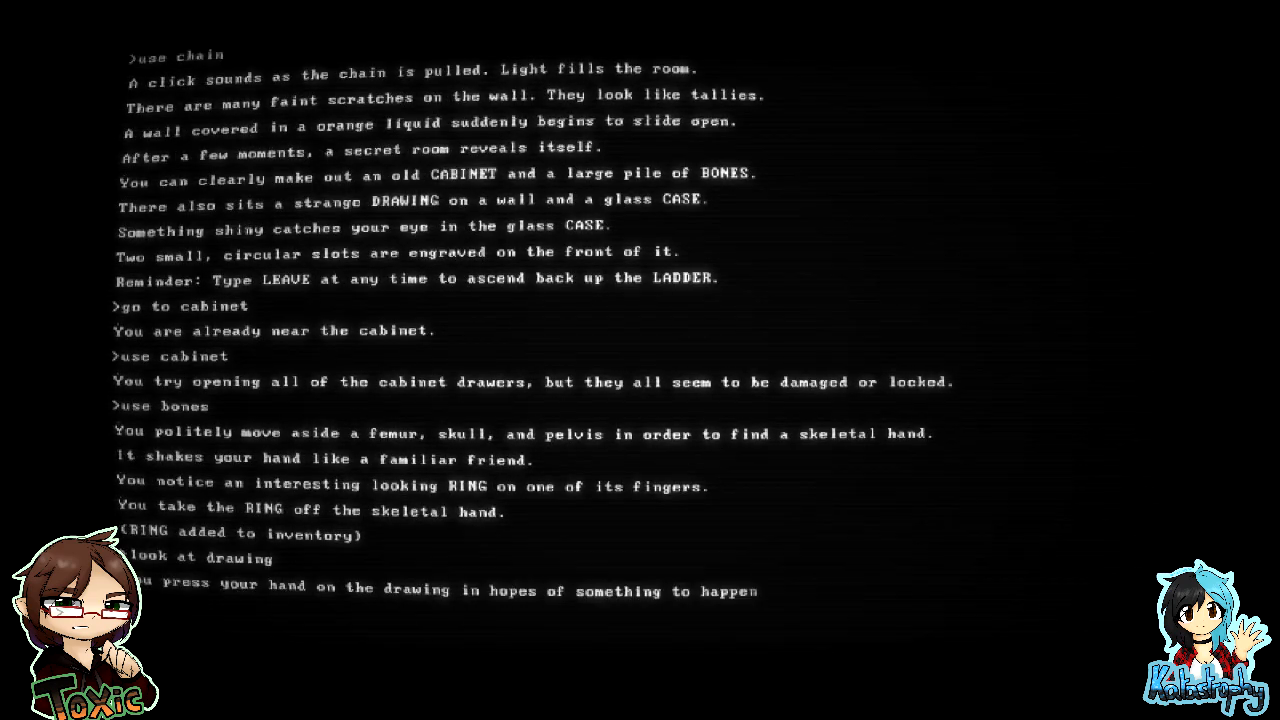
scroll(down, 3)
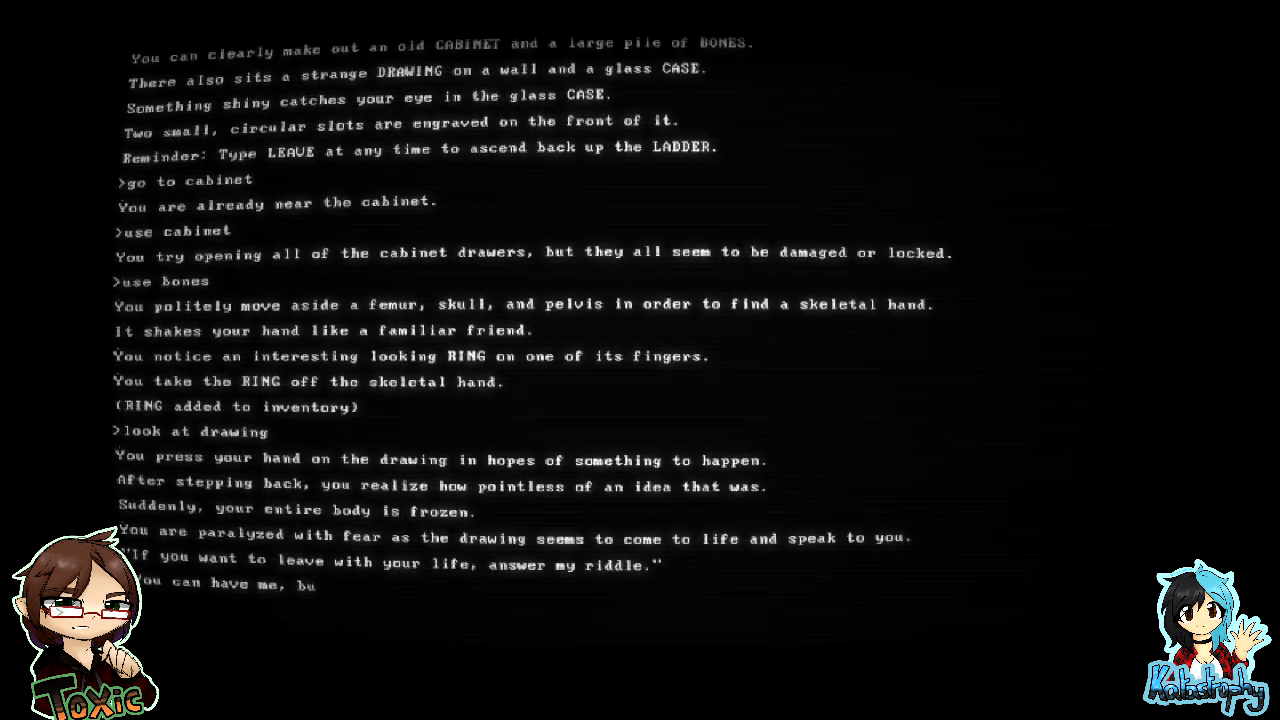
scroll(down, 3)
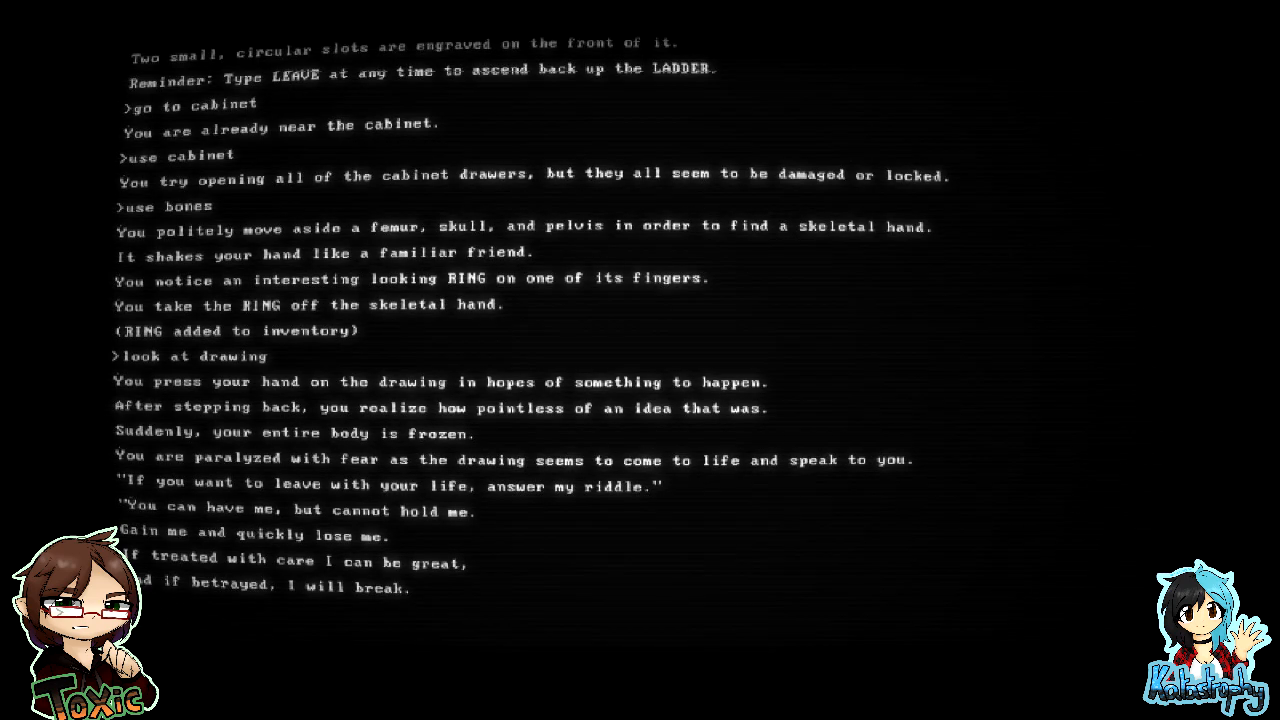
scroll(down, 3)
text(use cabinet)
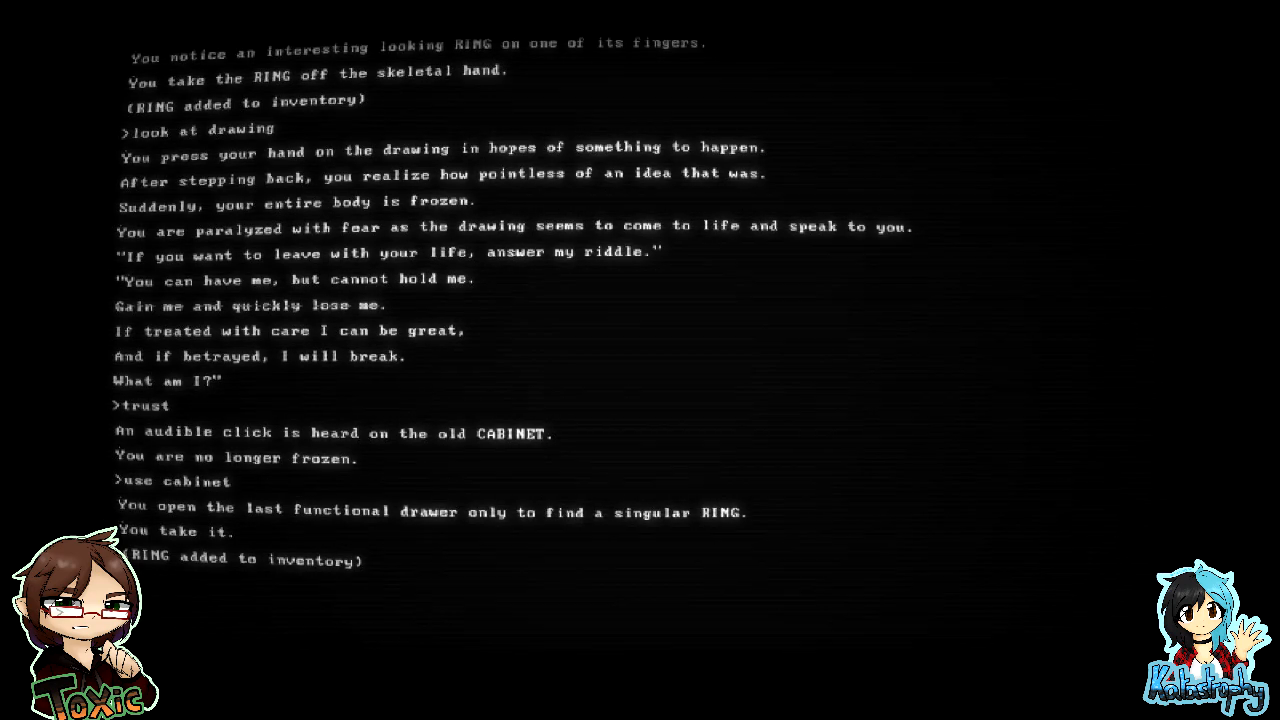
- Place both RINGs in the glass case and take the KEY it reveals
text(se on box)
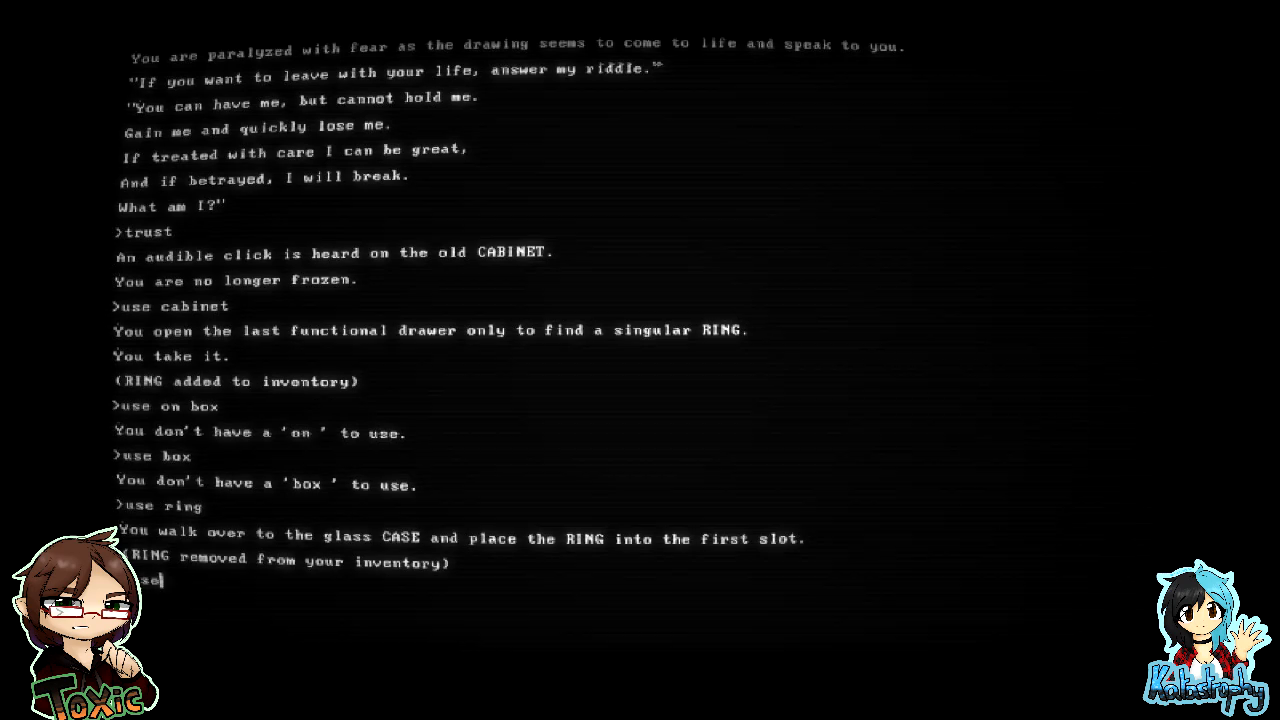
text( ring)
key(Return)
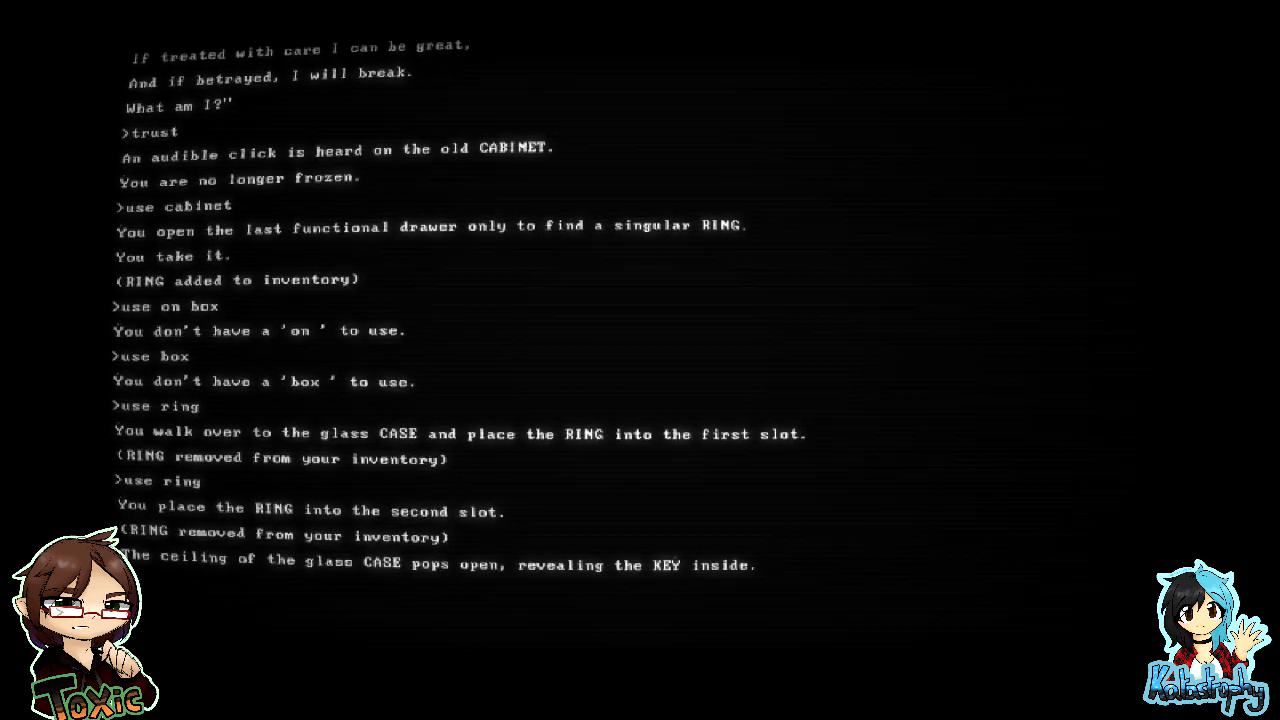
text(take ke)
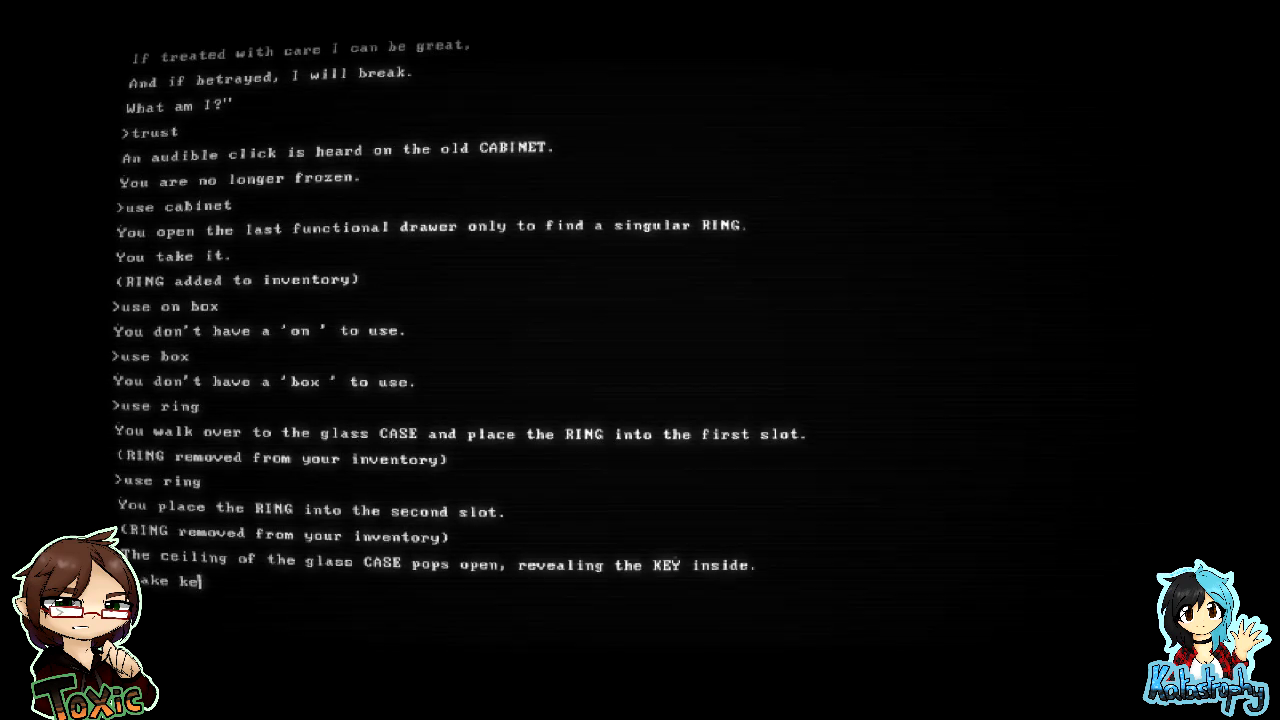
key(Return)
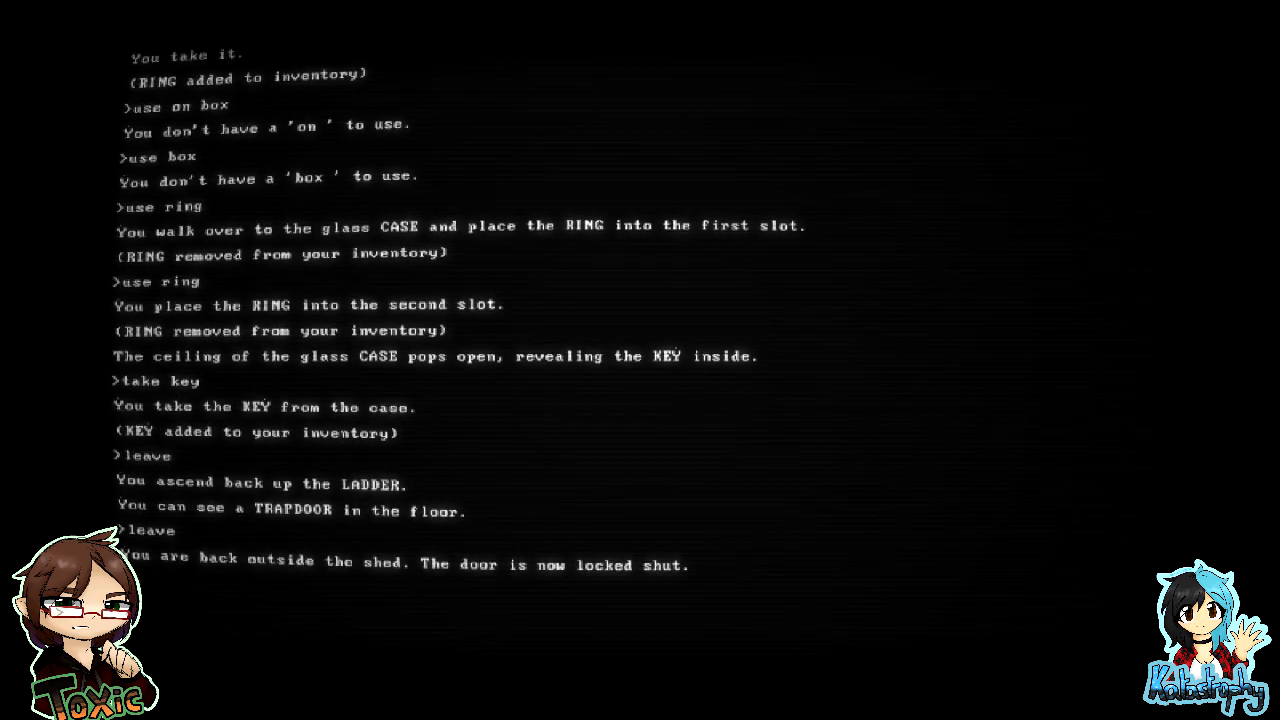
- Go to the house and open its chained lock with the KEY
text(o to house)
text(use key)
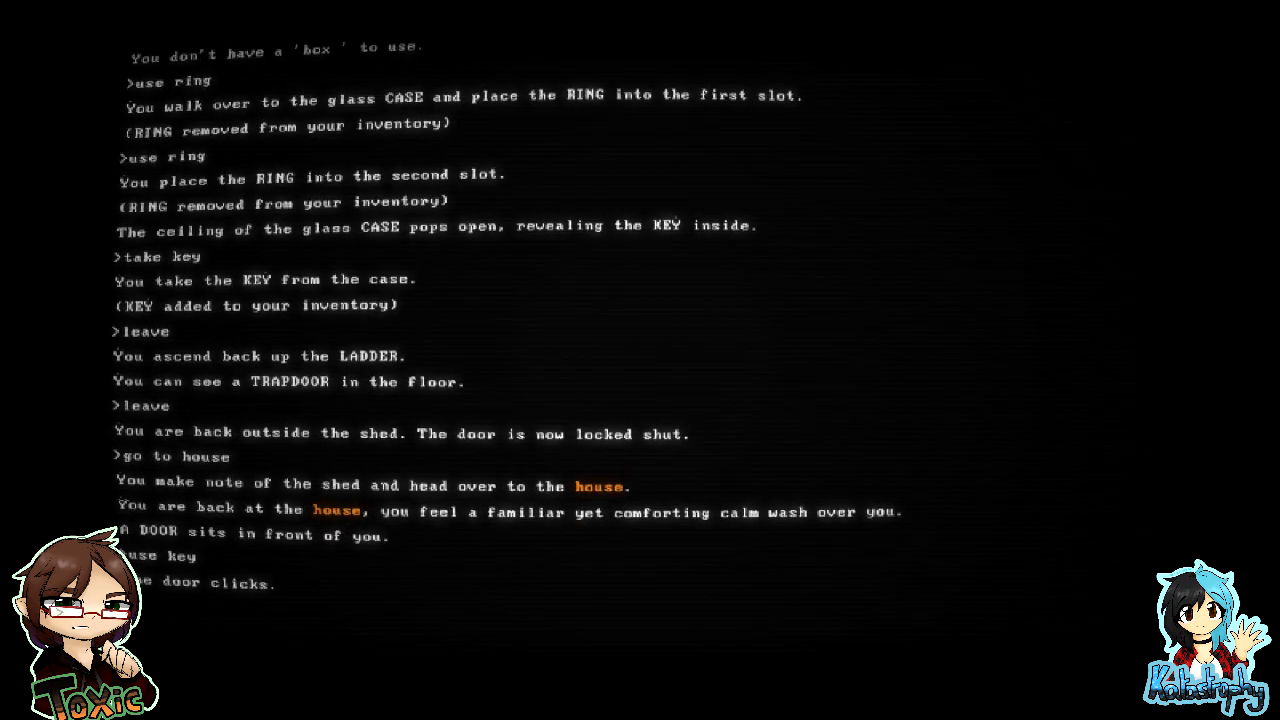
scroll(down, 3)
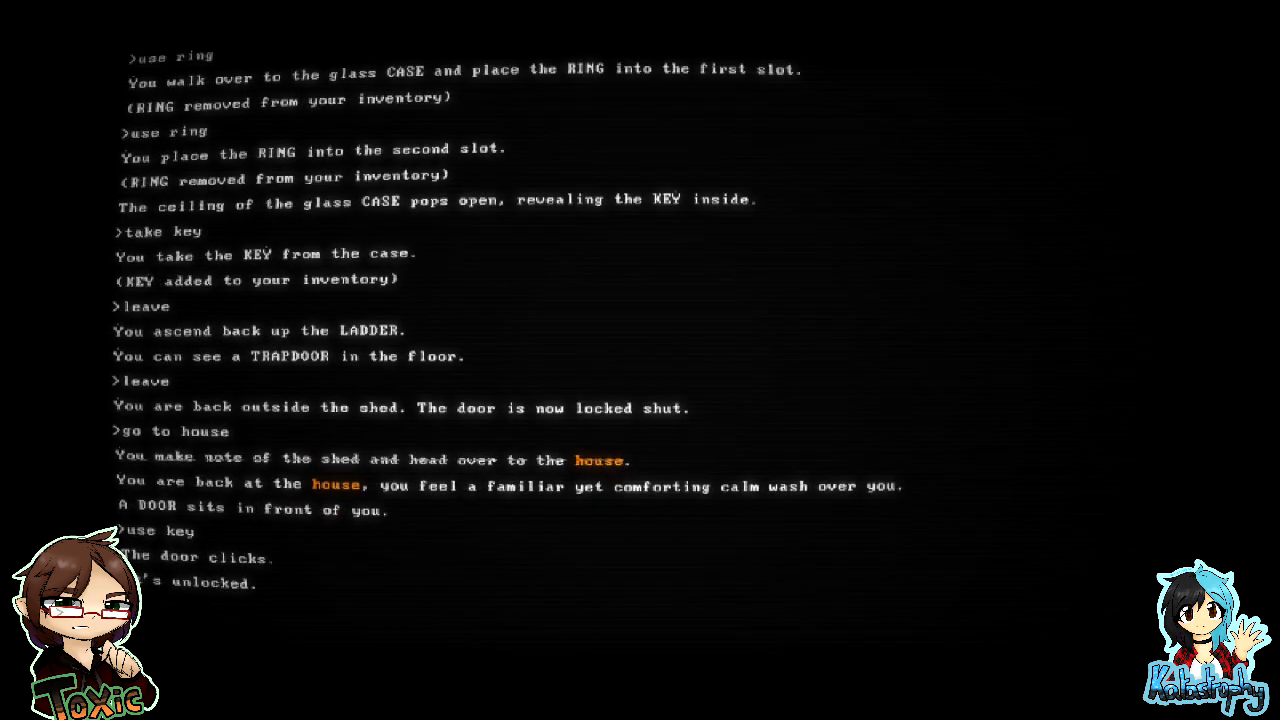
scroll(up, 3)
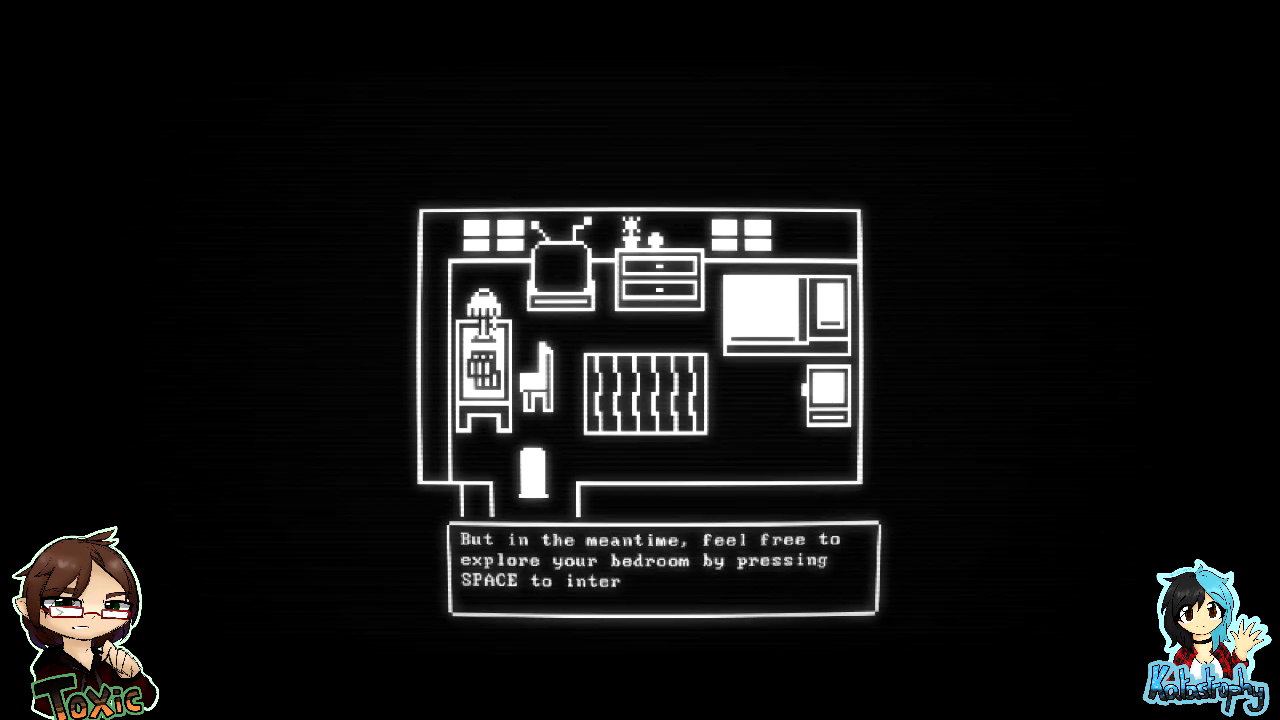
- Advance the buddy's dialogue in the graphical bedroom
key(space)
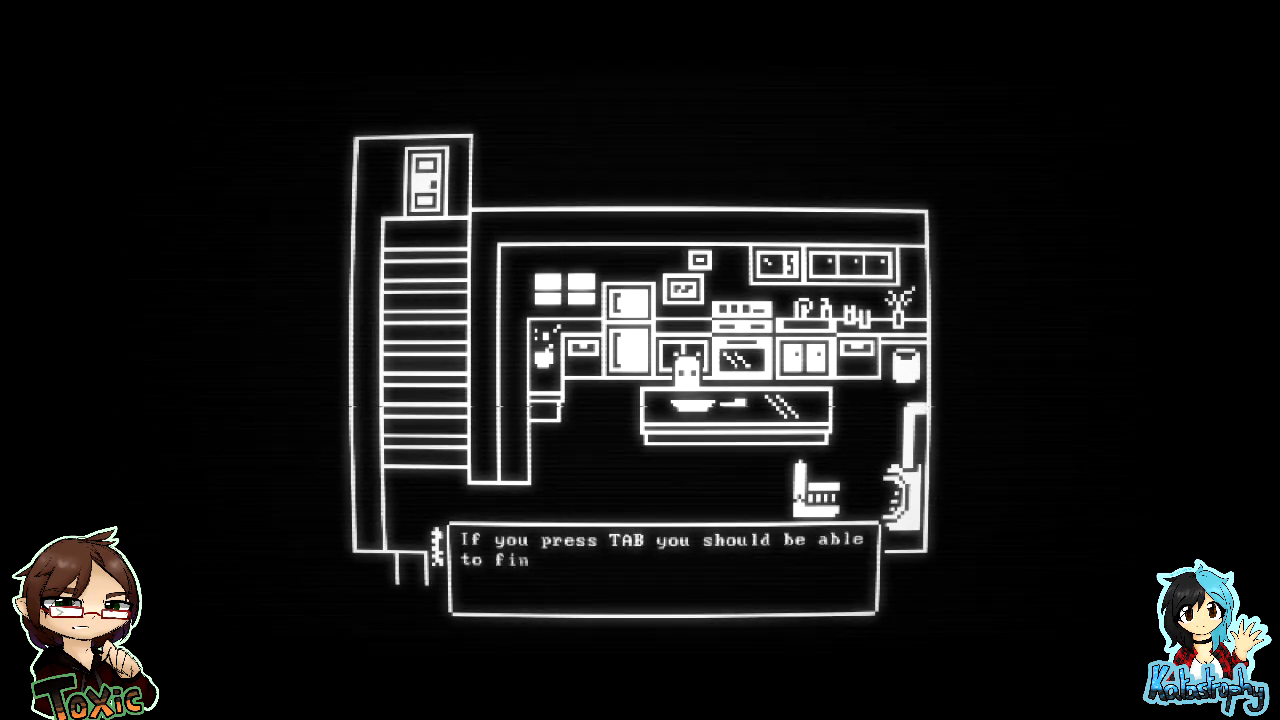
- Advance the buddy's dialogue in the kitchen downstairs
key(space)
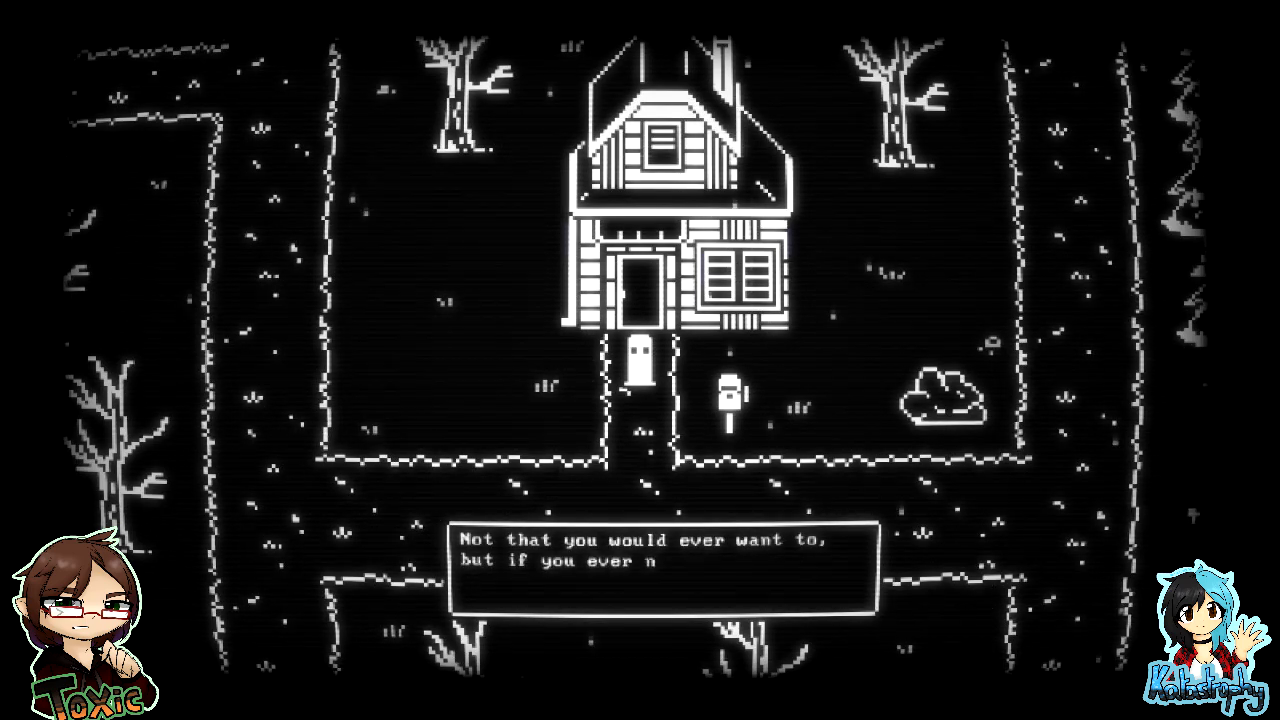
- Advance the dialogue outside the house and walk up the snowy path toward the bridge
key(space)
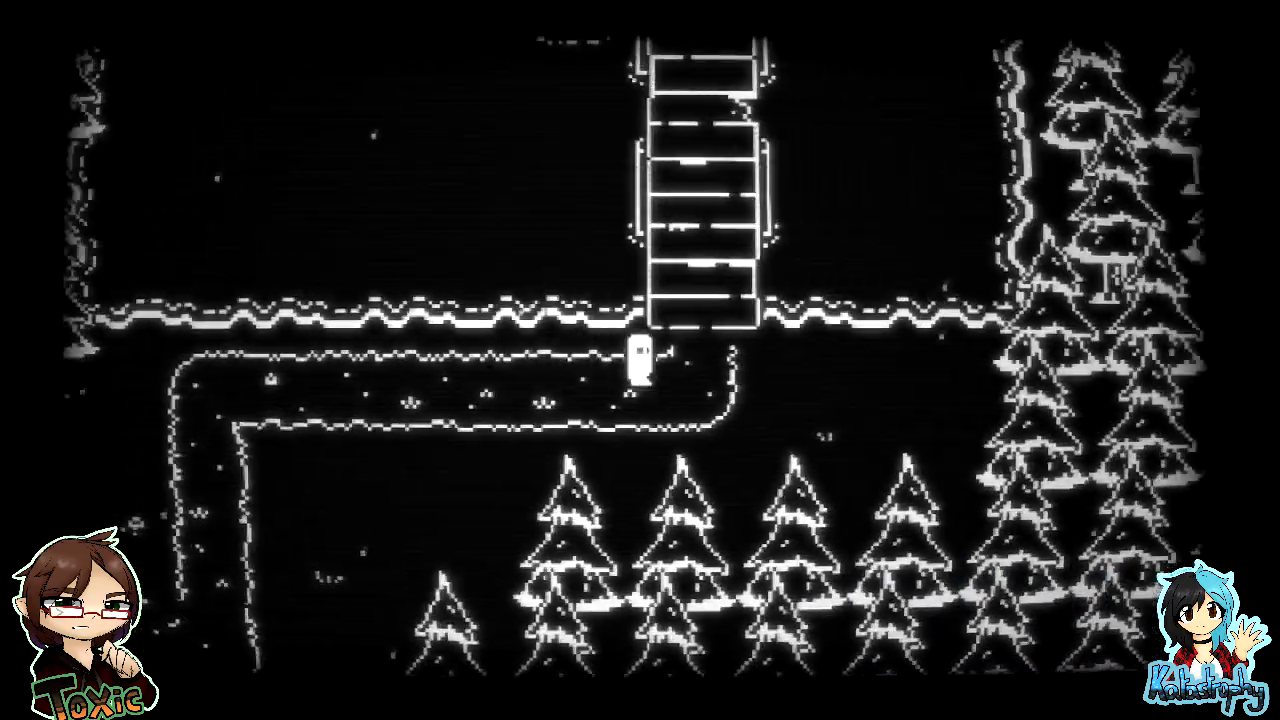
key(Up)
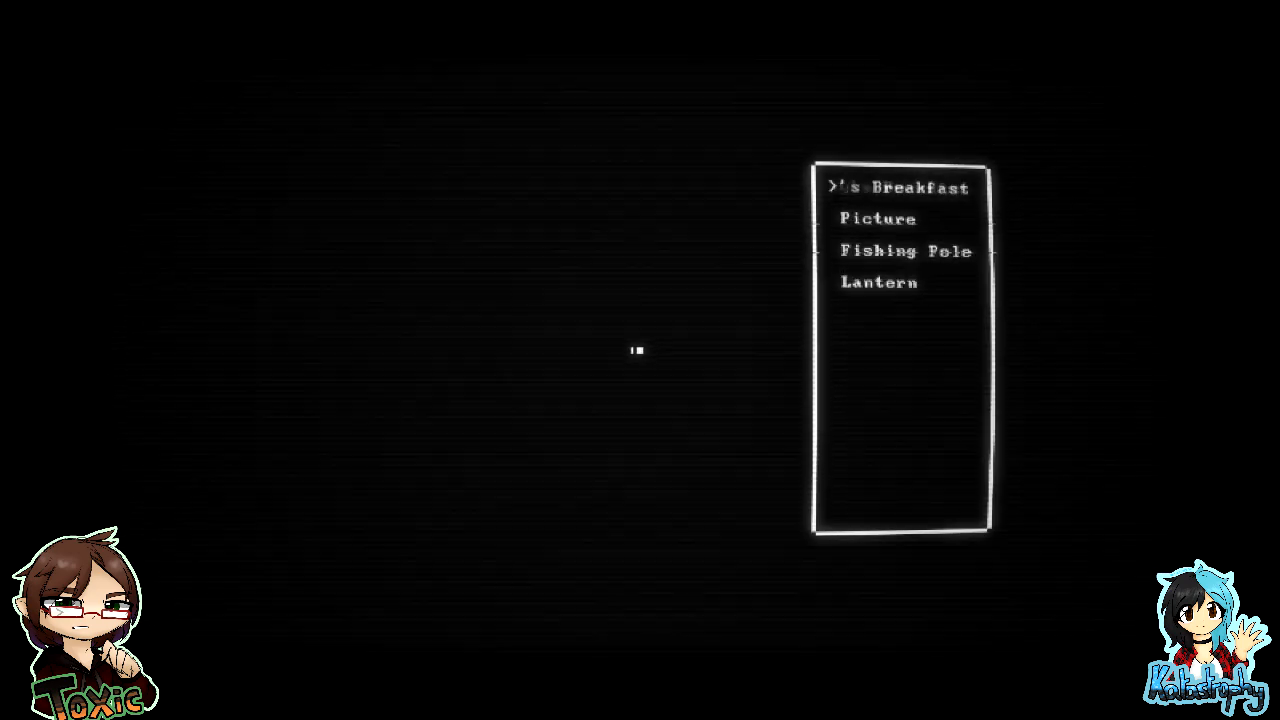
- View the inventory's breakfast item, Picture, Fishing Pole and Lantern
click(895, 187)
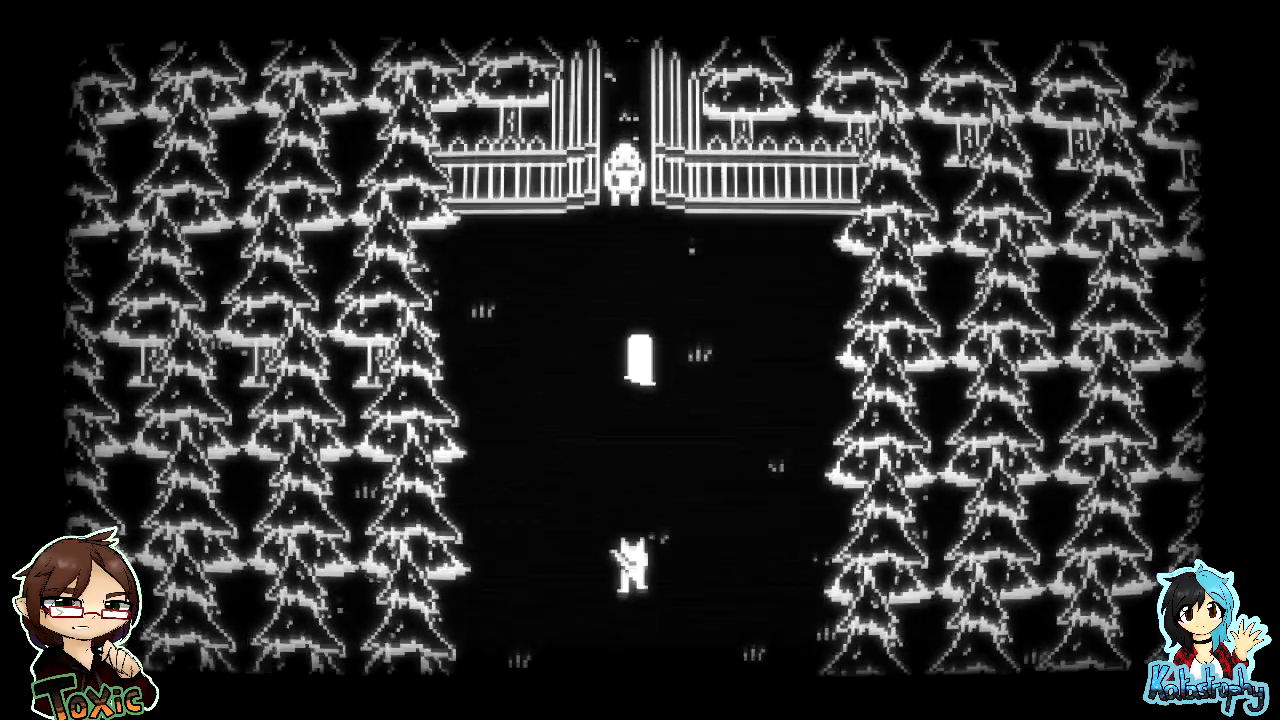
- Walk north through the snowy forest to the clearing below the guarded gate
key(up)
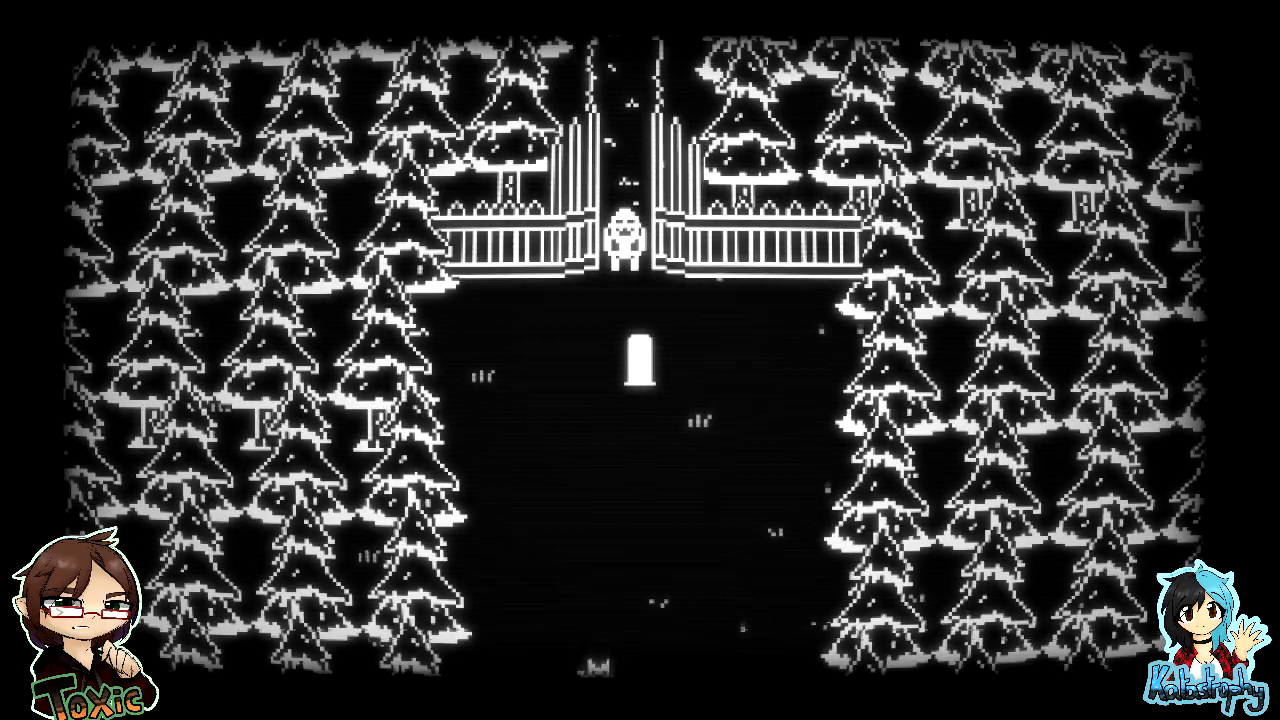